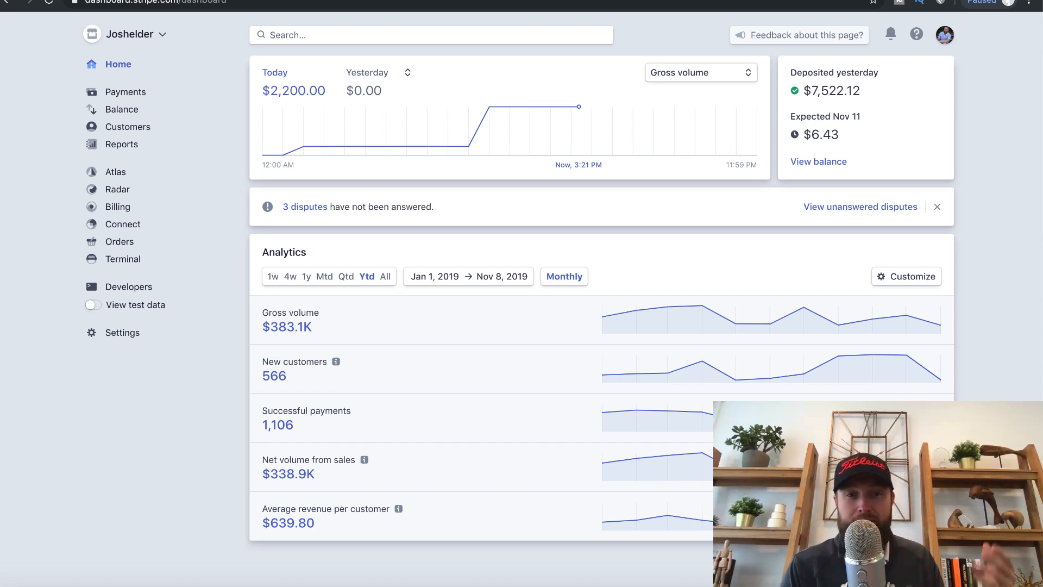
mouse_move(438, 163)
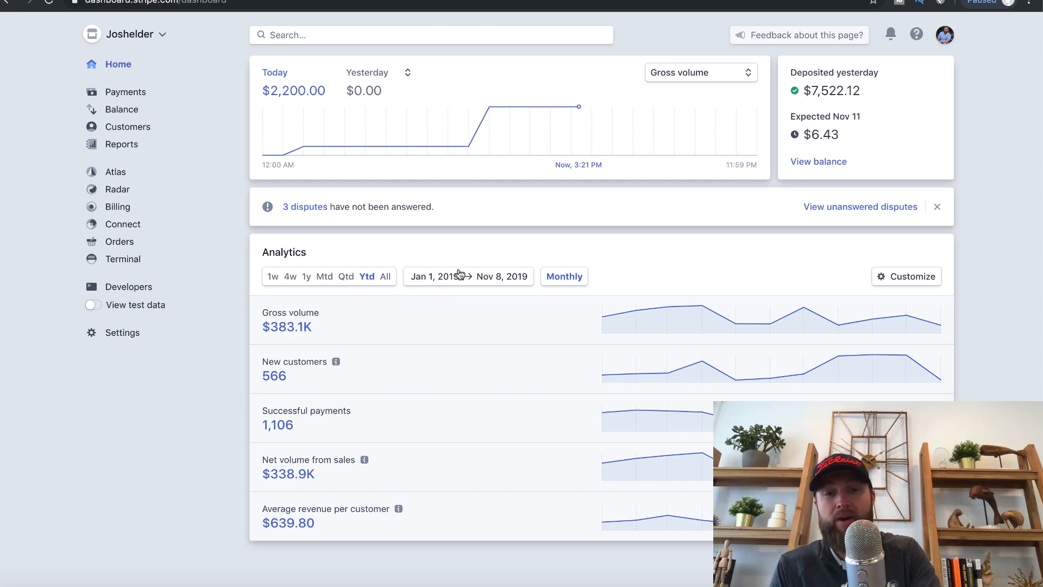
mouse_move(539, 285)
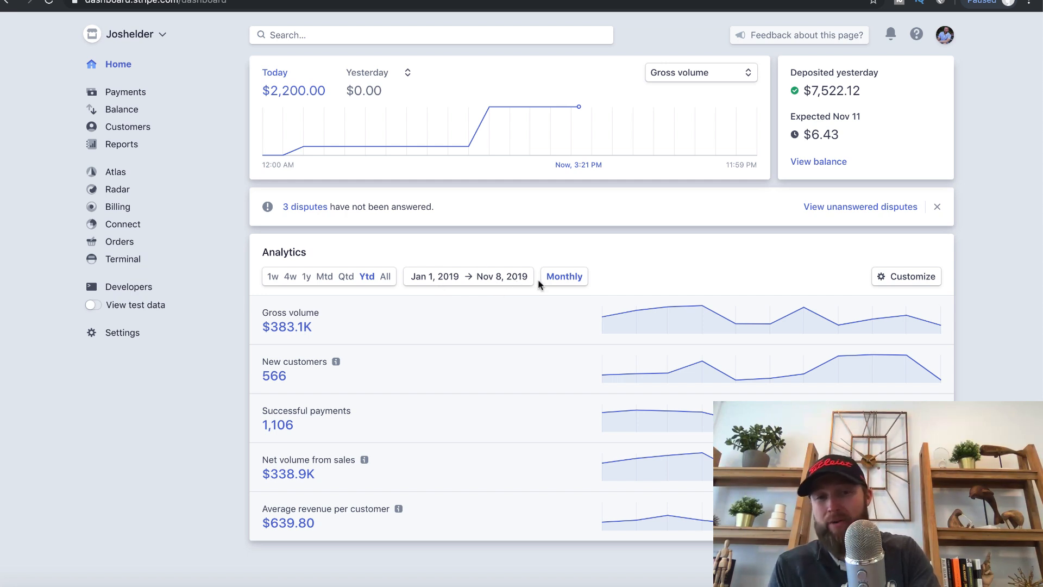
mouse_move(326, 480)
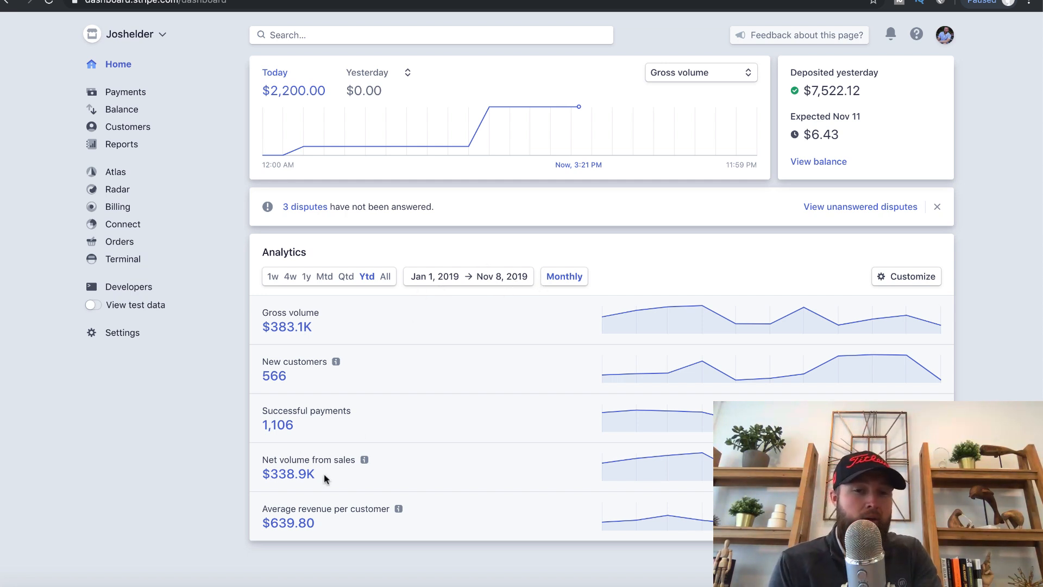
Highlight the $338.9K net volume from sales figure, then leave the Stripe dashboard.
double_click(288, 474)
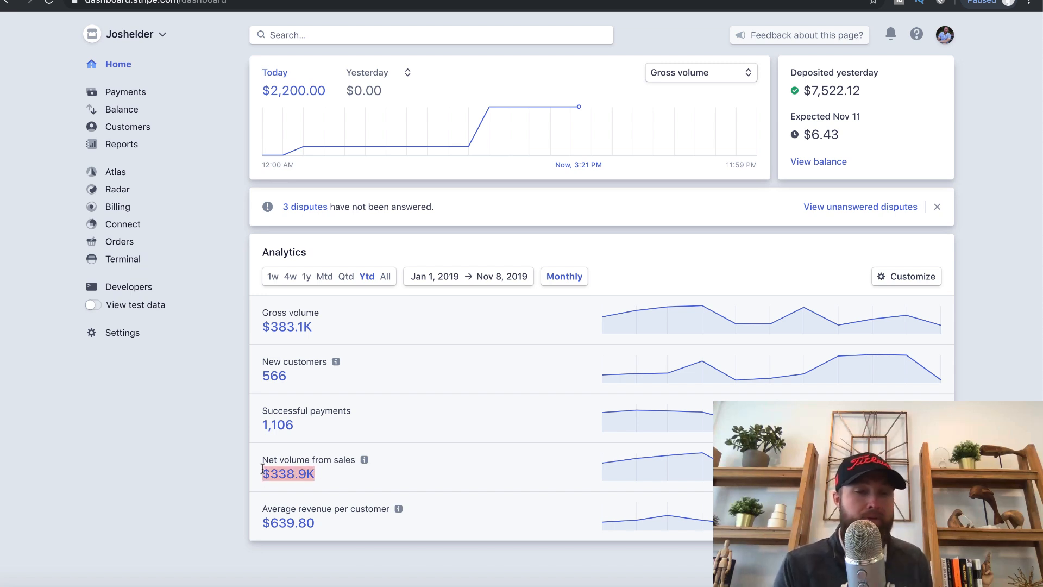
mouse_move(48, 5)
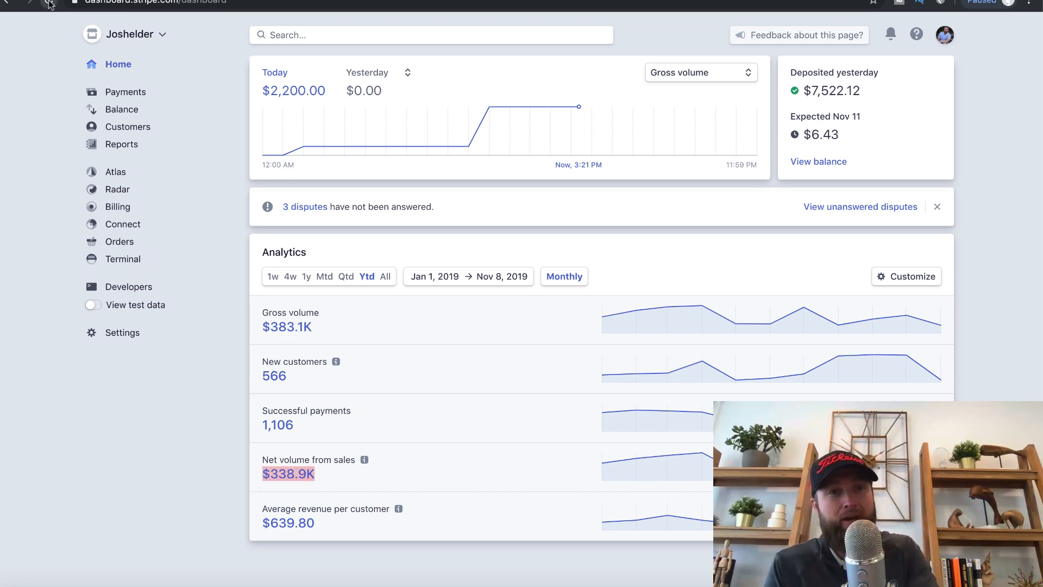
click(50, 4)
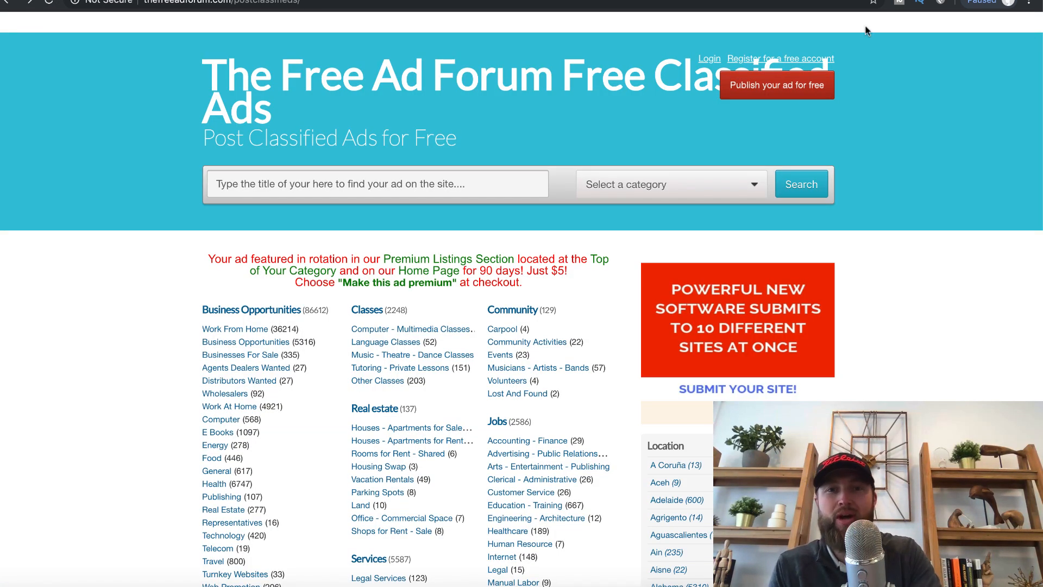
mouse_move(792, 122)
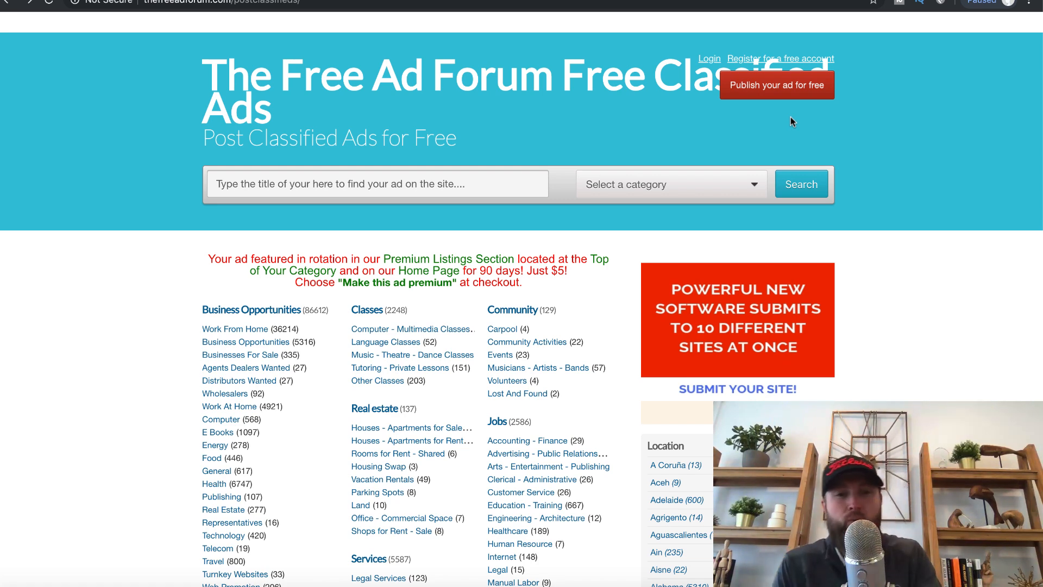
Browse Business Opportunities > Work From Home listings on The Free Ad Forum.
scroll(down, 3)
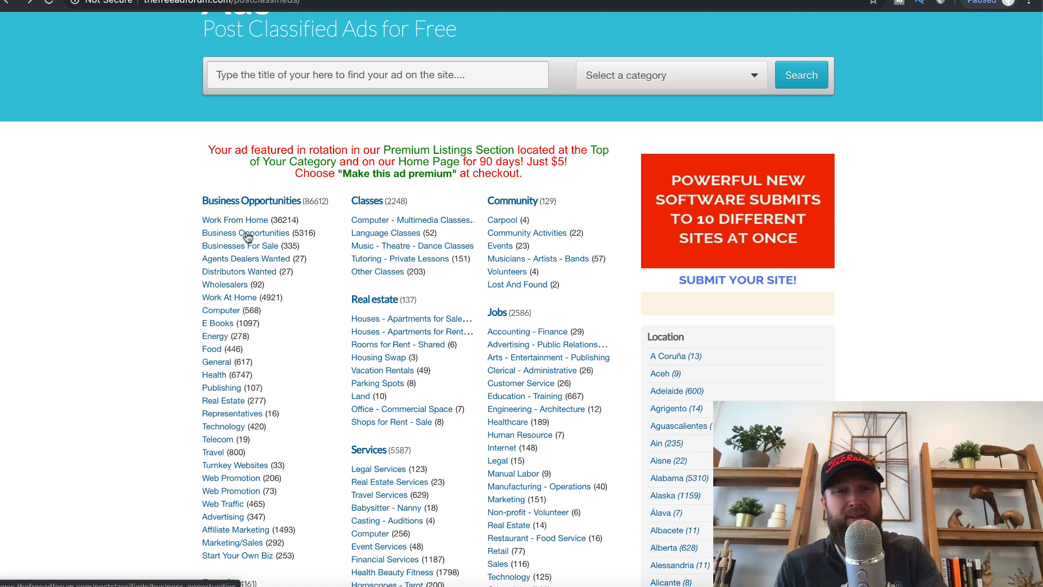
click(246, 232)
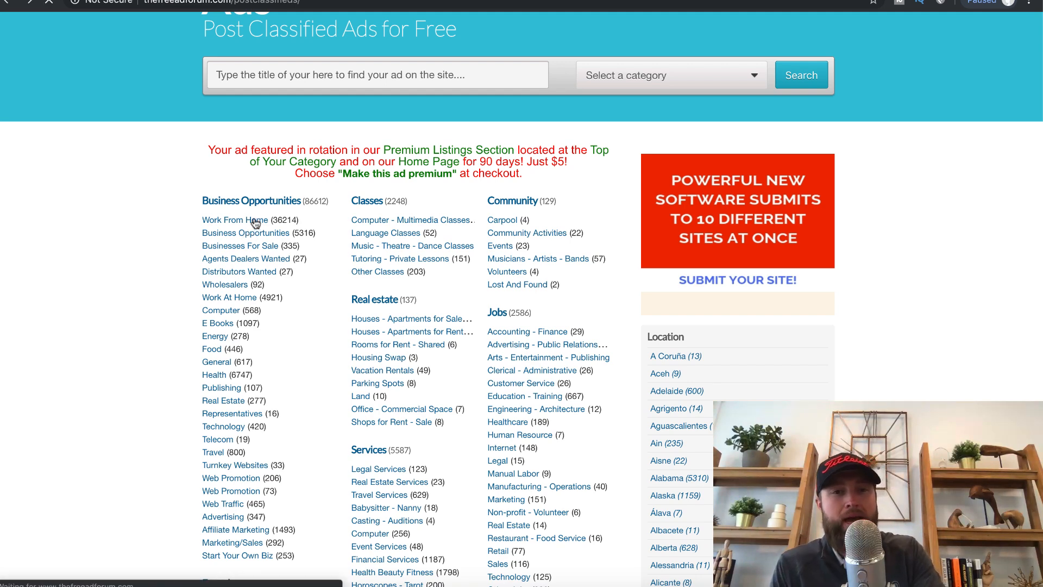
click(235, 220)
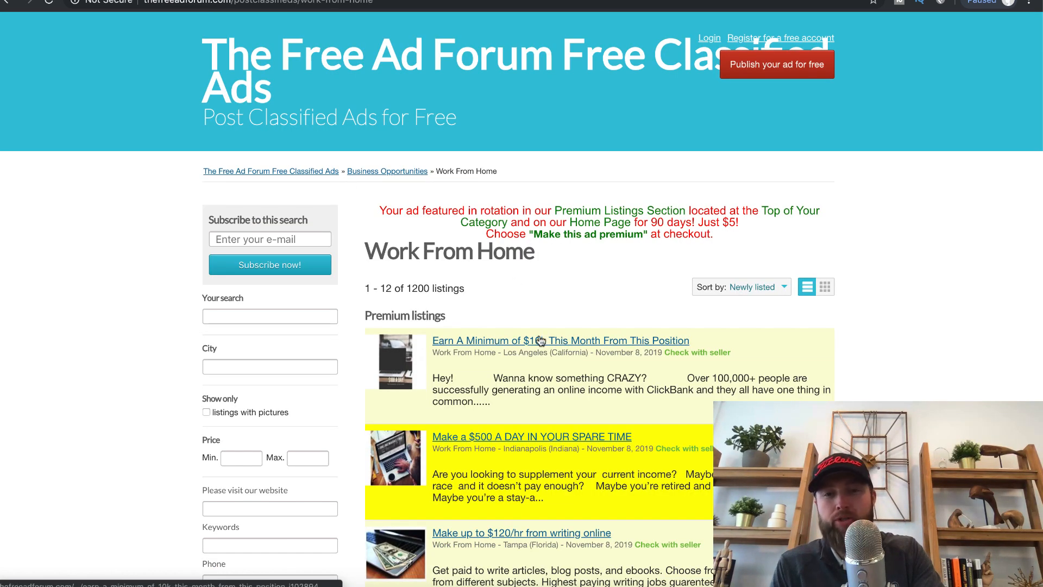
scroll(down, 3)
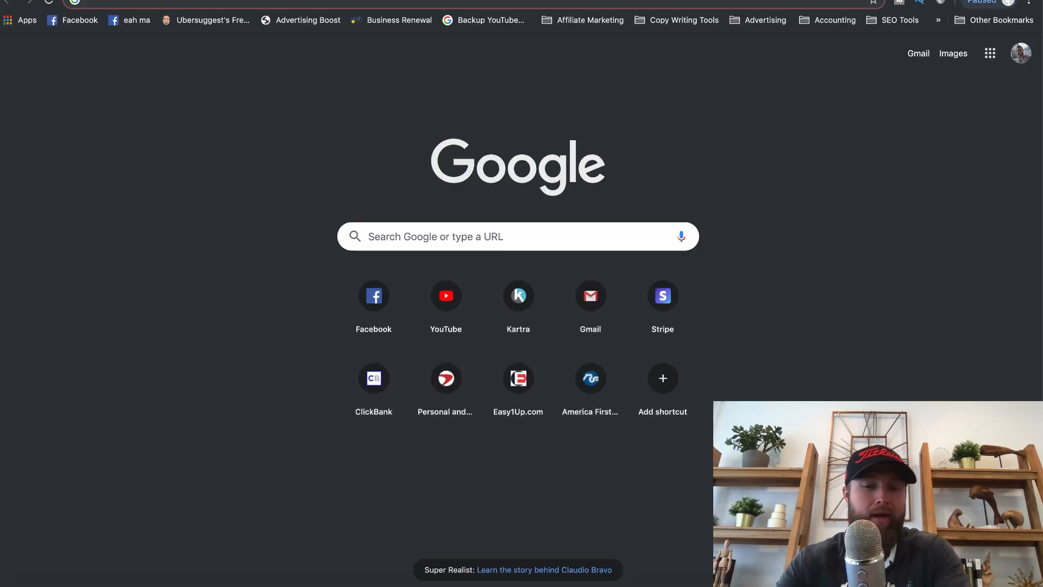
Go to ClickBank from the new tab page and enter its Affiliate Marketplace.
click(373, 378)
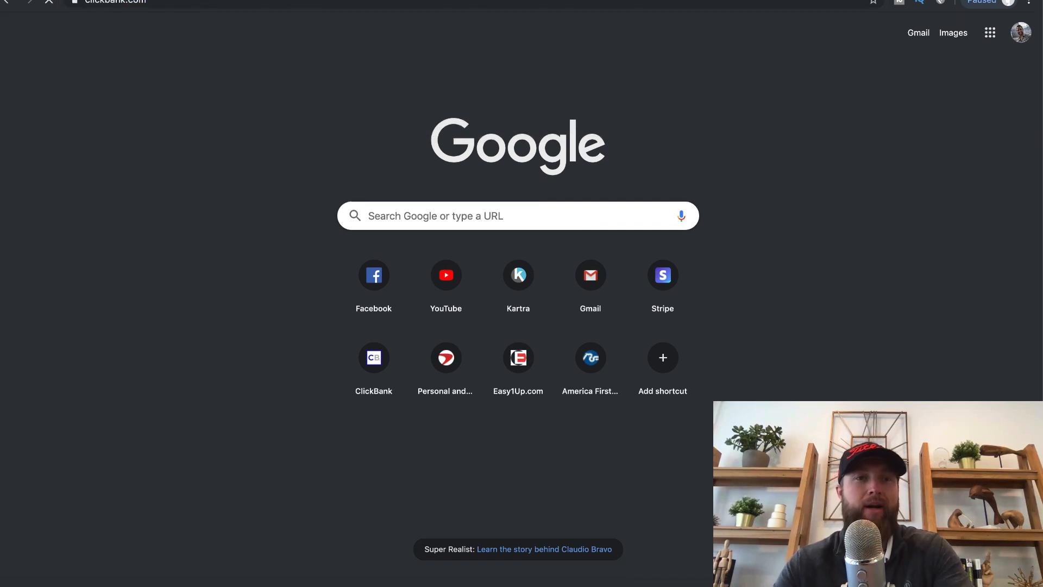
click(373, 358)
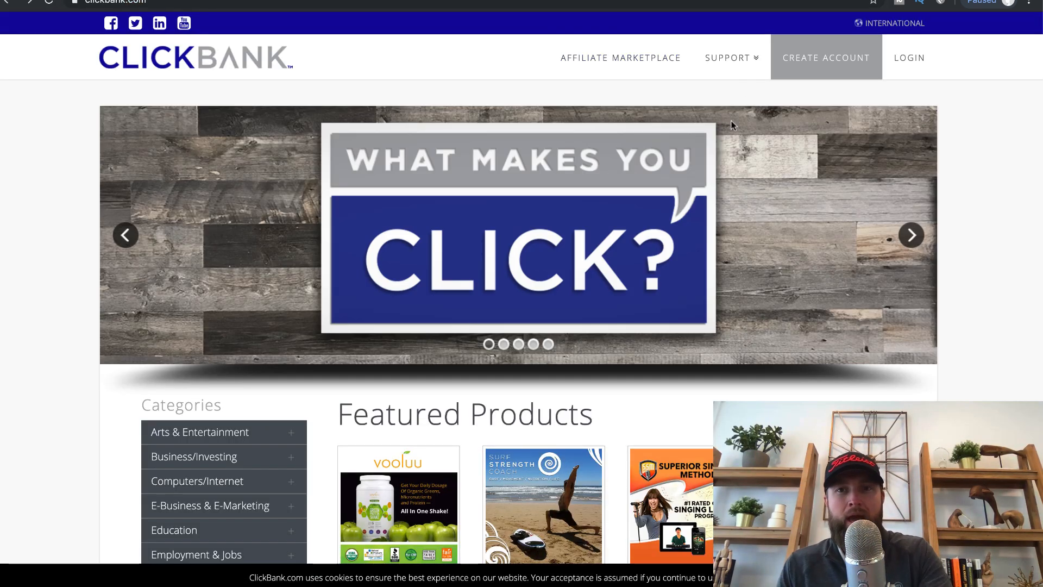
mouse_move(810, 65)
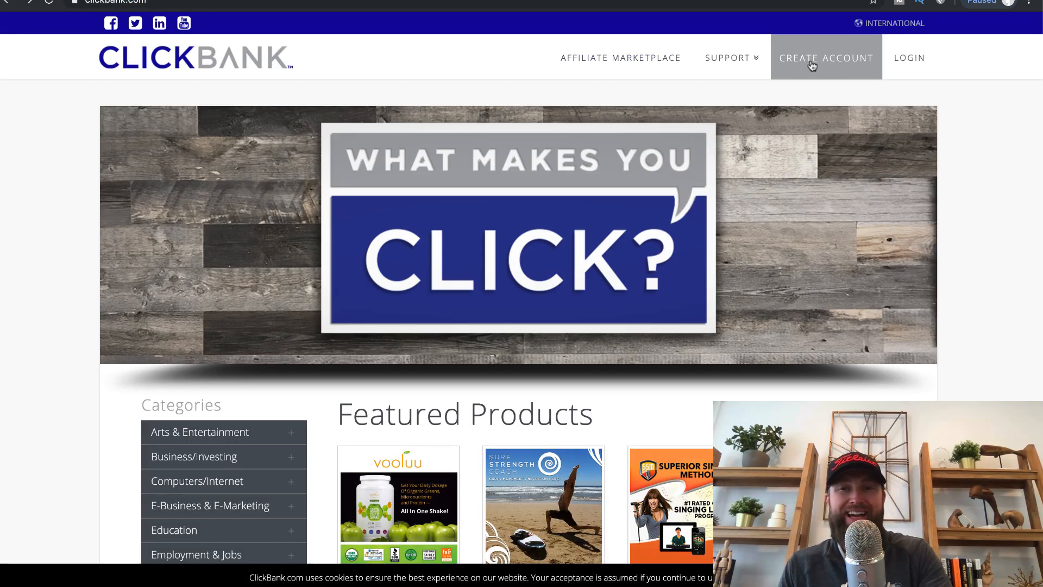
mouse_move(785, 44)
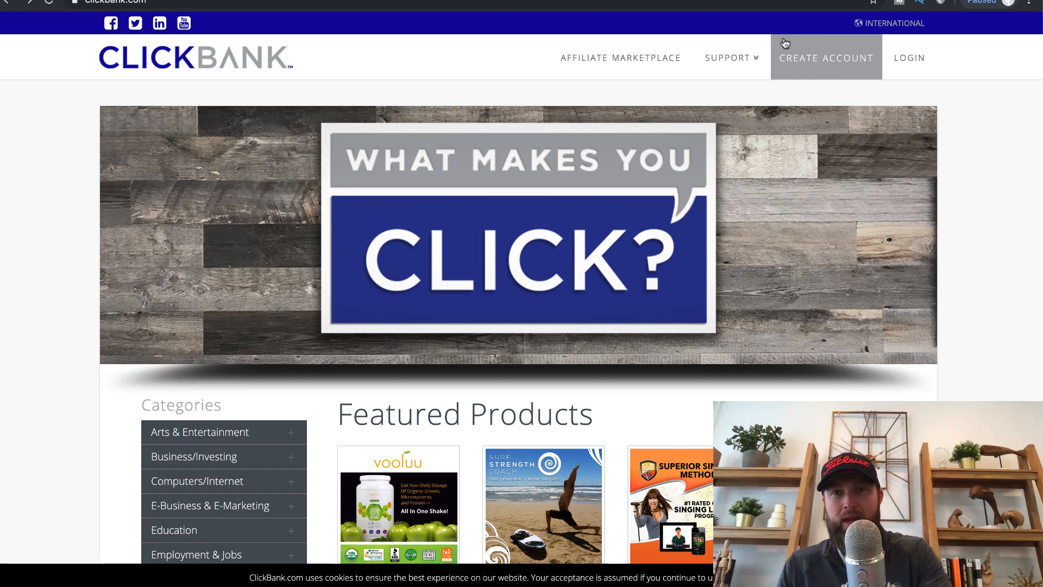
mouse_move(620, 58)
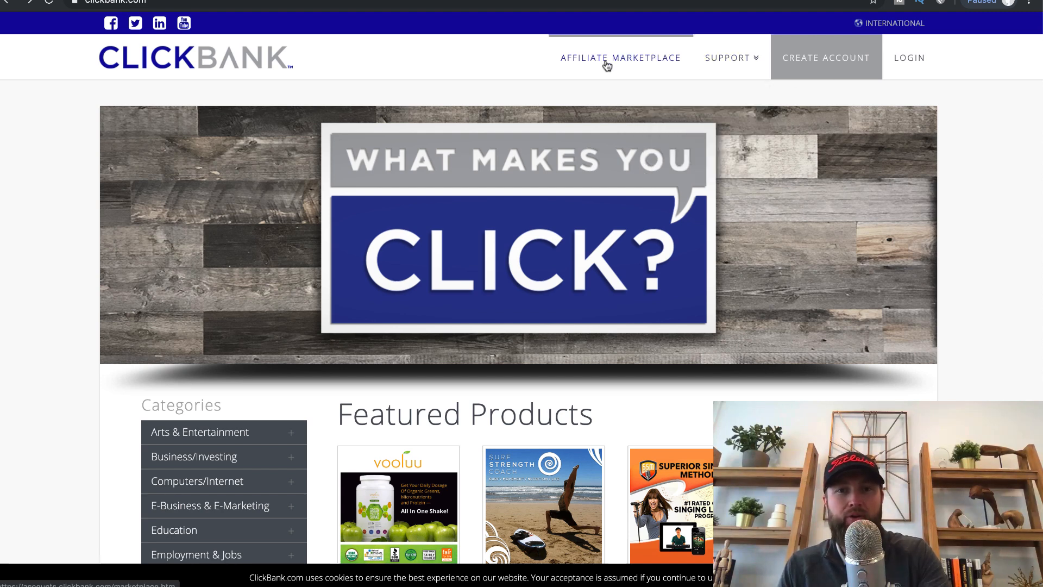
click(620, 59)
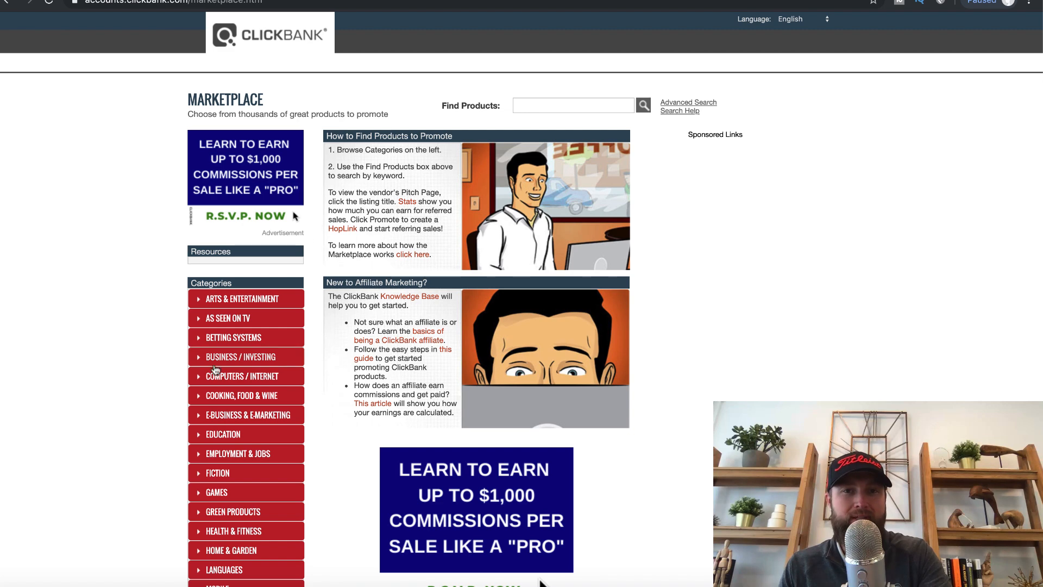
List the 416 E-business & E-marketing products sorted by popularity.
scroll(down, 3)
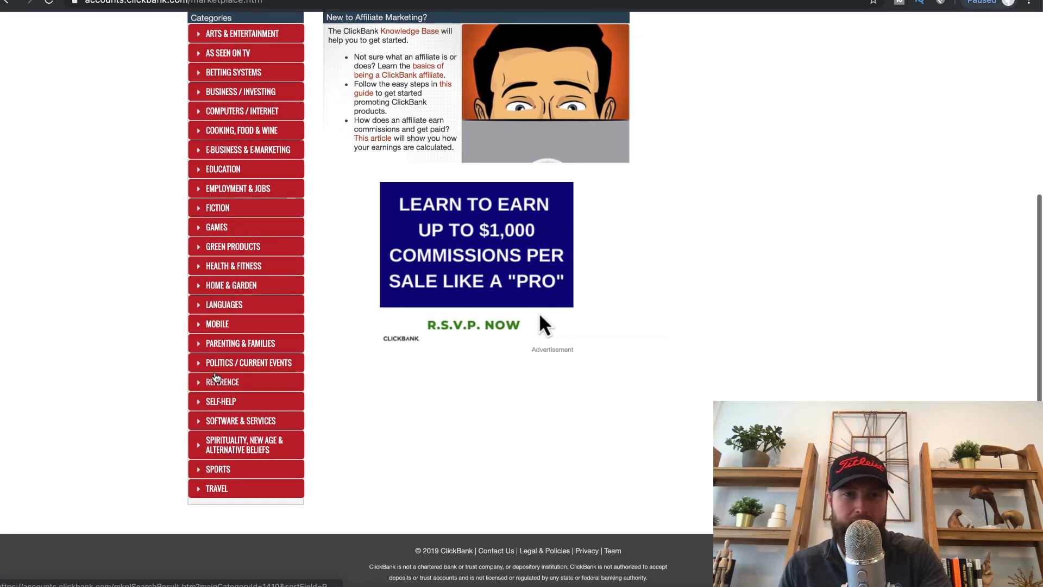
scroll(up, 3)
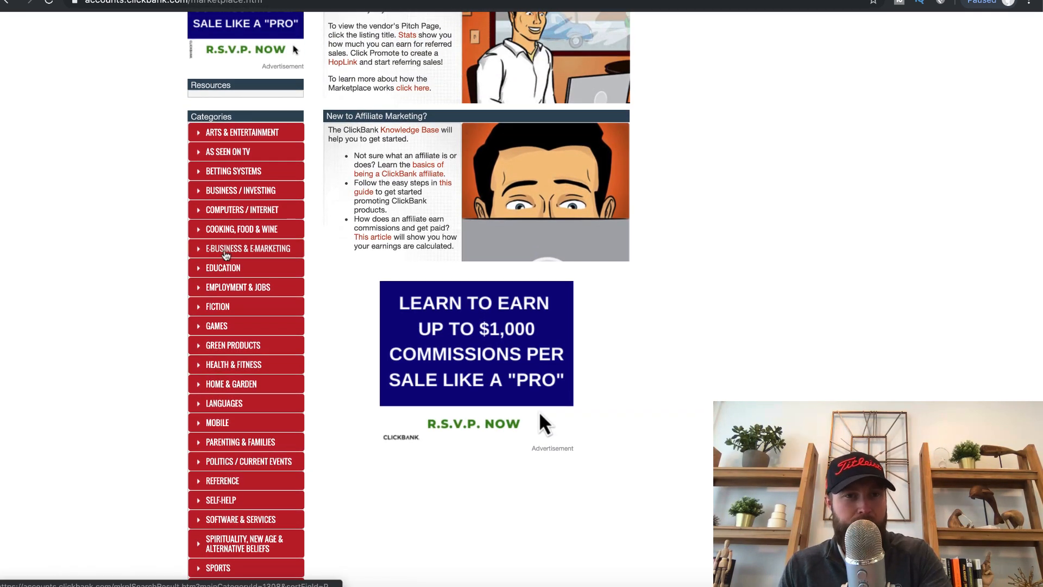
click(247, 248)
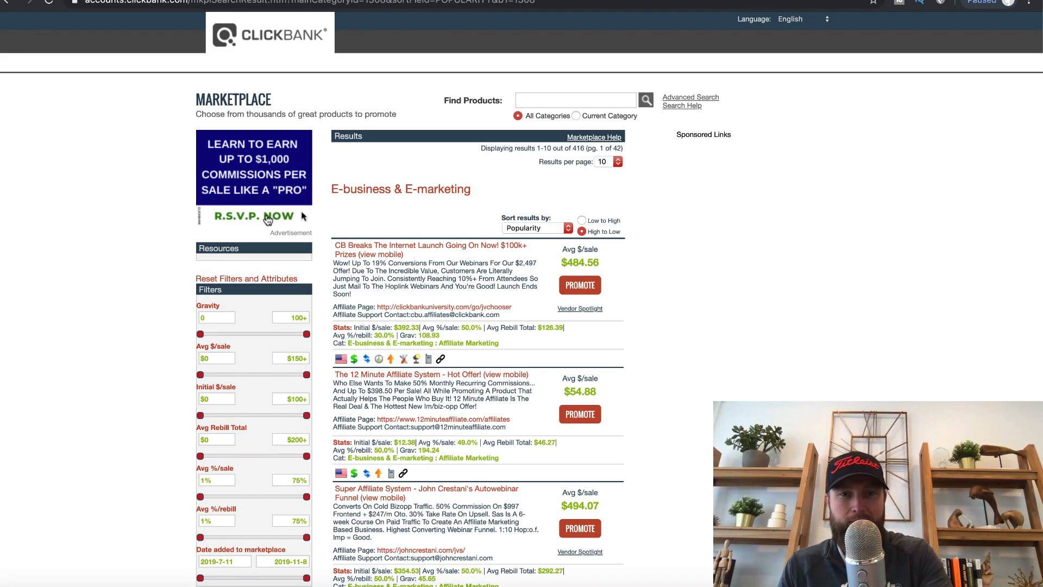
scroll(down, 3)
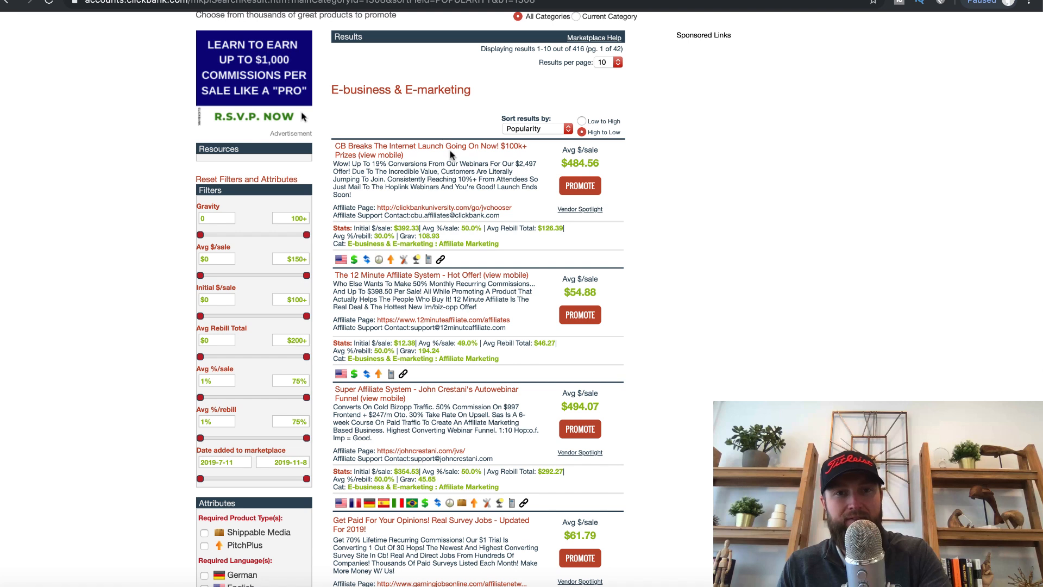
mouse_move(389, 278)
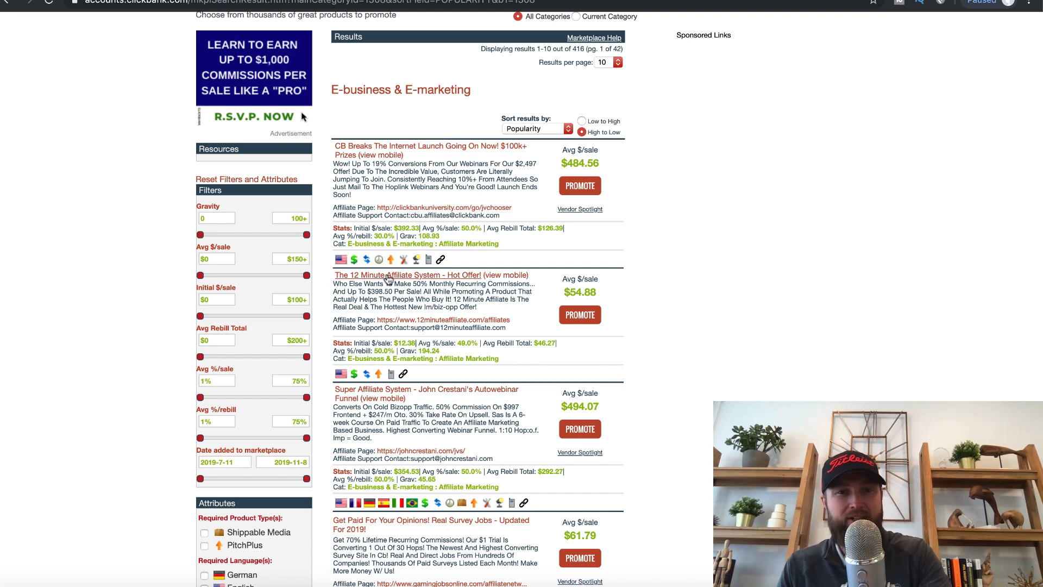
mouse_move(411, 276)
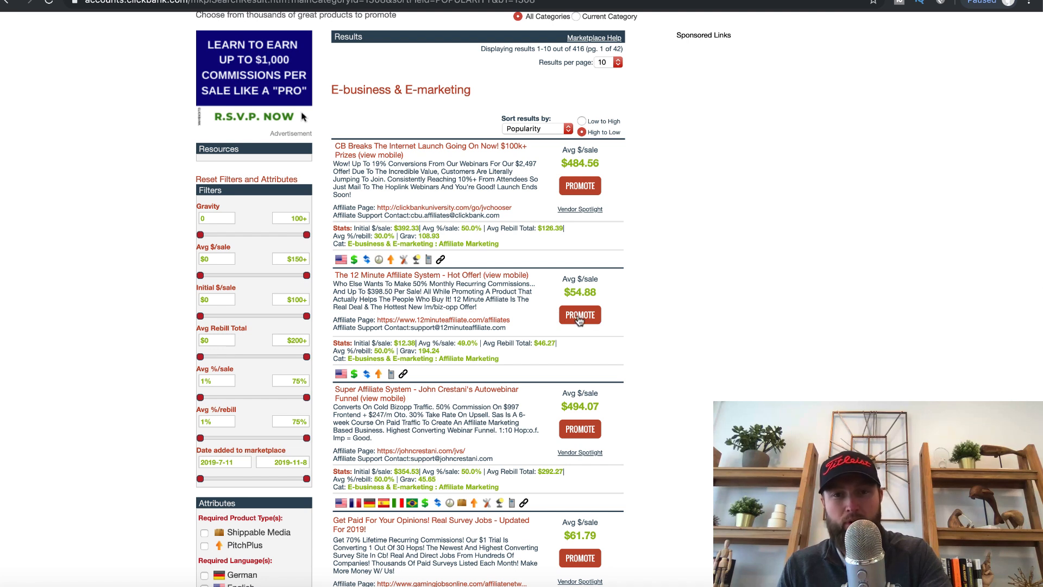
mouse_move(607, 293)
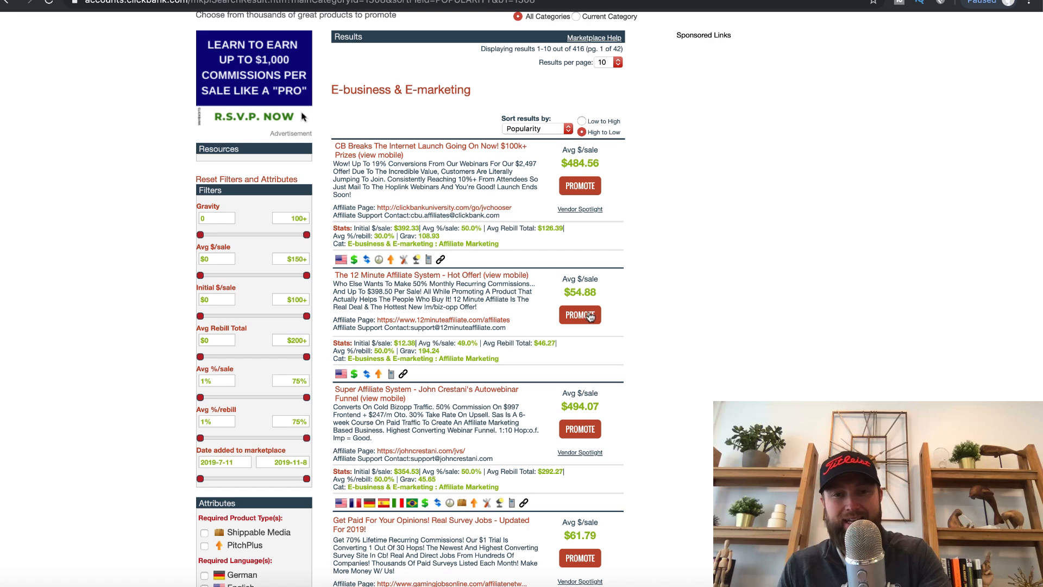
Generate an encrypted HopLink for The 12 Minute Affiliate System under nickname gutsnglory.
click(580, 314)
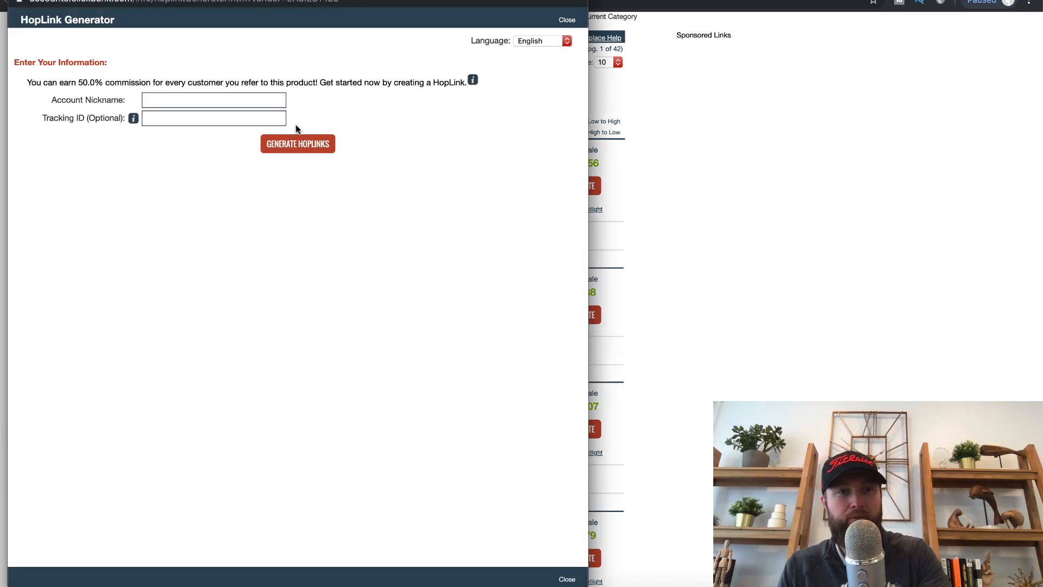
click(213, 100)
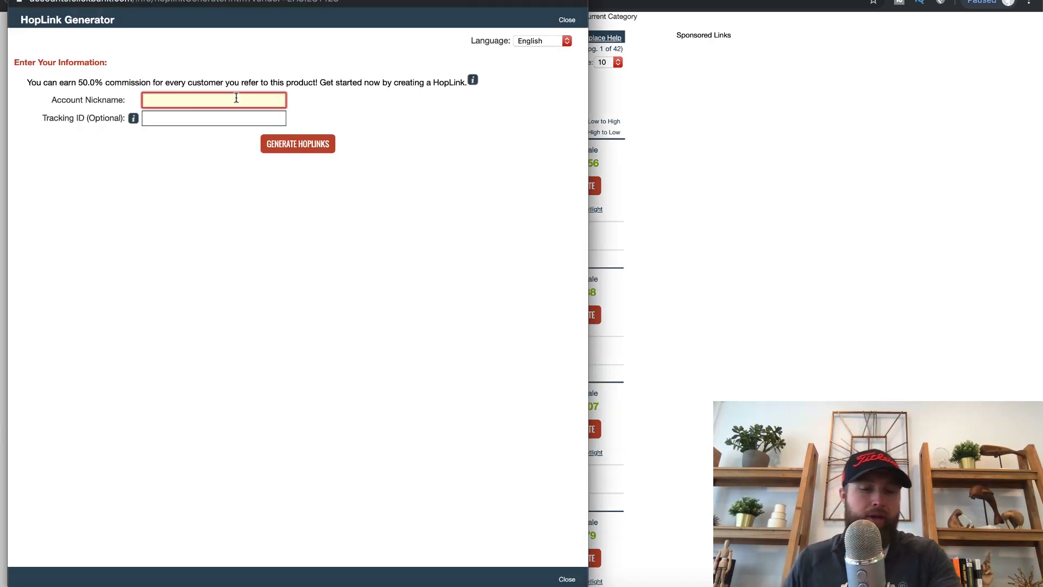
text(gutsng)
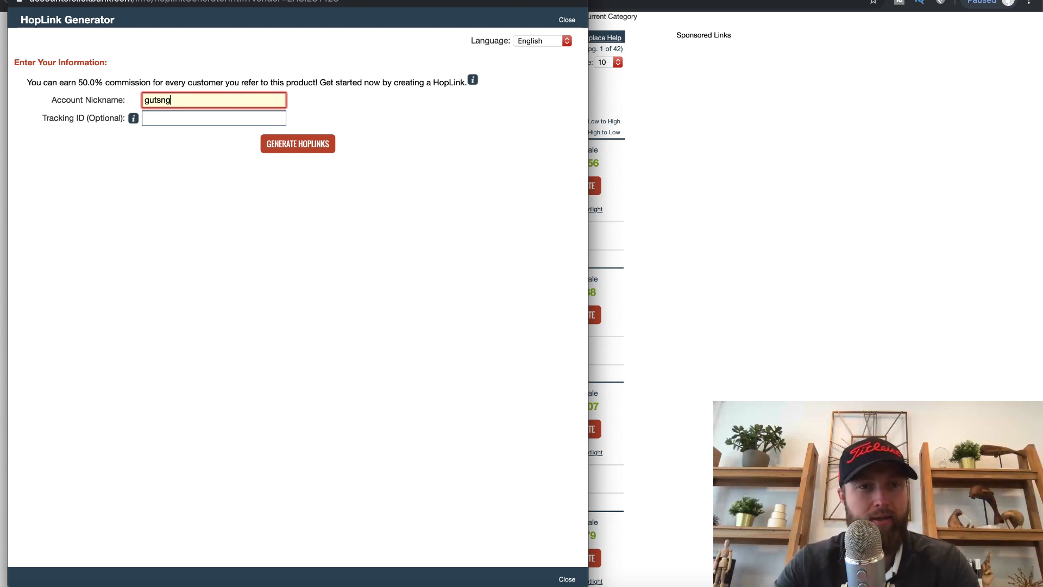
click(297, 144)
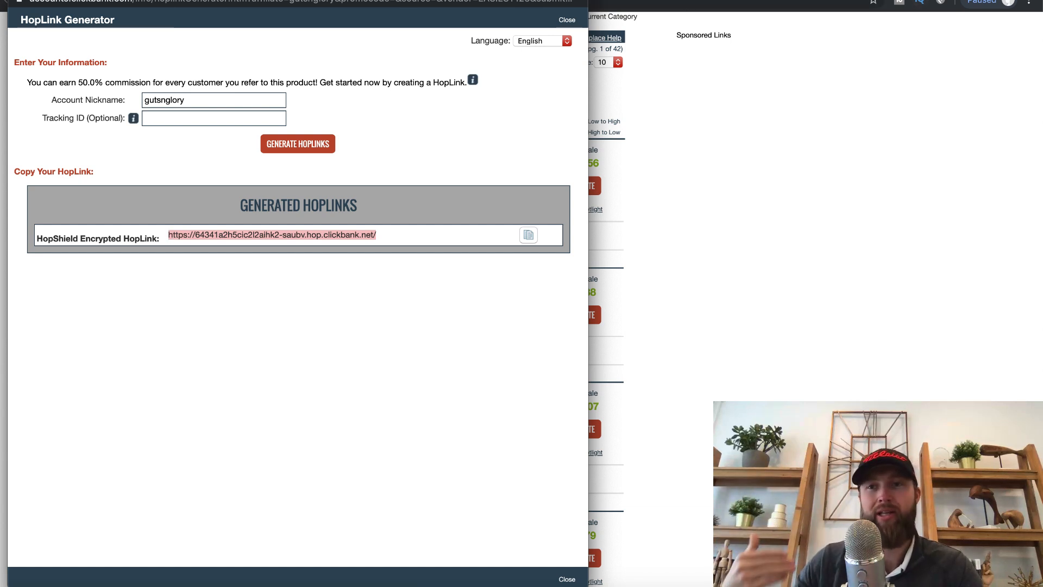
mouse_move(921, 68)
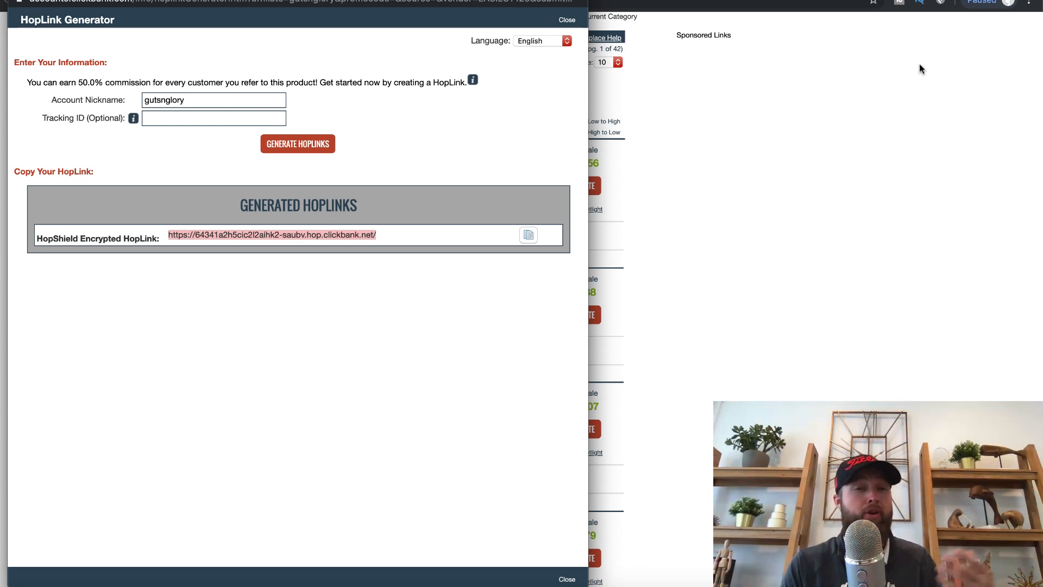
mouse_move(412, 201)
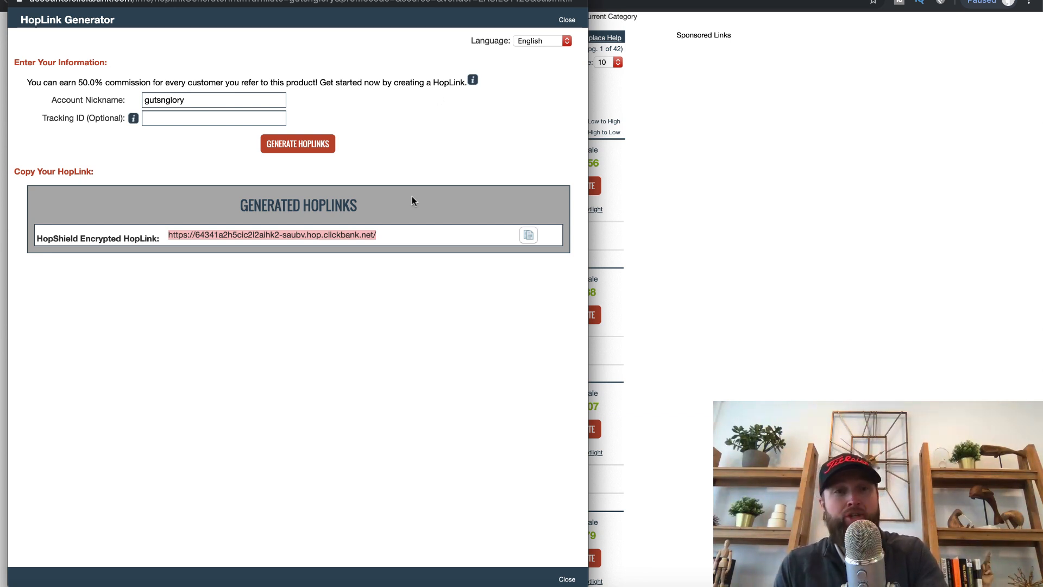
mouse_move(357, 231)
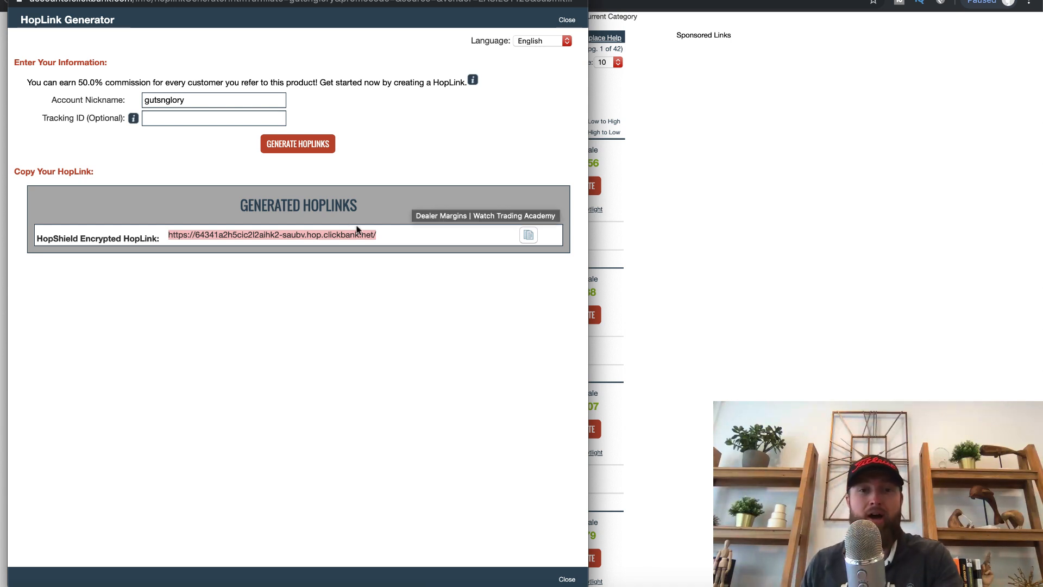
mouse_move(377, 243)
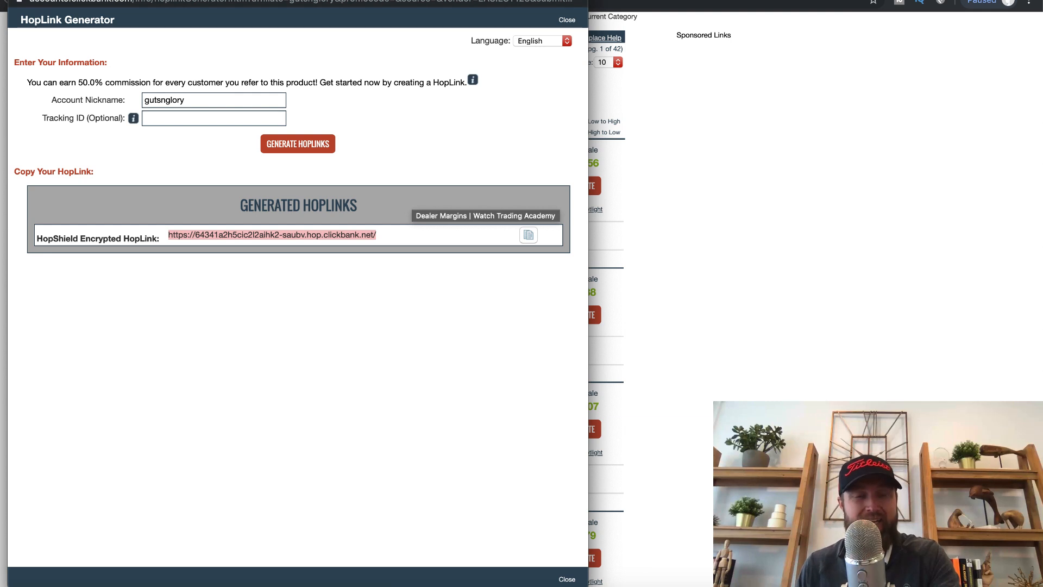
click(213, 118)
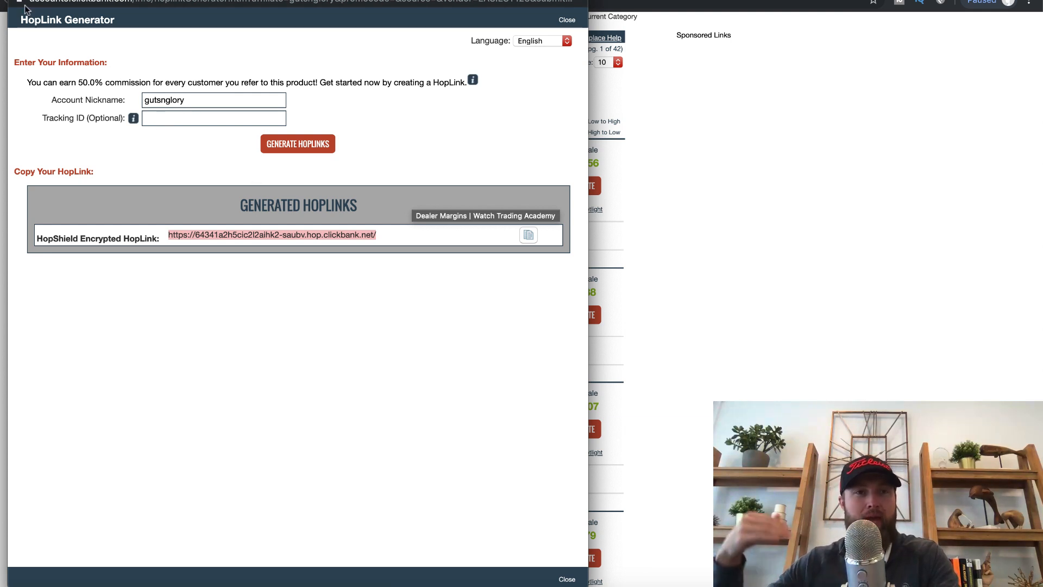
Dismiss the HopLink Generator and look through the E-business marketplace results again.
click(567, 20)
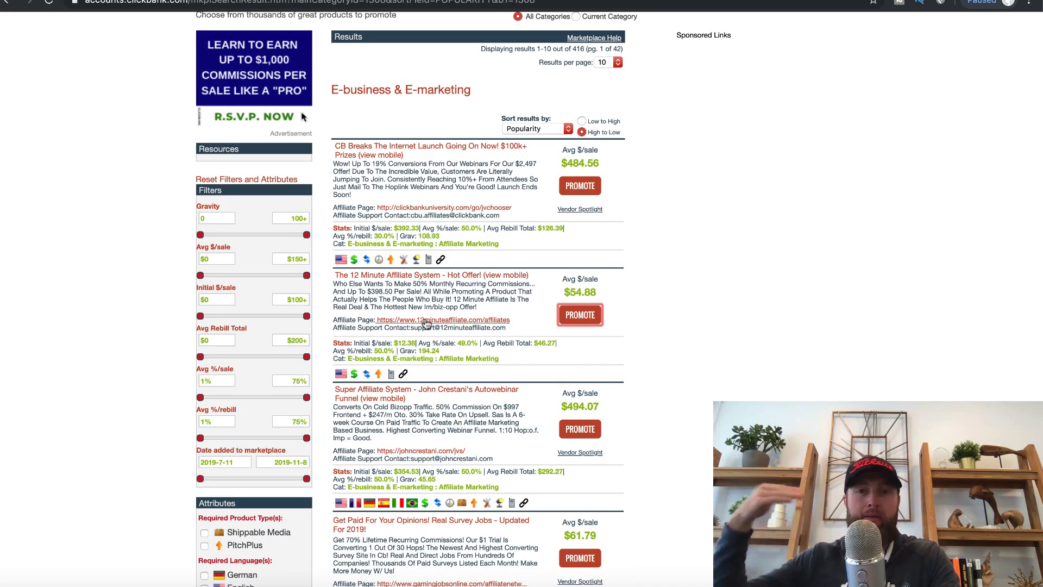
mouse_move(525, 327)
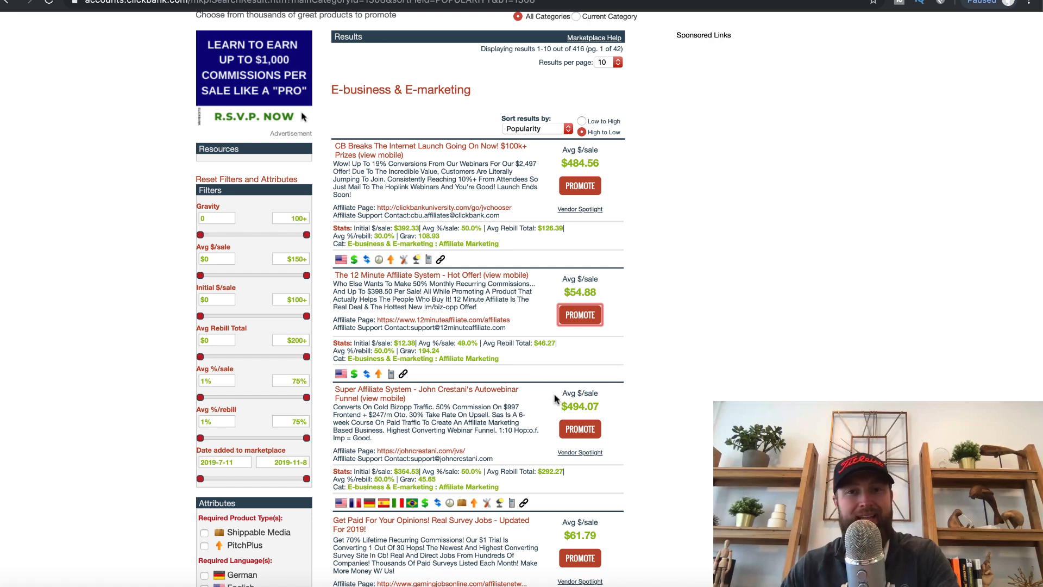
mouse_move(549, 399)
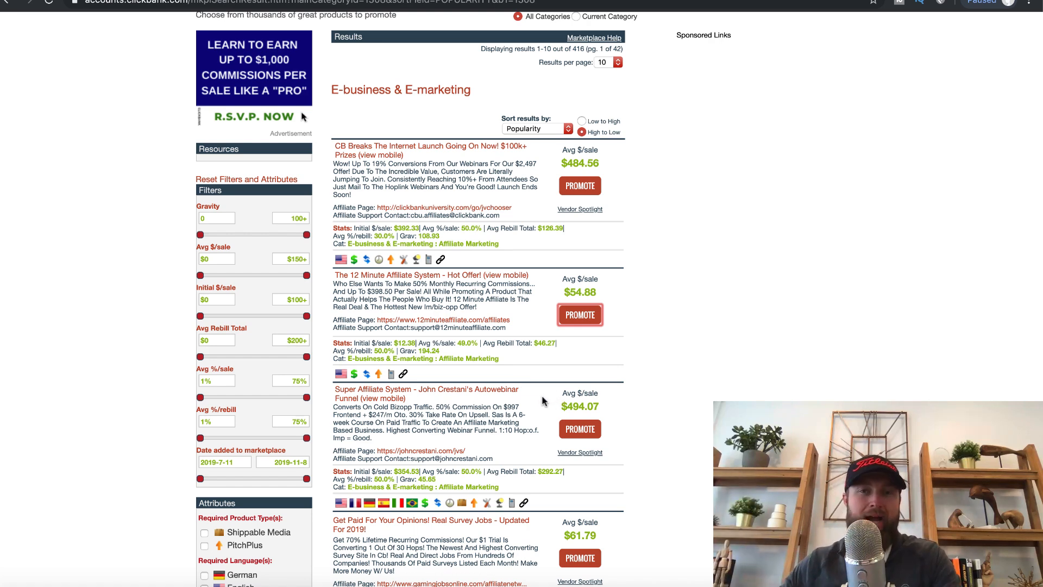
mouse_move(486, 245)
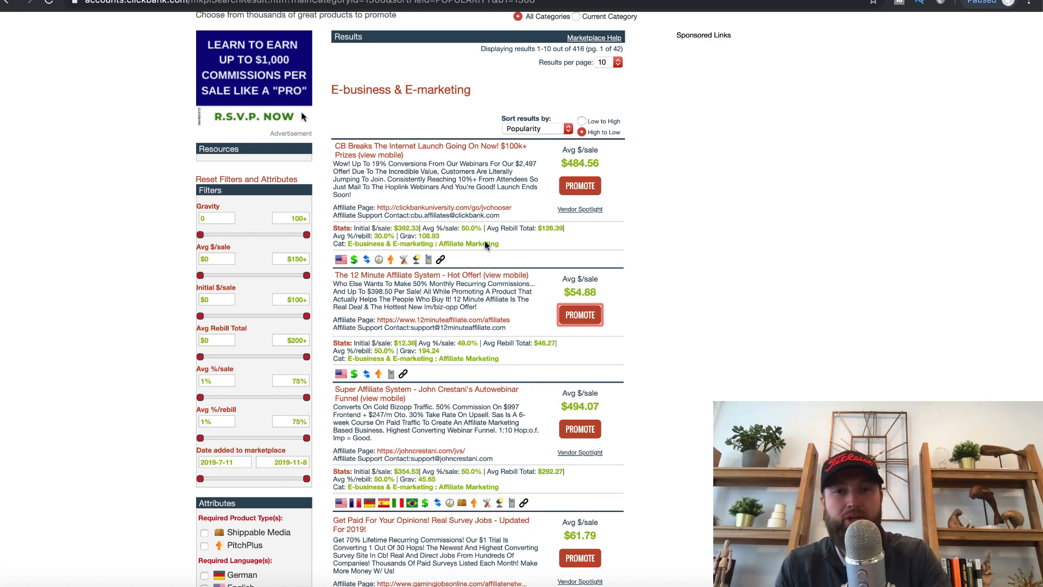
scroll(down, 3)
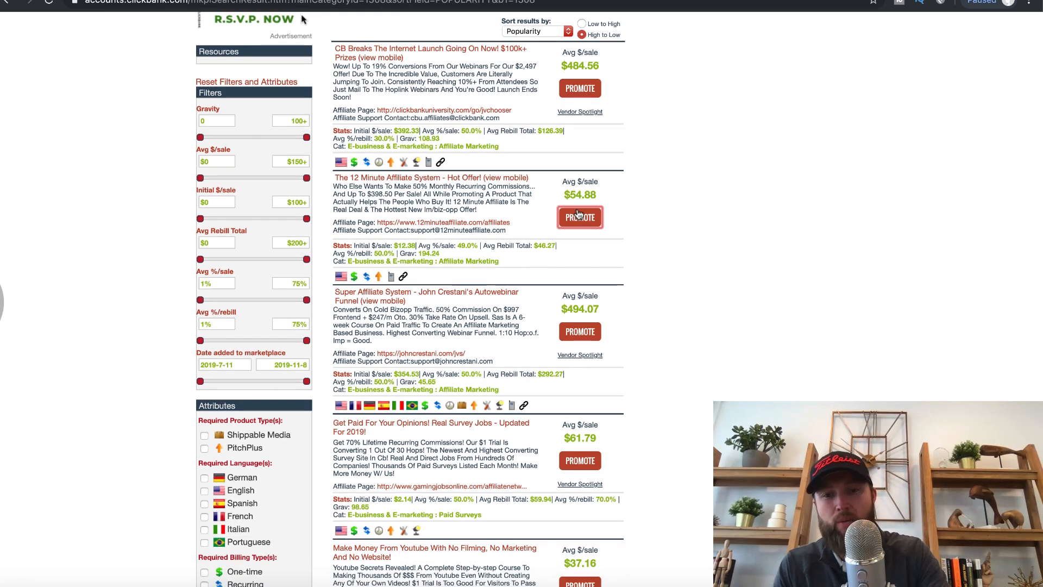
mouse_move(642, 483)
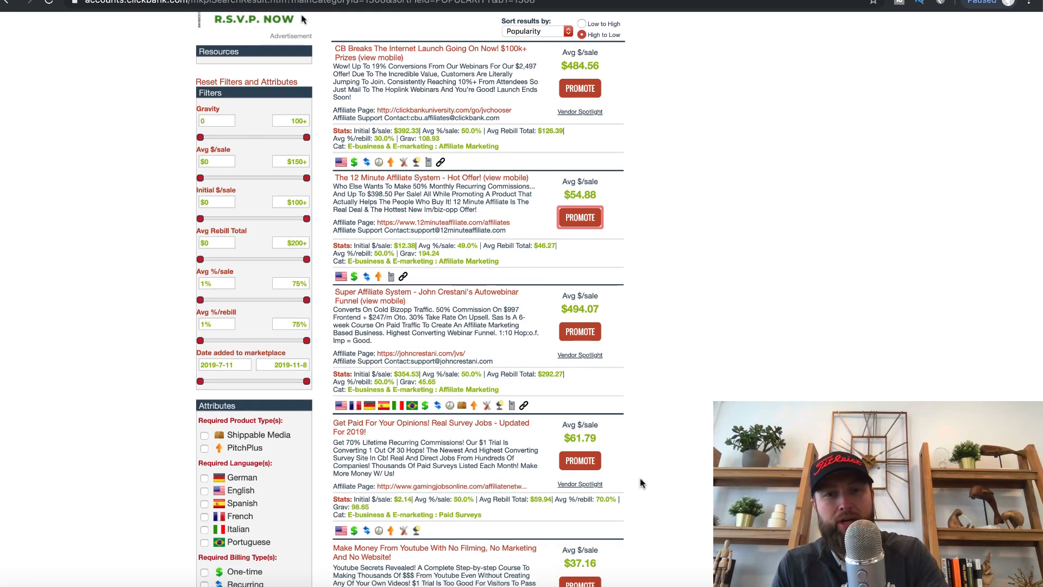
mouse_move(597, 324)
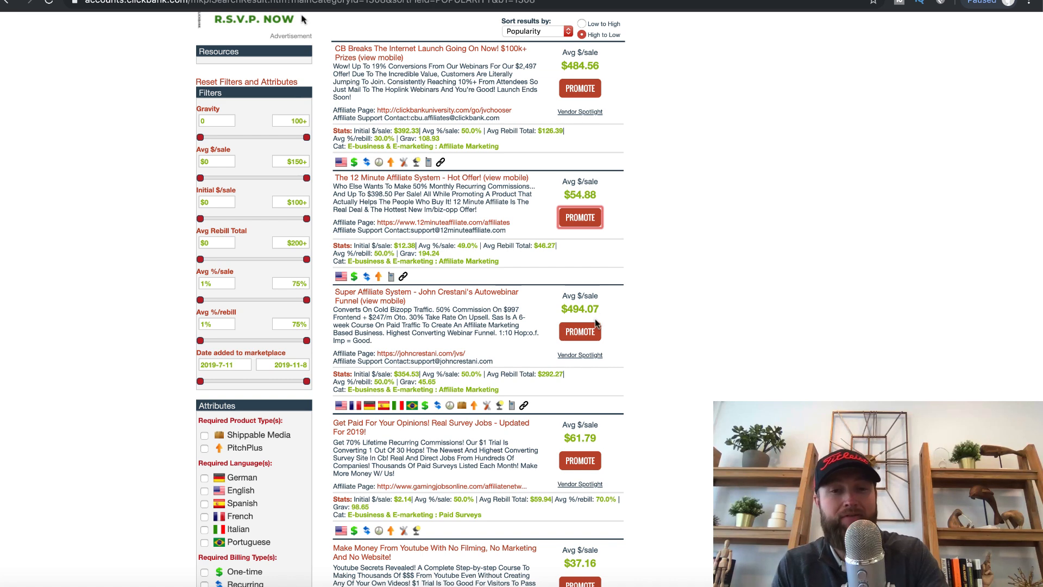
scroll(up, 3)
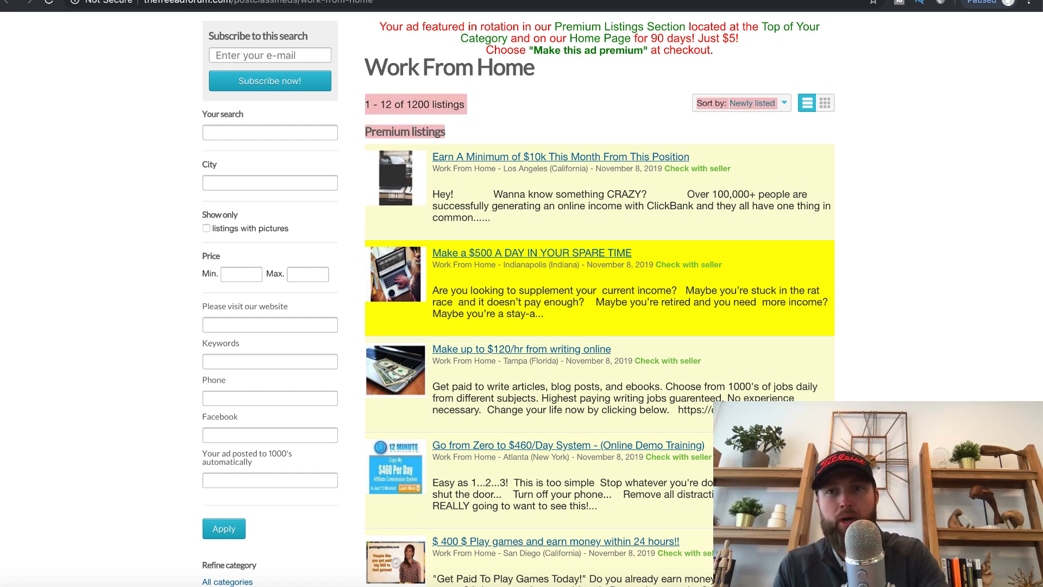
scroll(down, 3)
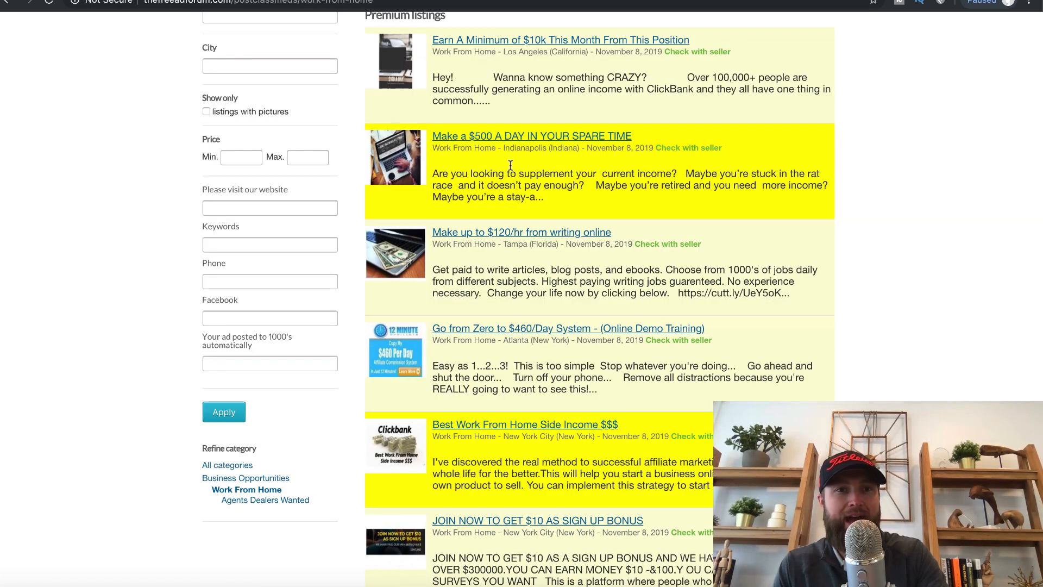
scroll(up, 3)
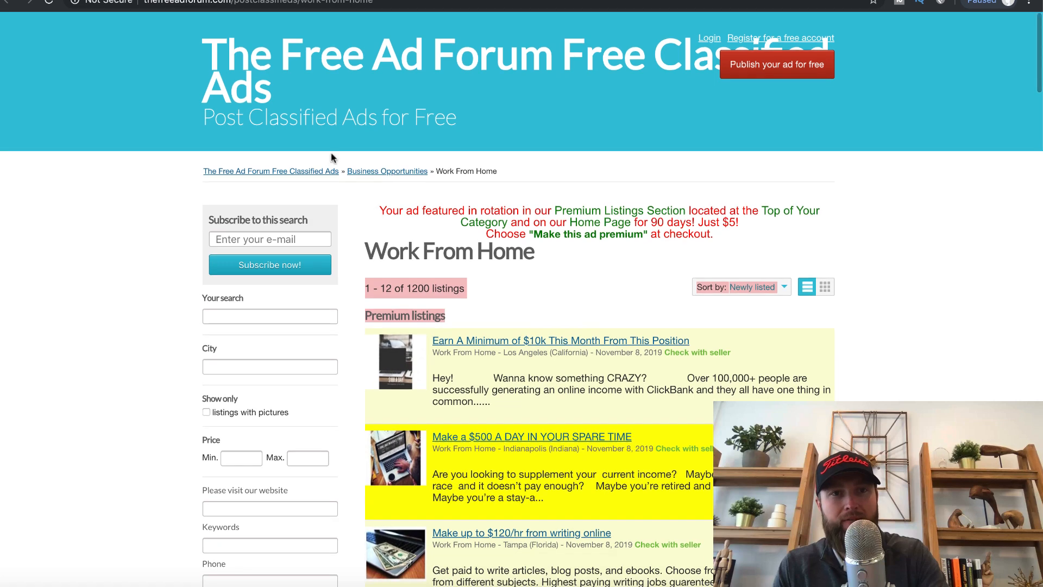
mouse_move(266, 169)
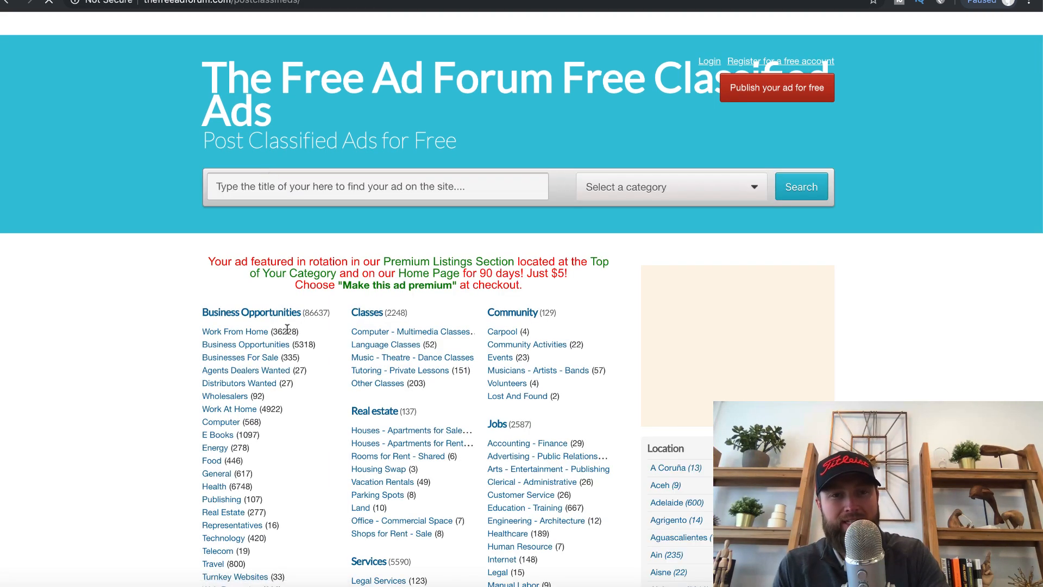
scroll(down, 3)
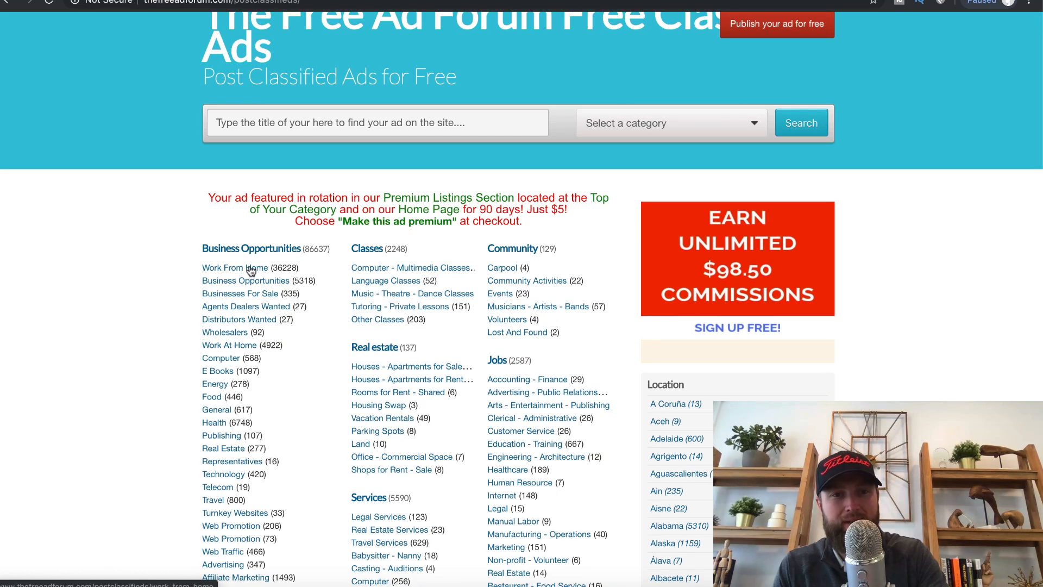
click(234, 267)
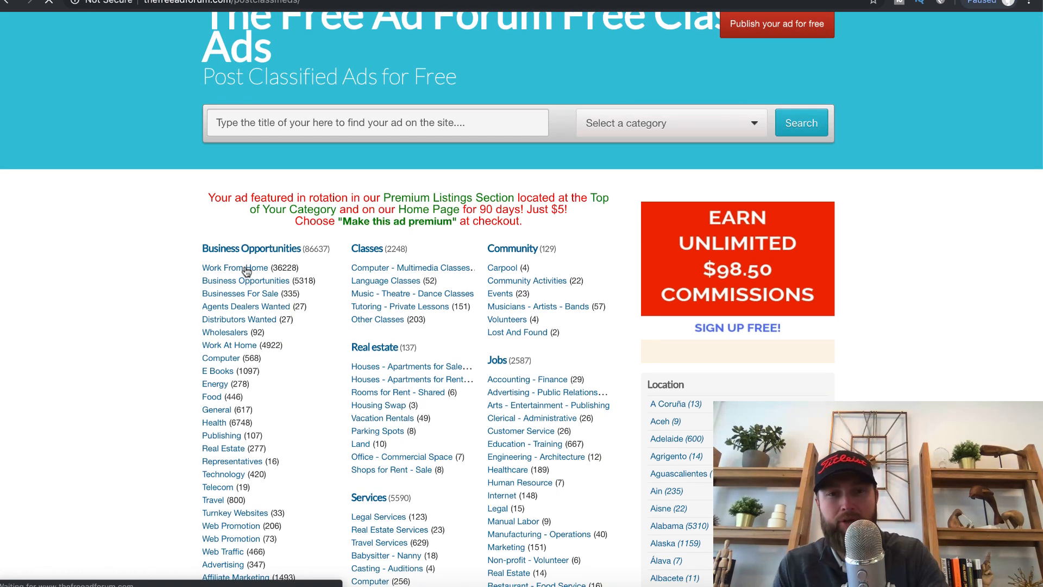
click(234, 267)
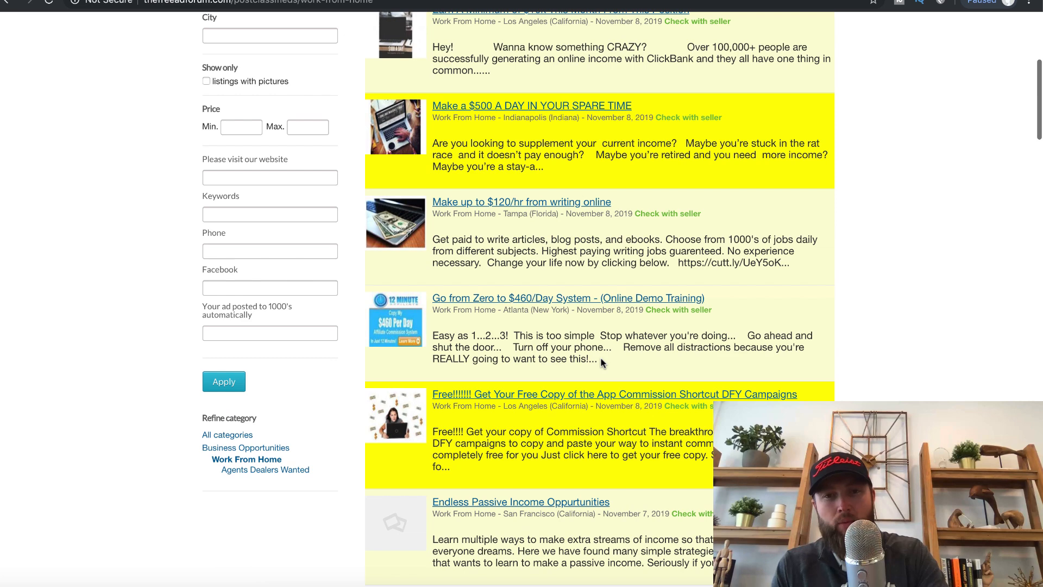
scroll(up, 3)
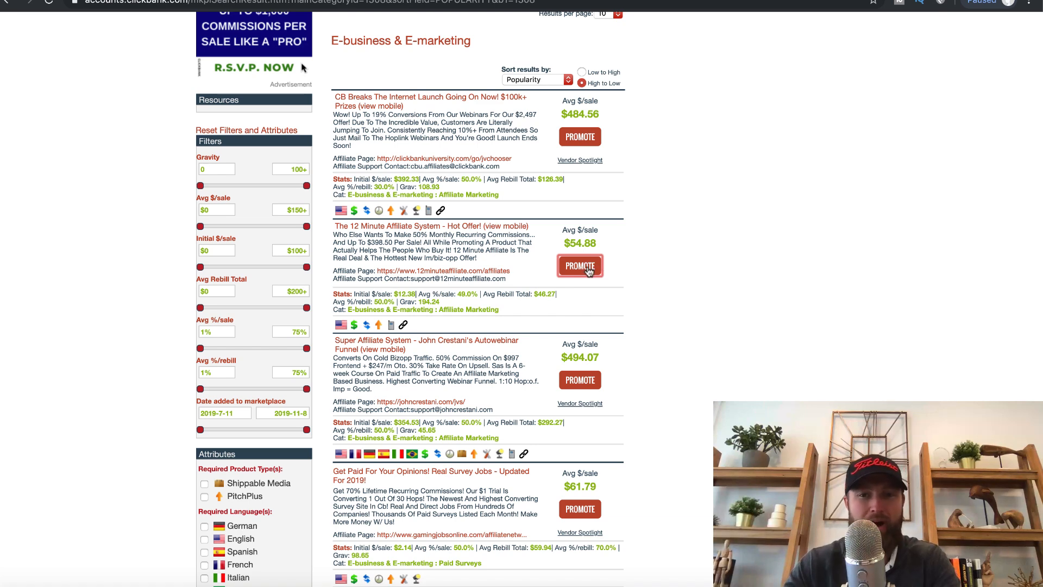
mouse_move(579, 379)
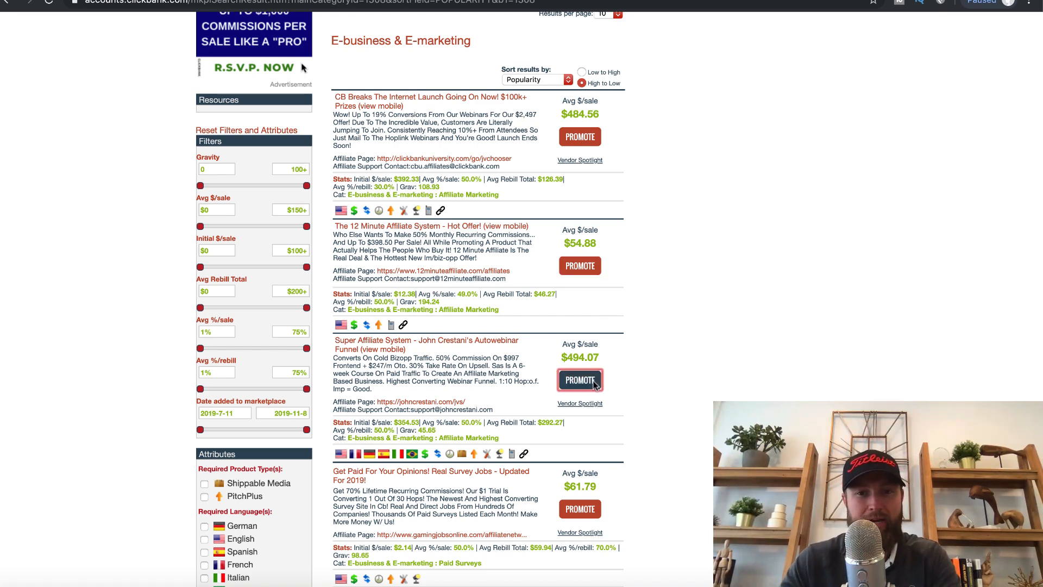
Generate a HopLink for Super Affiliate System, copy it and load its free-training landing page.
click(579, 380)
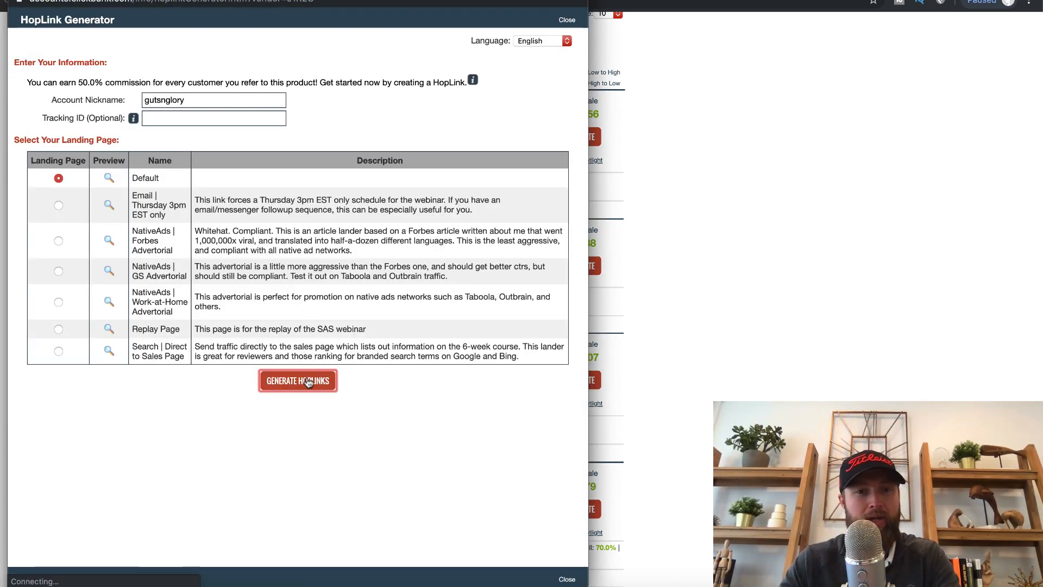
click(297, 380)
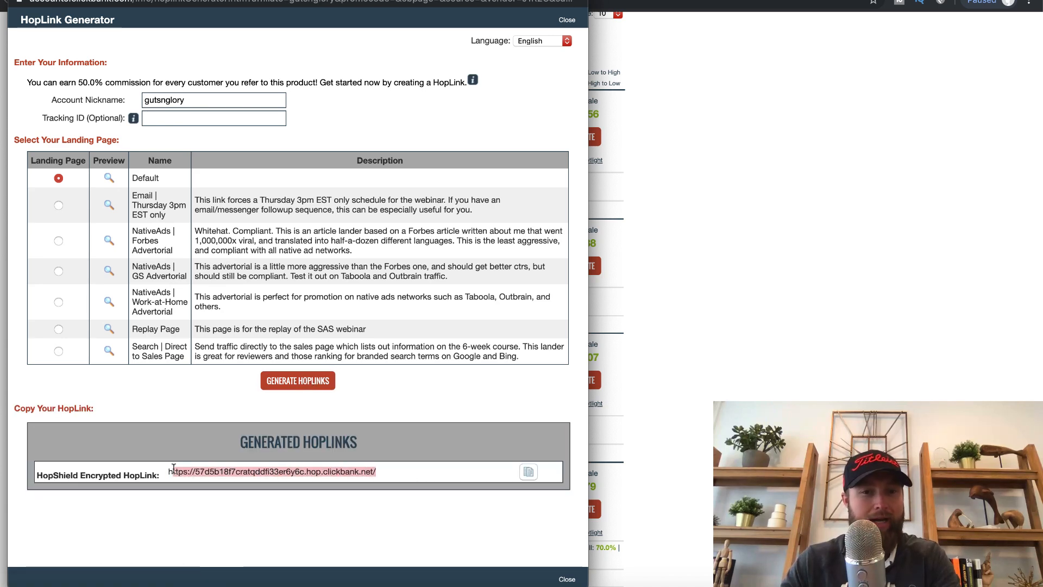
click(527, 471)
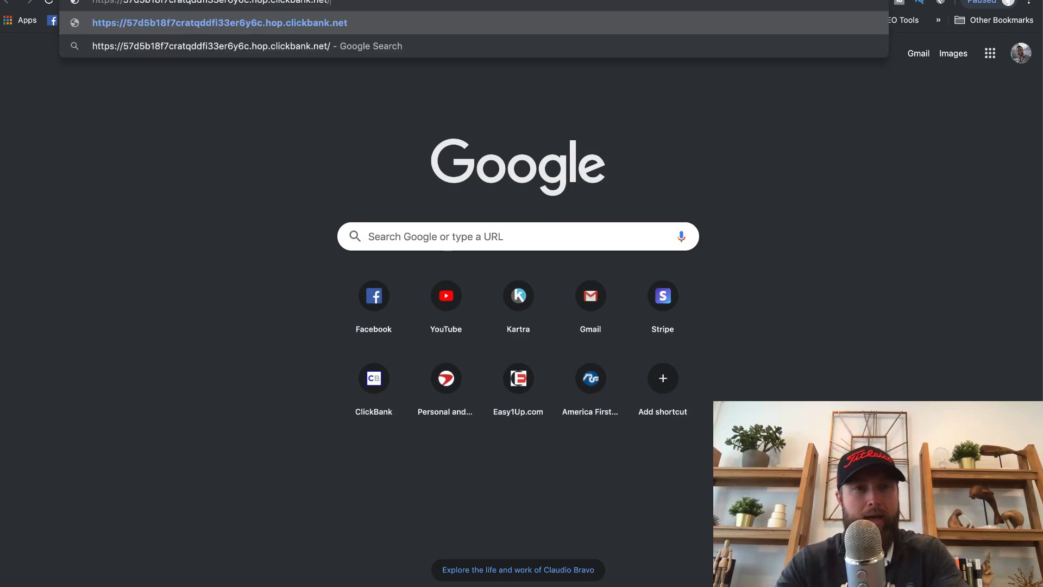
key(Return)
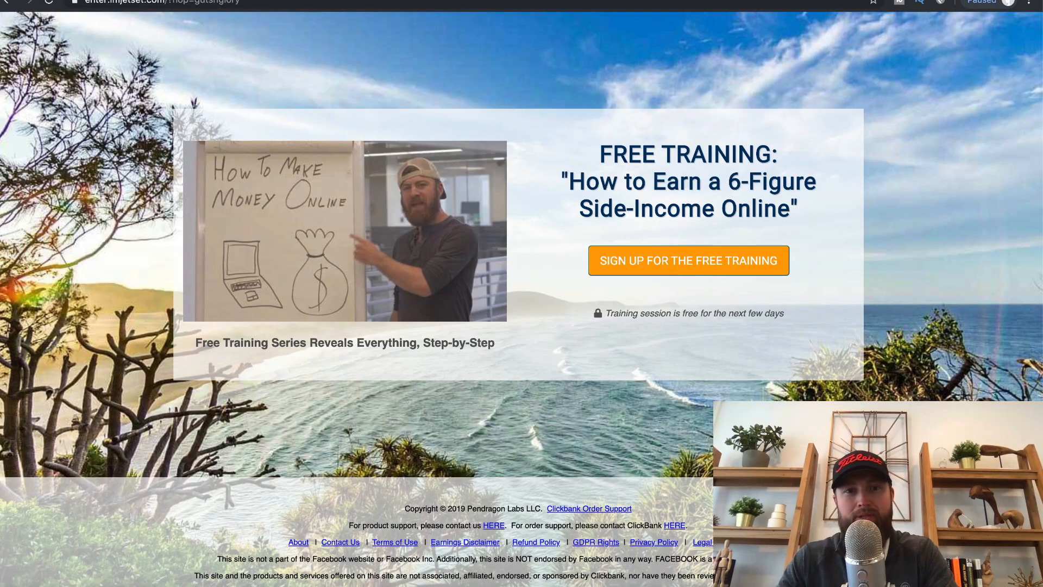
mouse_move(904, 22)
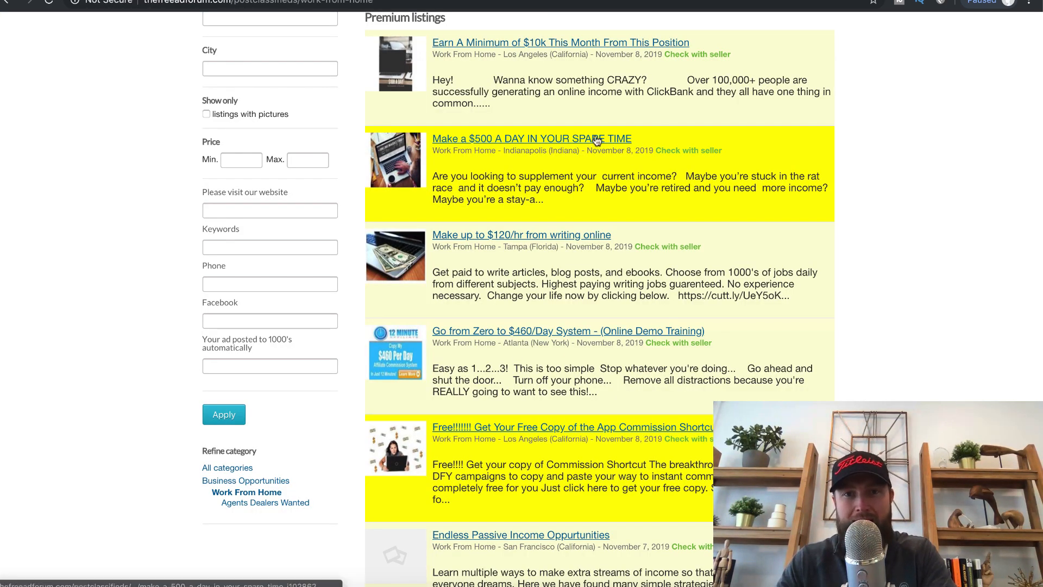
View the 'Make a $500 A DAY IN YOUR SPARE TIME' ad and read through it.
click(531, 138)
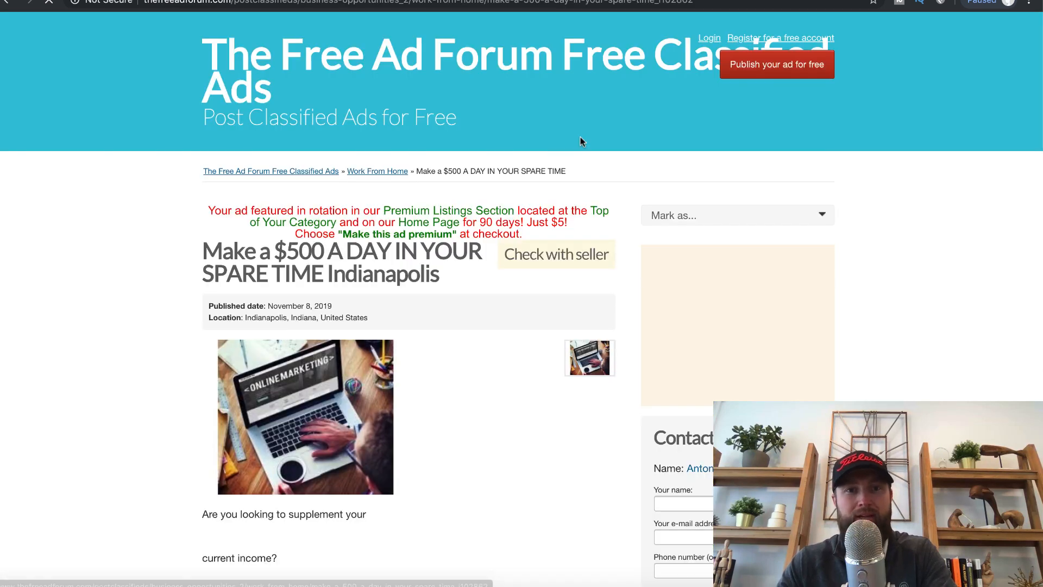
scroll(down, 3)
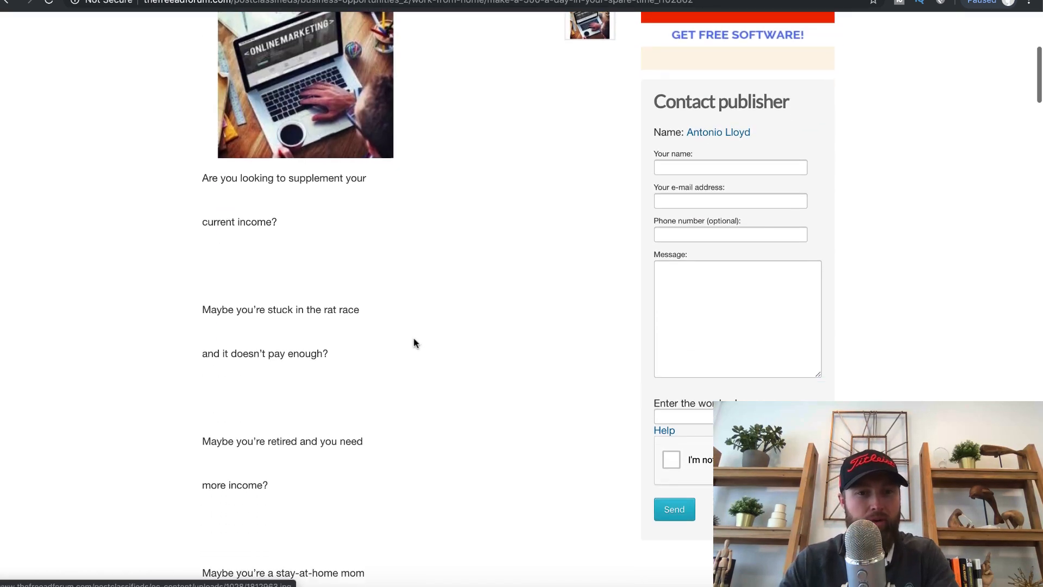
scroll(up, 3)
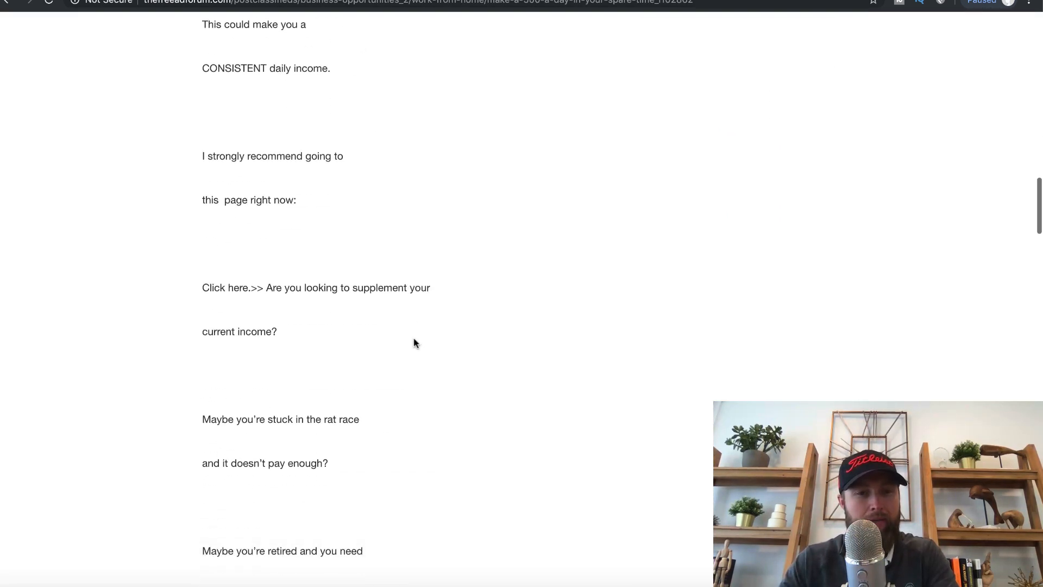
scroll(down, 3)
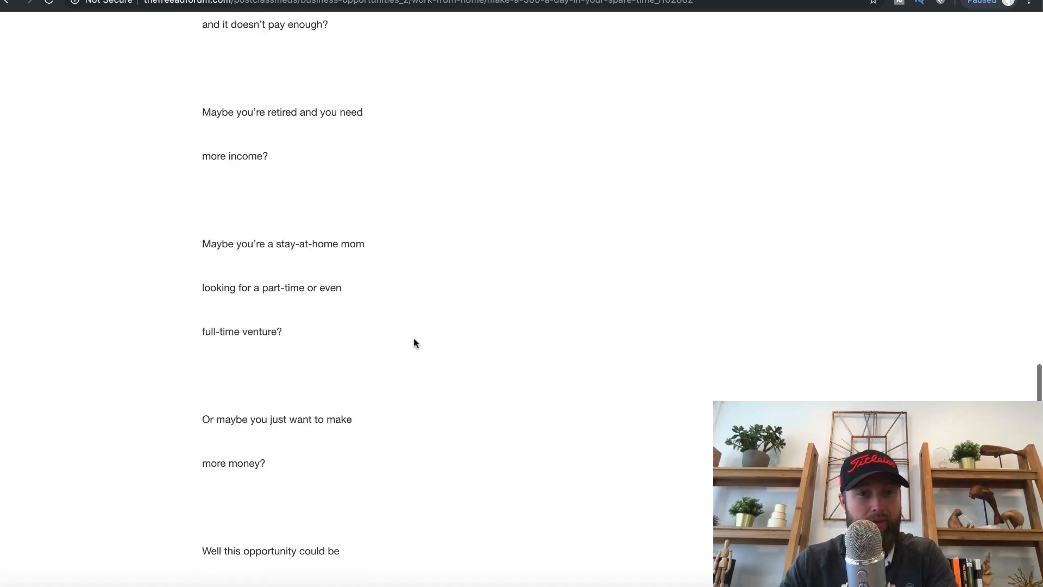
scroll(down, 3)
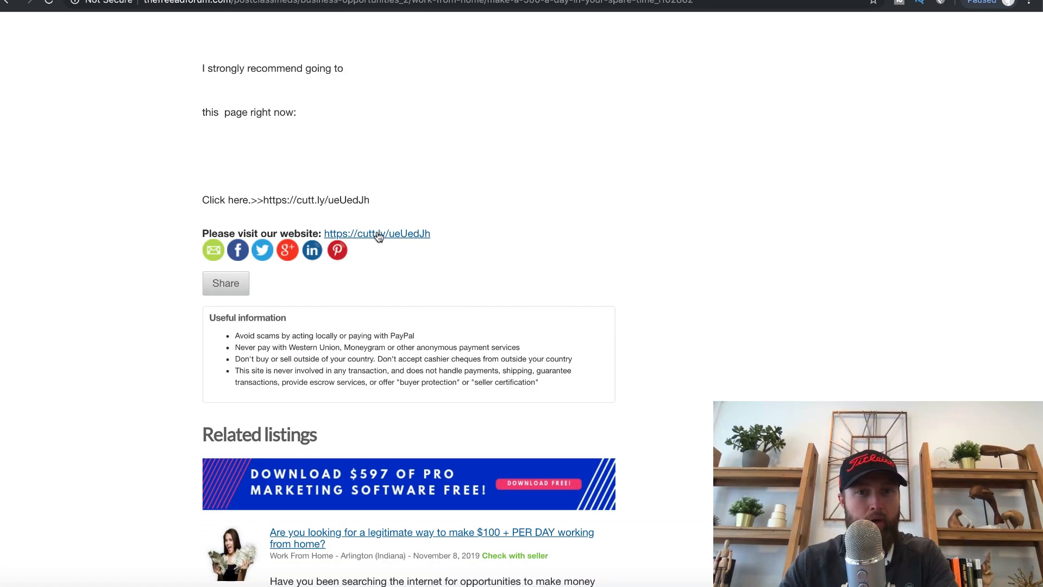
Follow the ad's cutt.ly link to the Partnership to Success sales page.
click(376, 234)
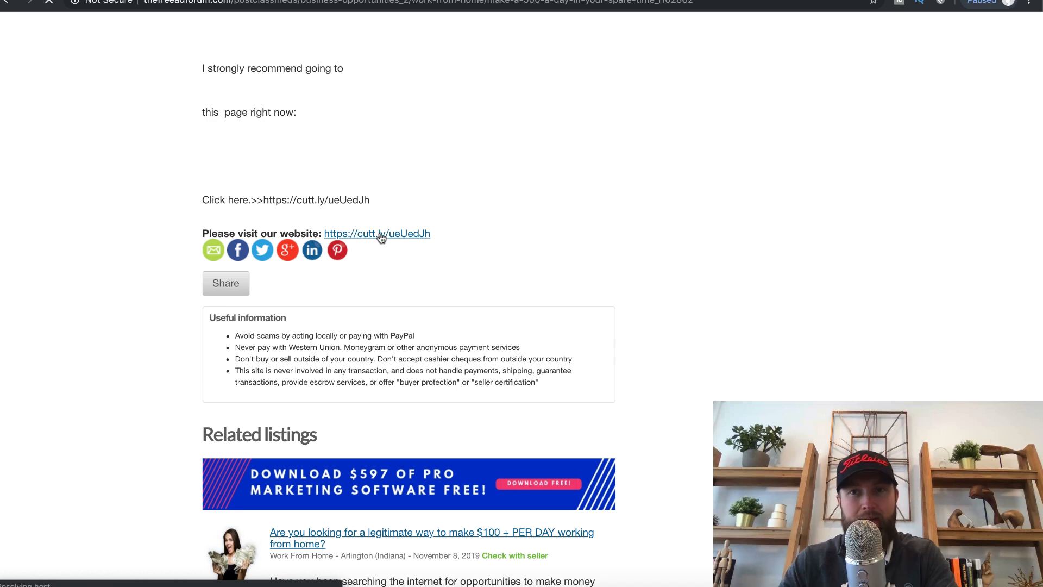
click(377, 234)
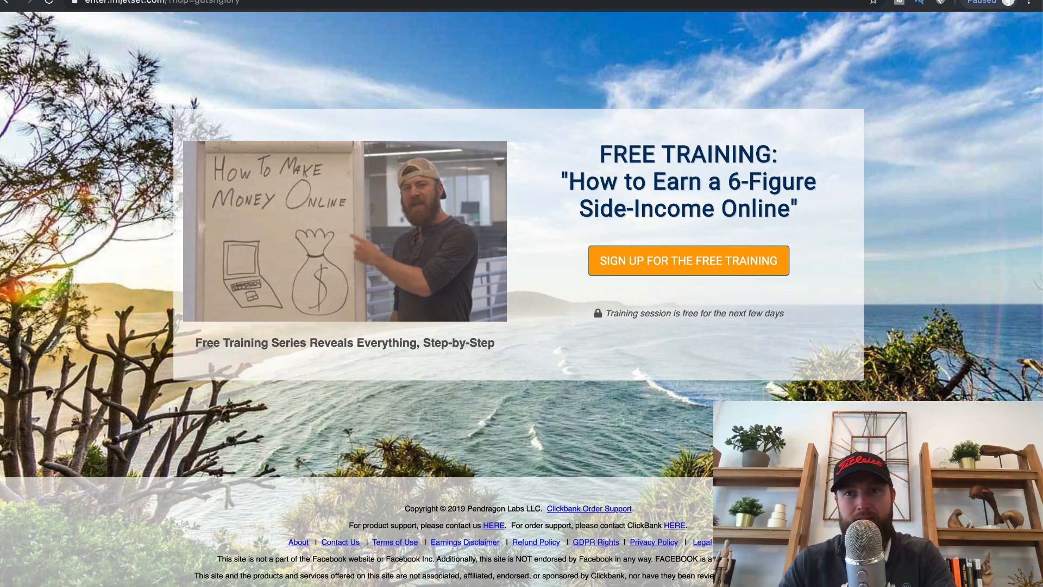
click(688, 260)
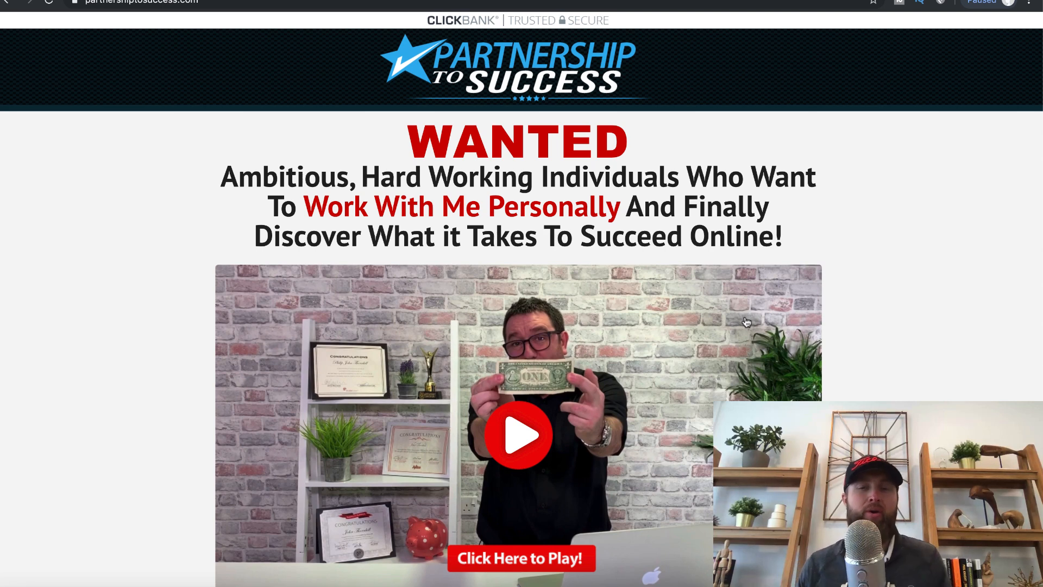
mouse_move(90, 122)
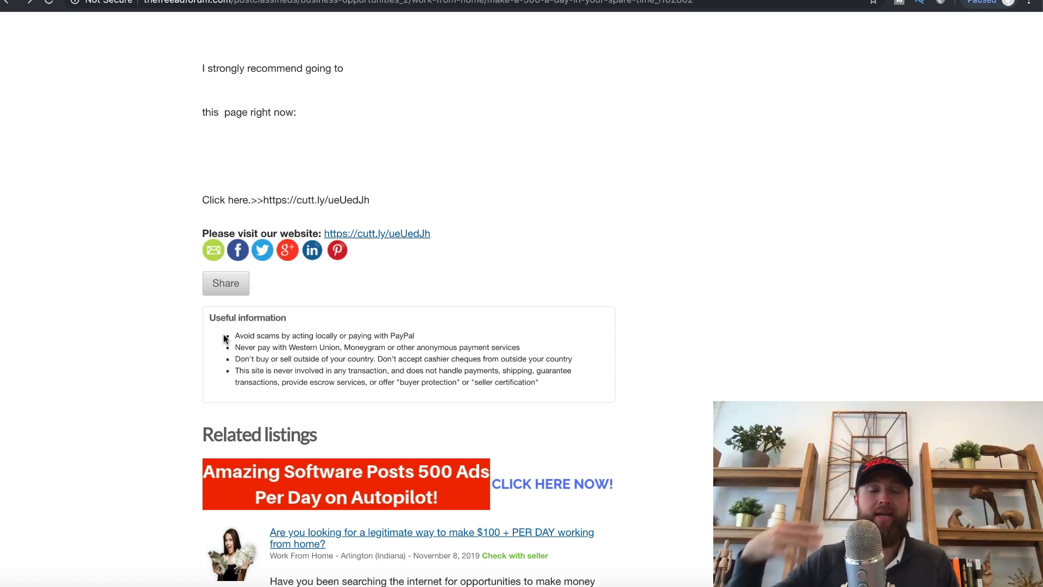
mouse_move(313, 250)
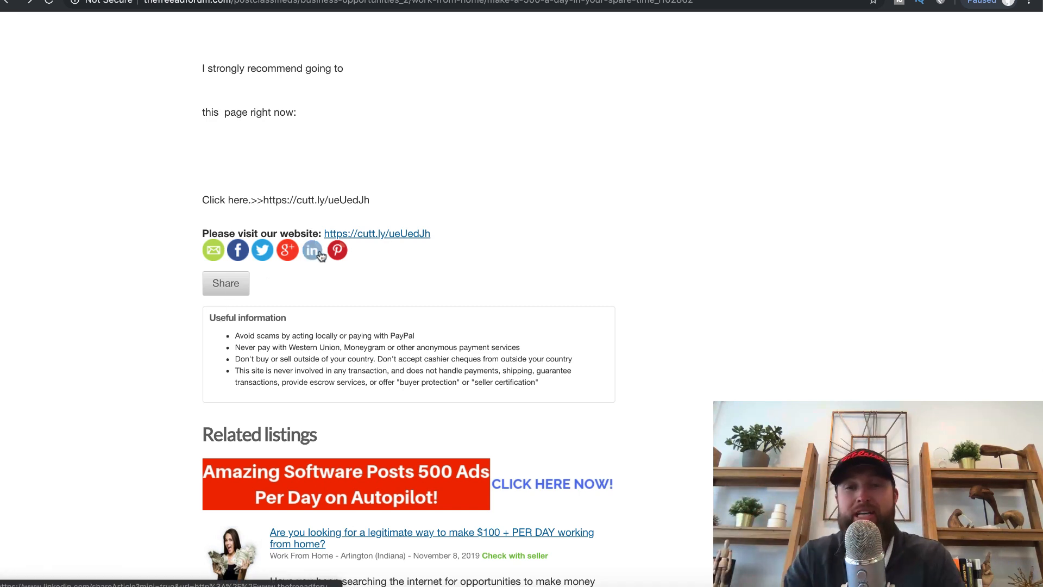
scroll(up, 3)
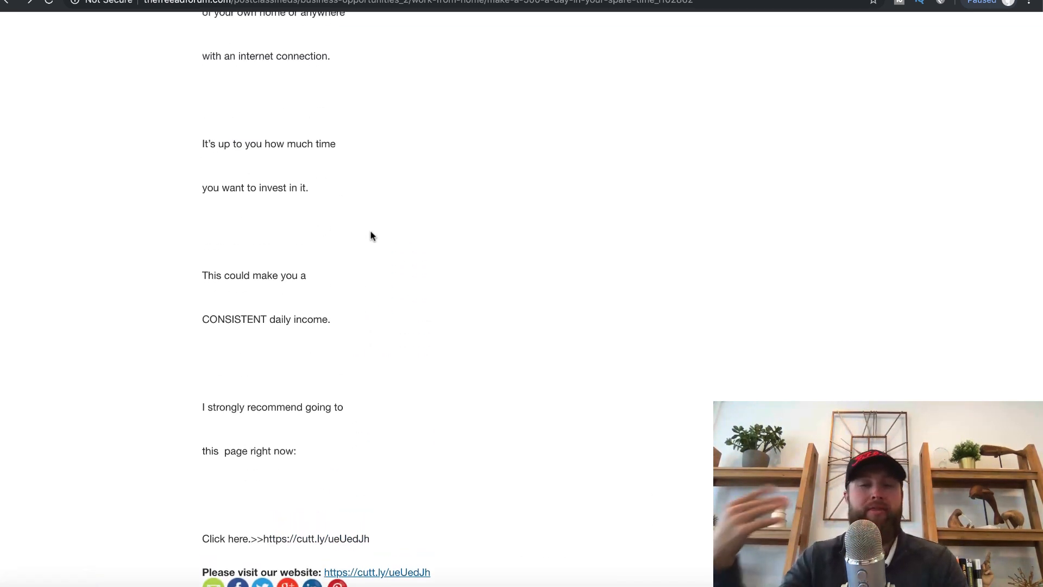
scroll(up, 3)
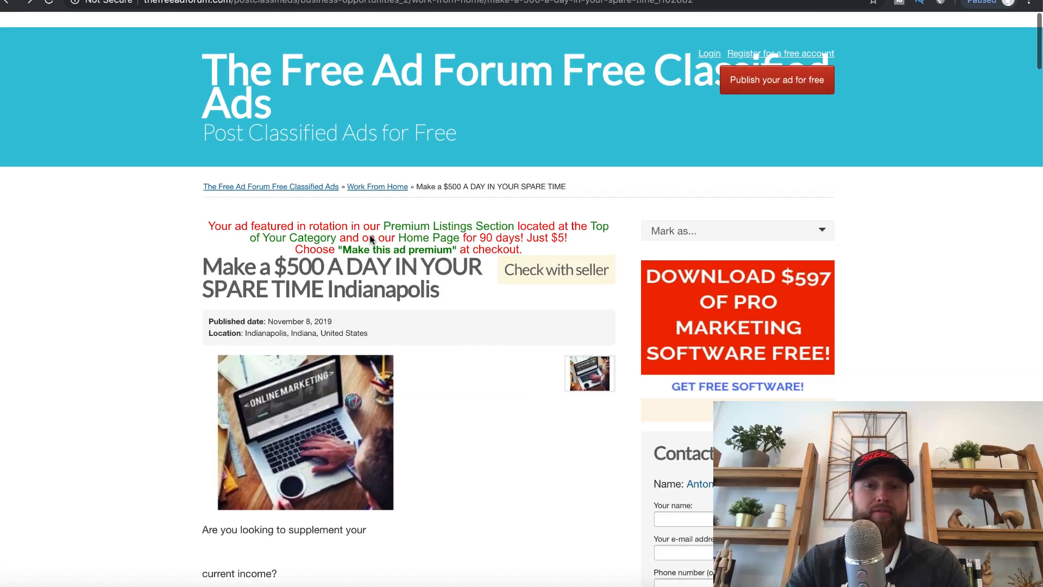
scroll(up, 3)
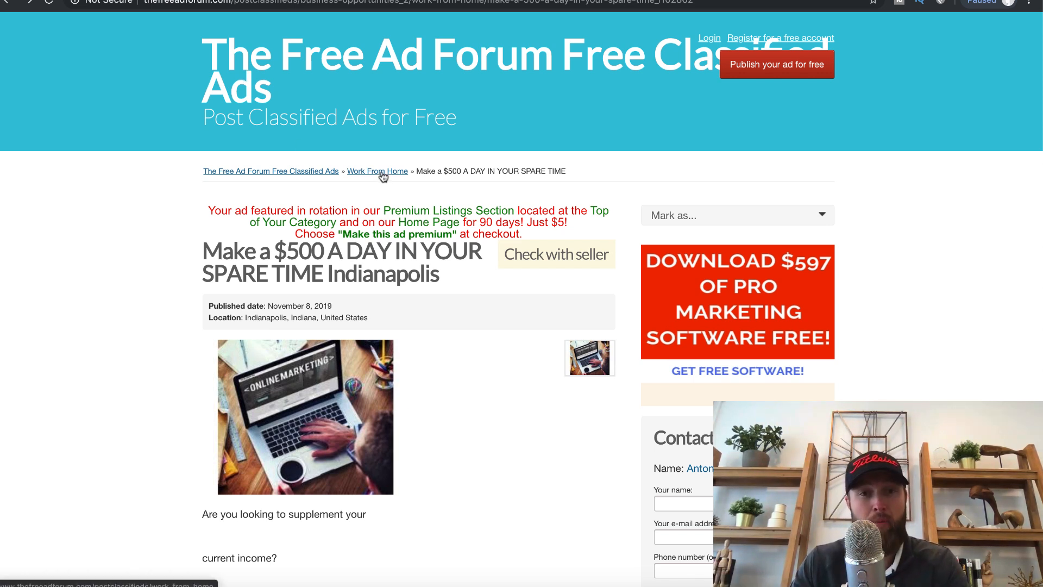
mouse_move(456, 196)
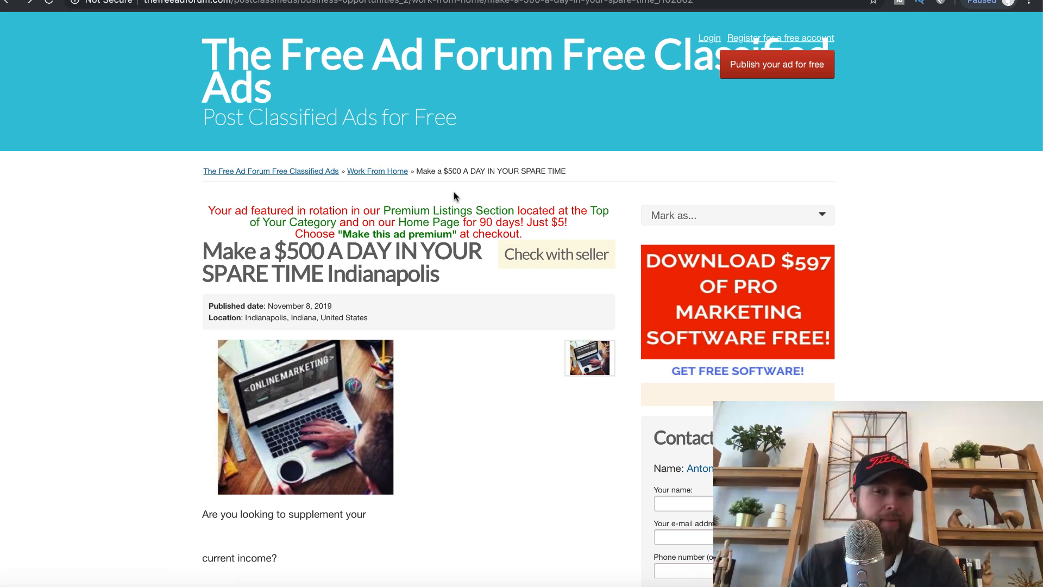
mouse_move(496, 192)
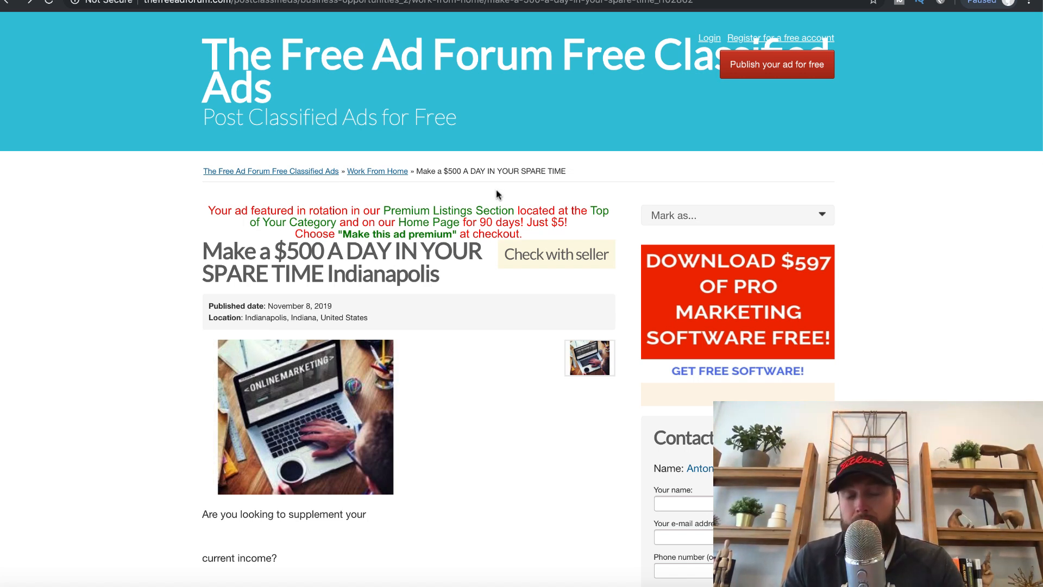
mouse_move(497, 181)
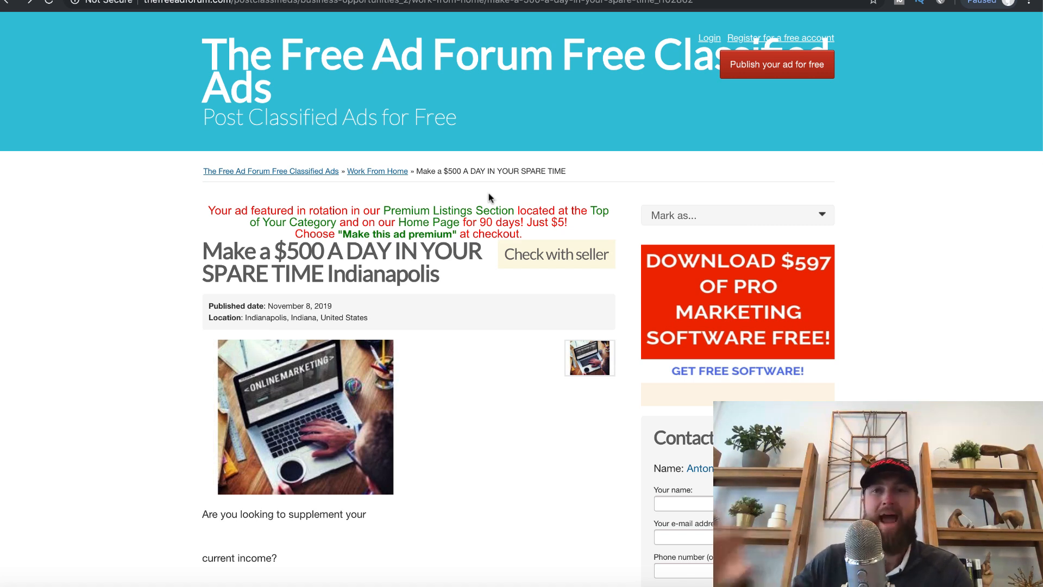
mouse_move(477, 191)
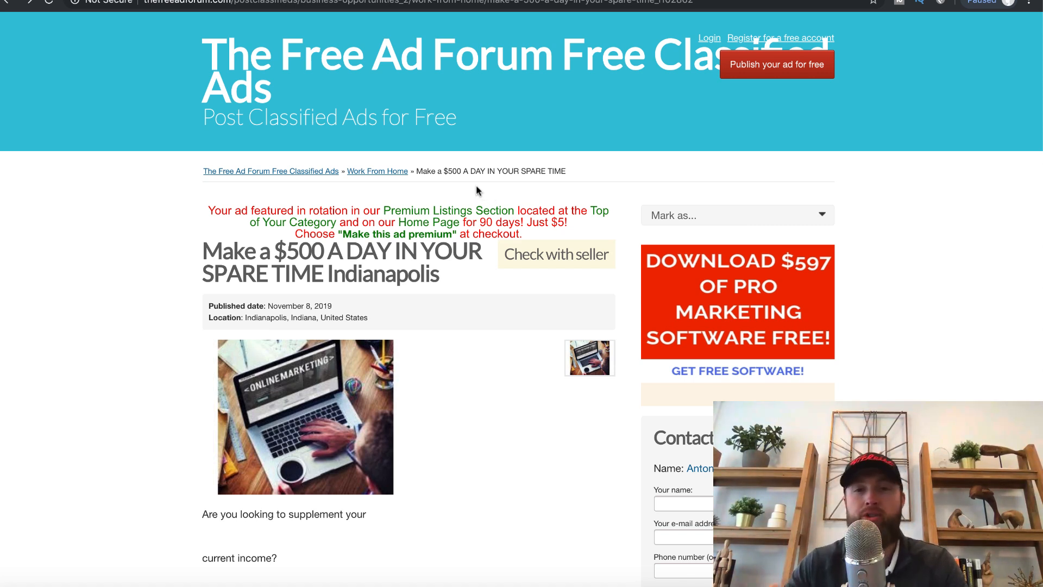
mouse_move(515, 170)
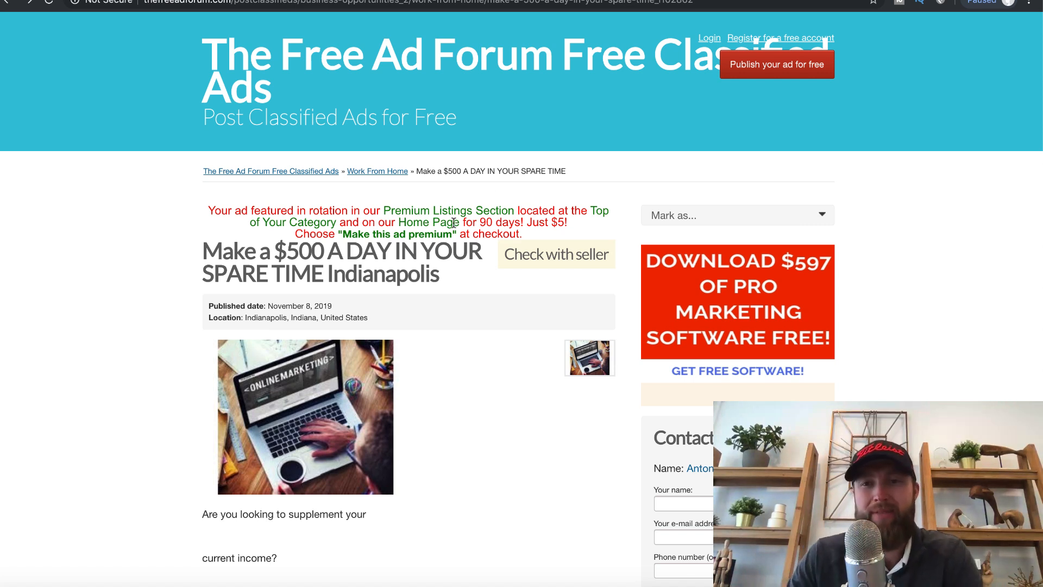
mouse_move(416, 190)
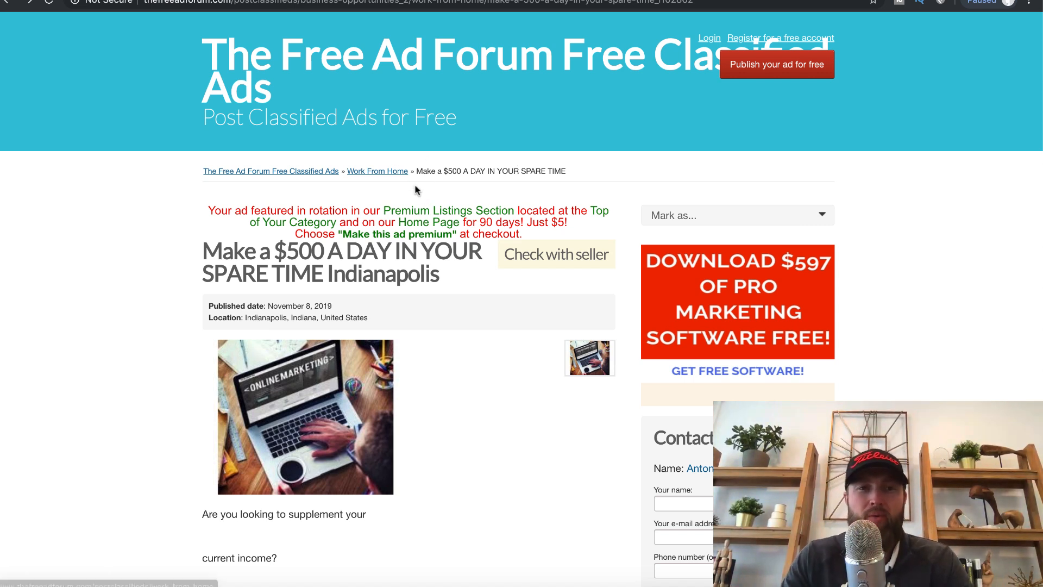
mouse_move(420, 199)
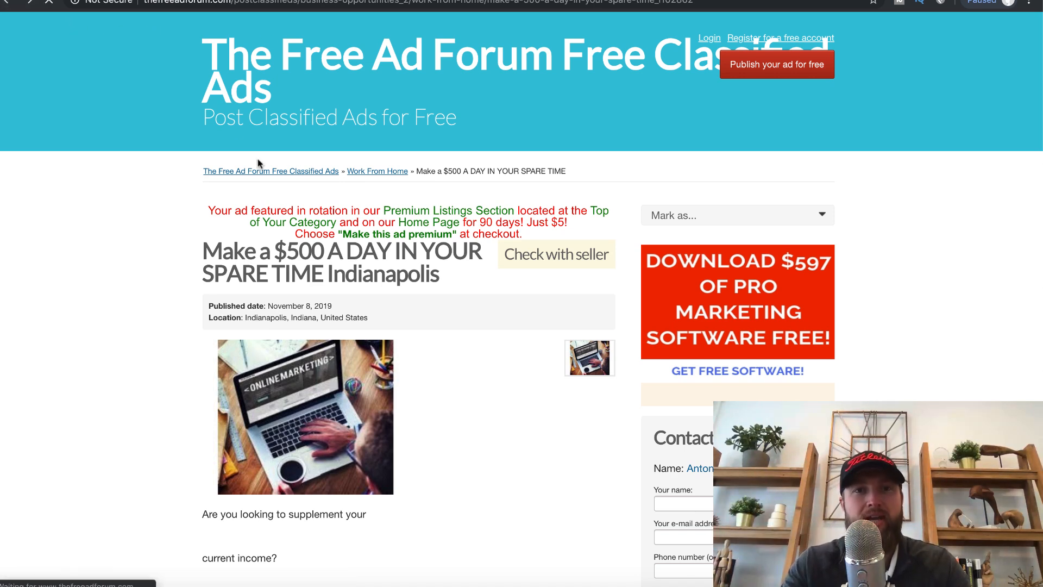
Return to the Work From Home category via the breadcrumb and review its premium ads.
click(376, 170)
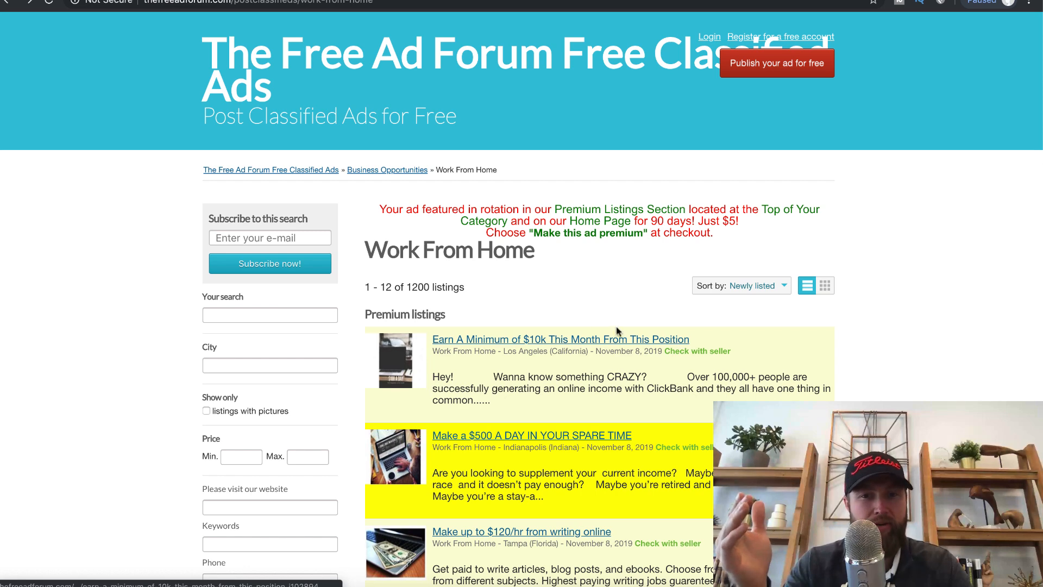
mouse_move(473, 338)
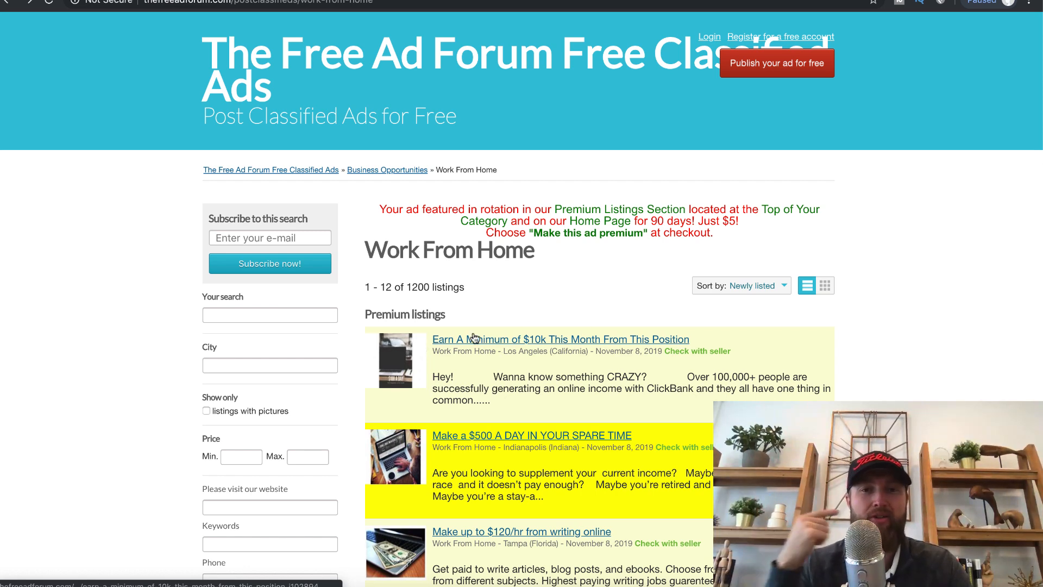
scroll(down, 3)
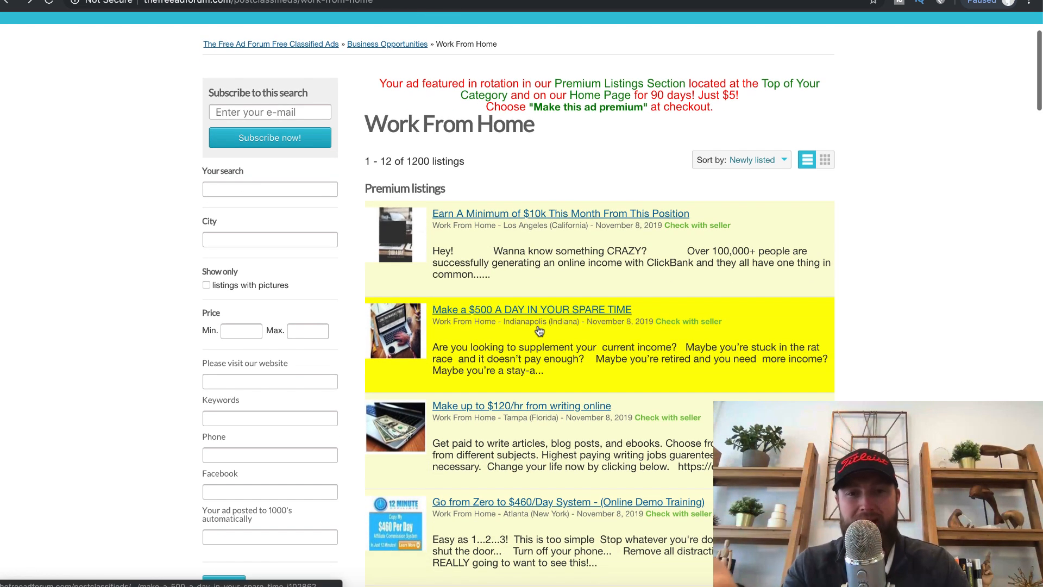
mouse_move(624, 321)
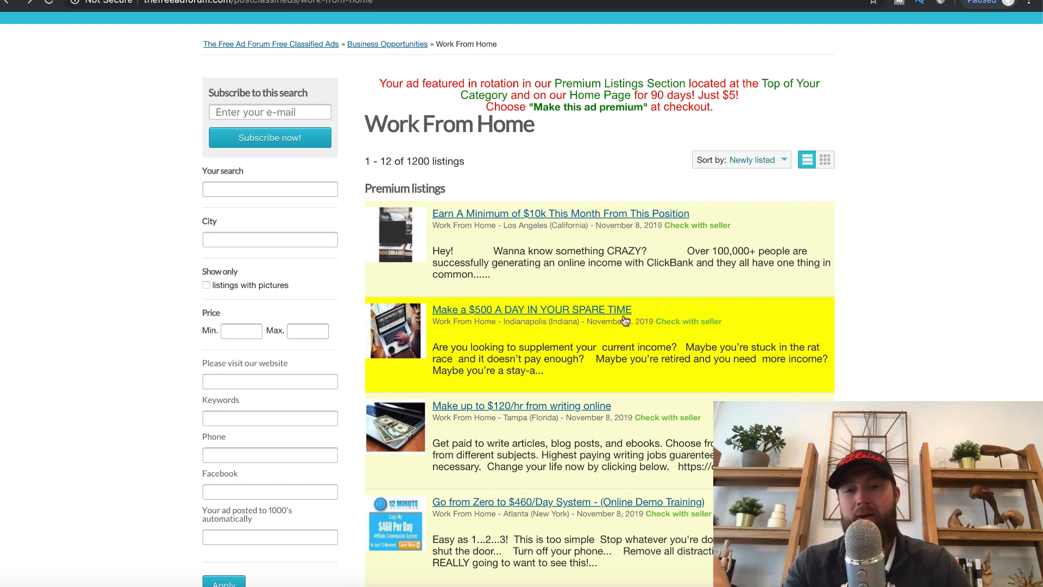
mouse_move(636, 318)
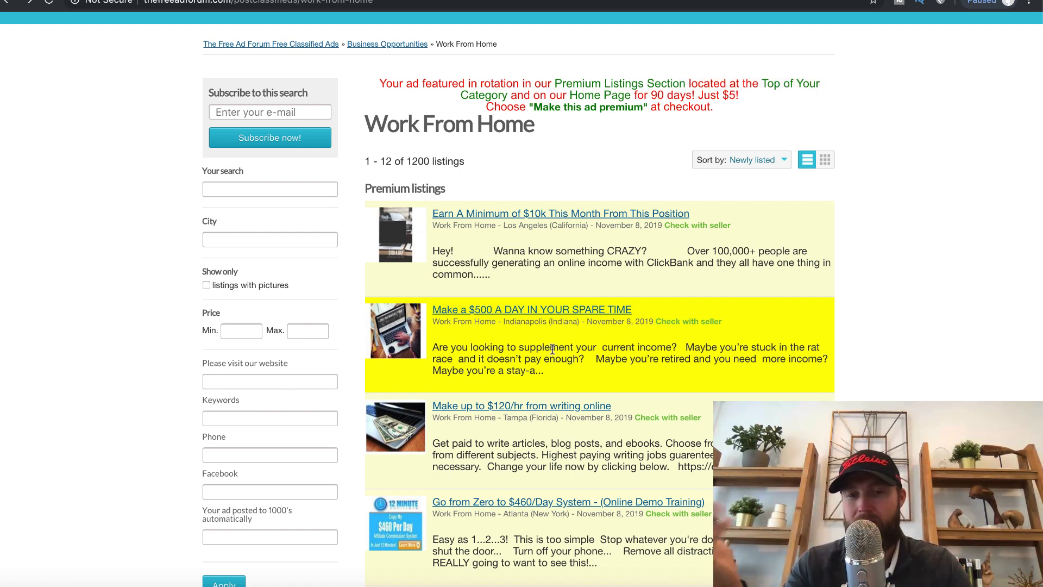
mouse_move(656, 443)
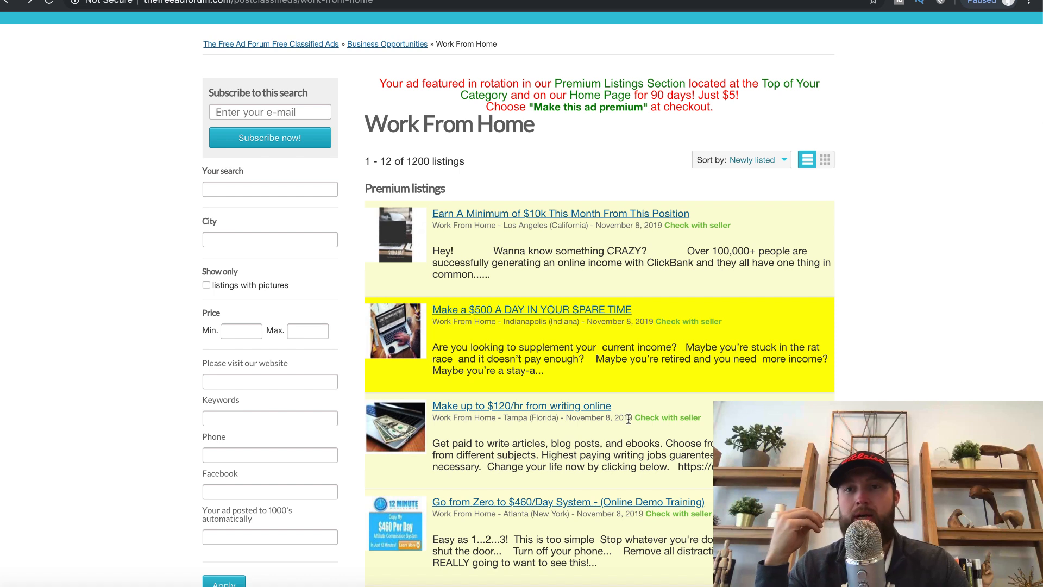
mouse_move(674, 401)
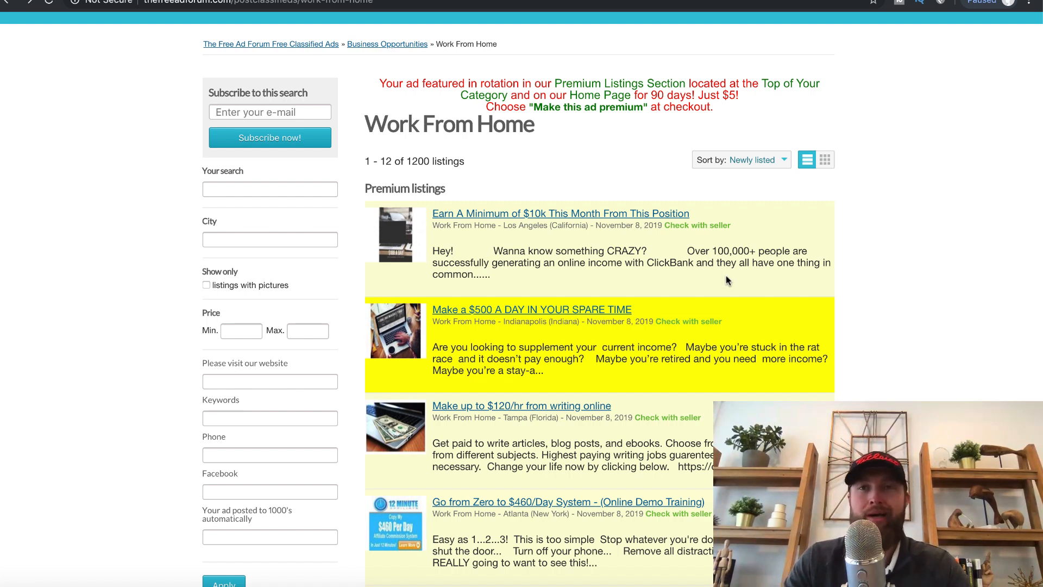
mouse_move(750, 296)
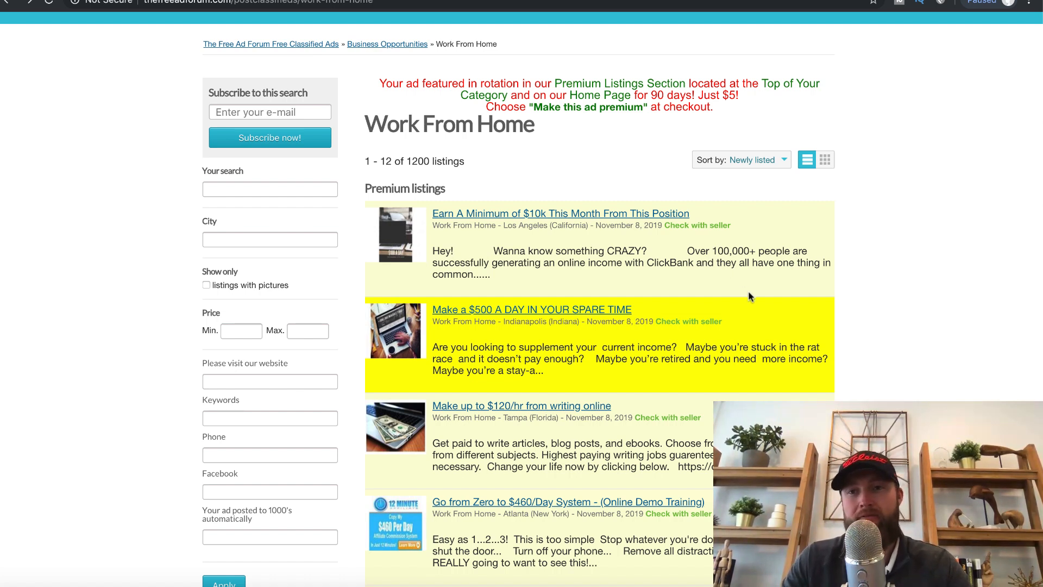
mouse_move(579, 211)
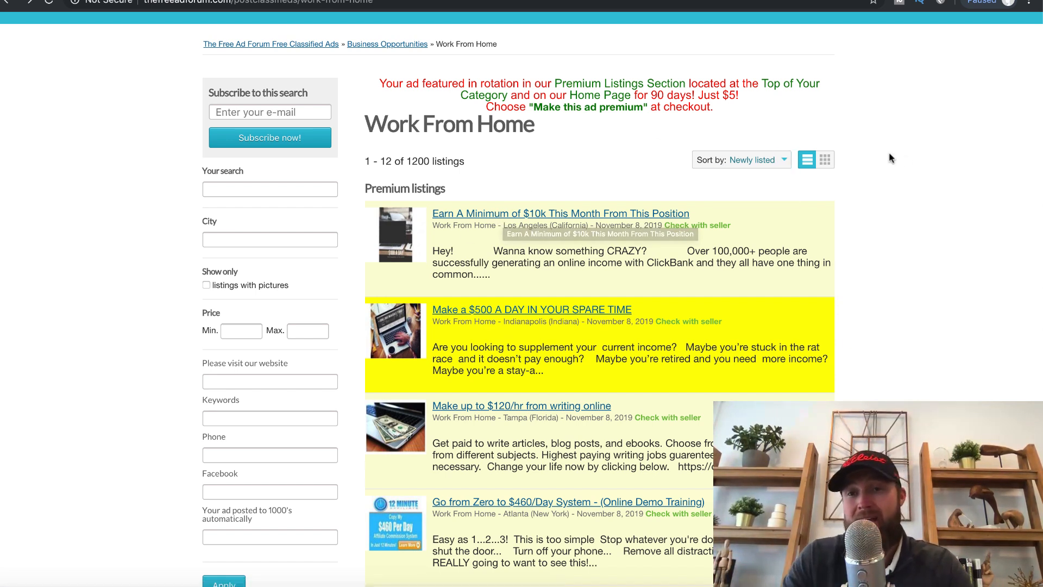
mouse_move(909, 178)
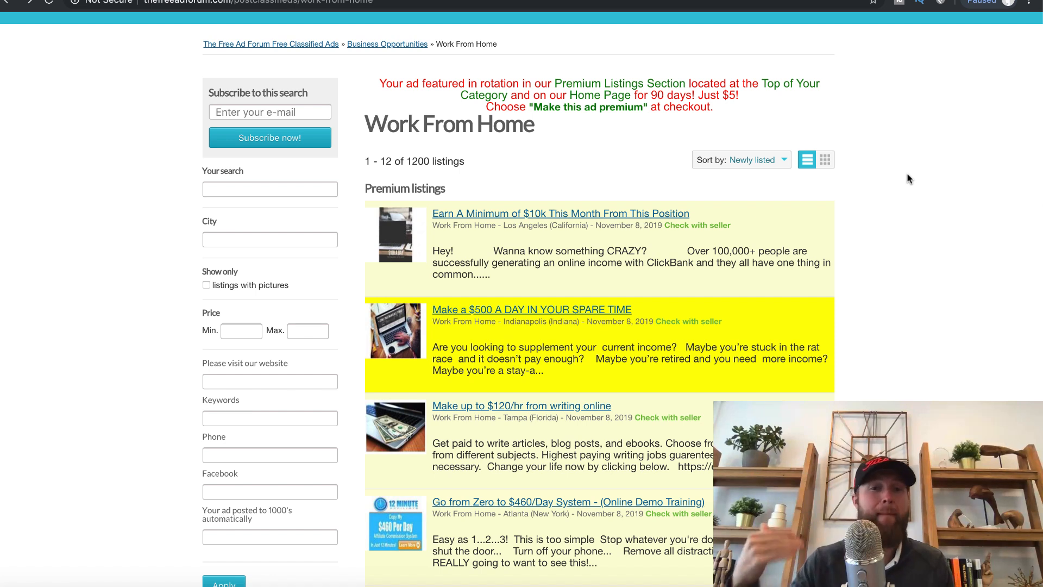
mouse_move(857, 116)
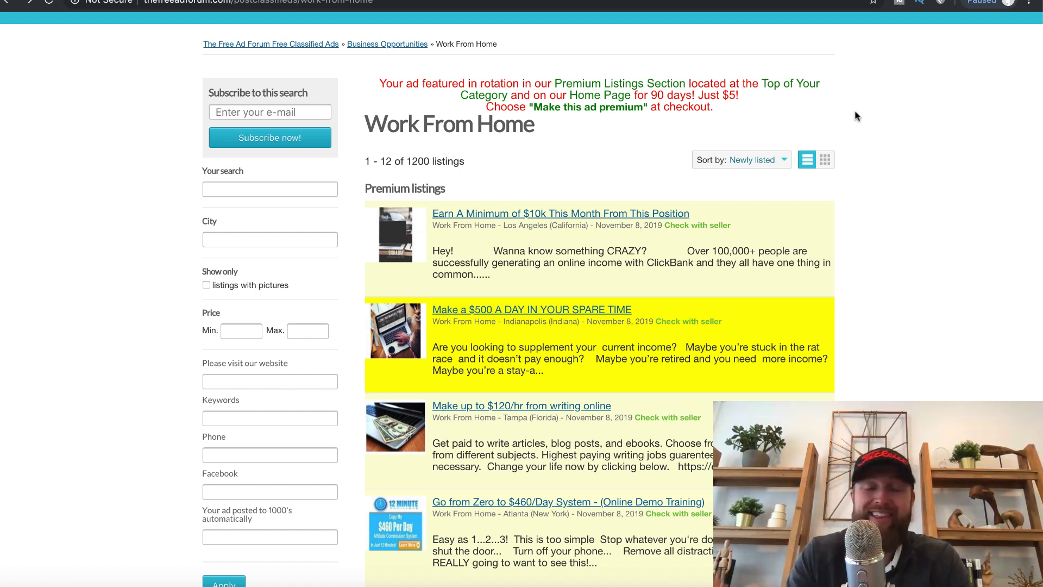
mouse_move(905, 222)
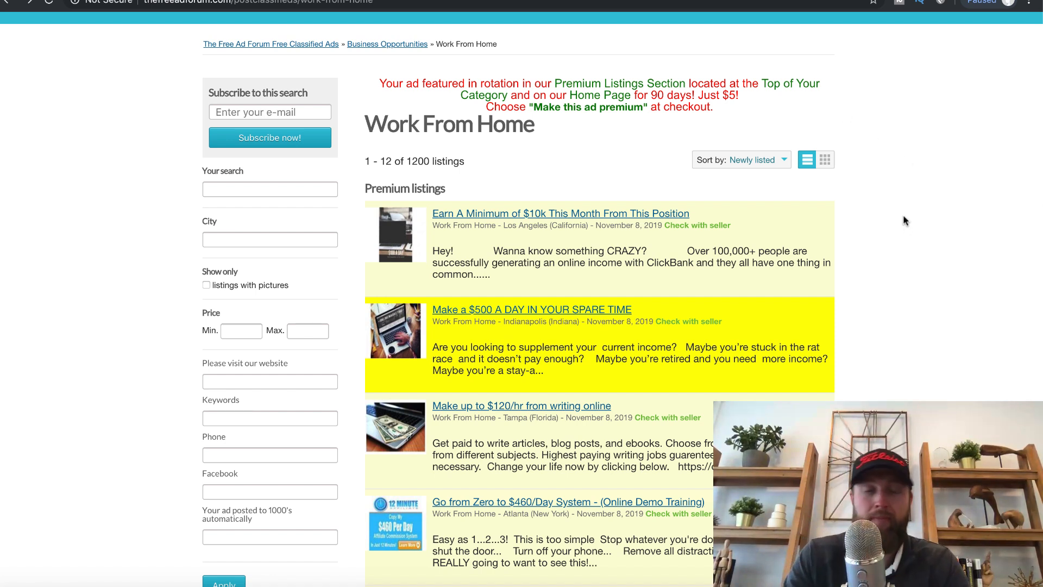
mouse_move(897, 256)
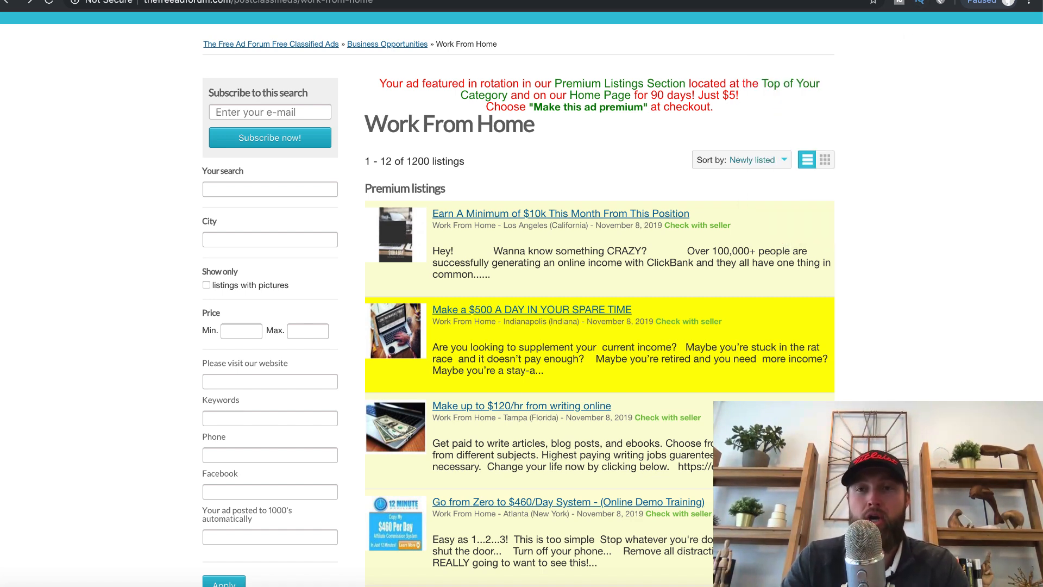
scroll(up, 3)
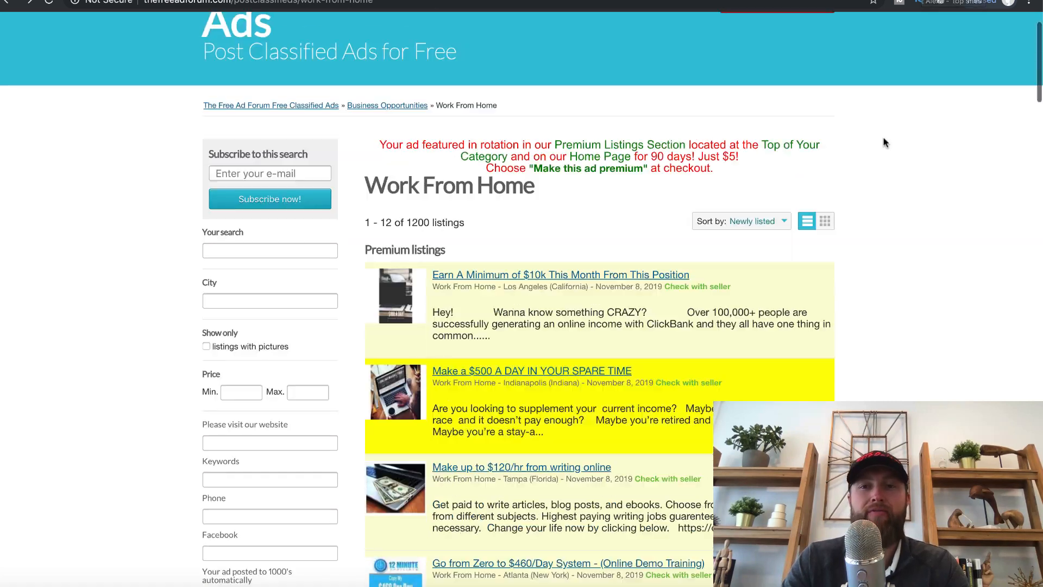
scroll(up, 3)
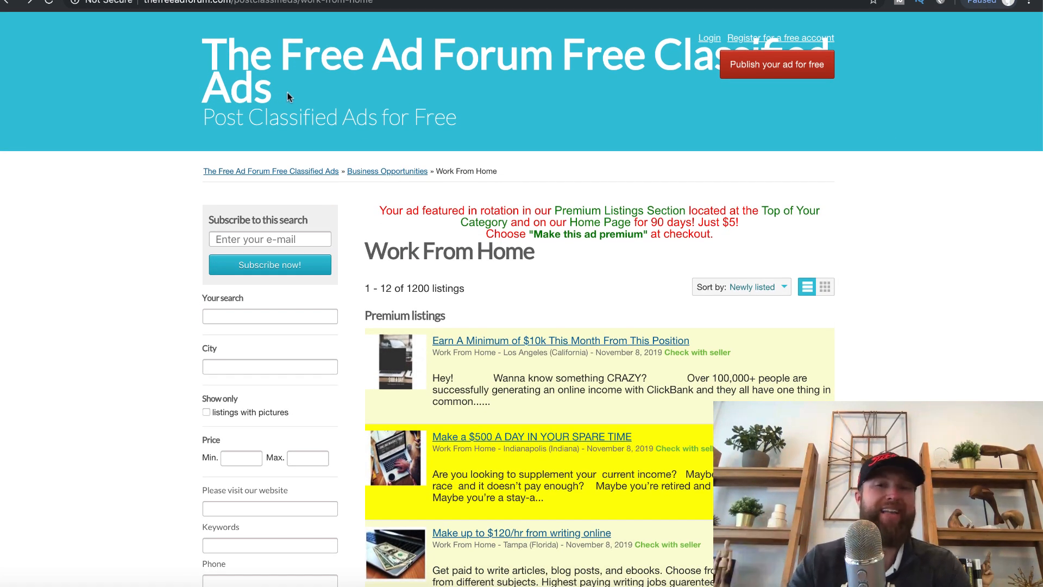
mouse_move(347, 98)
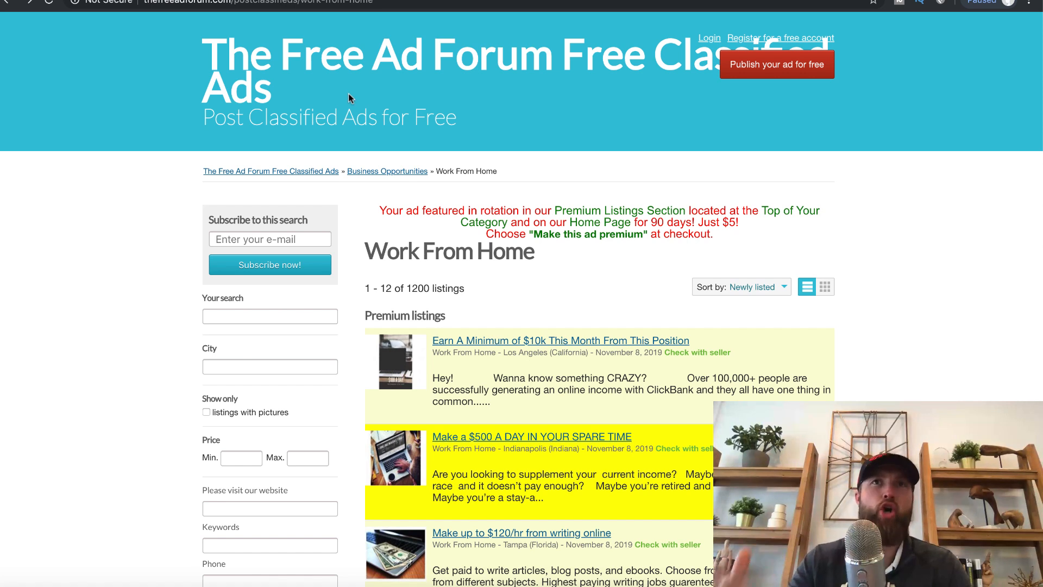
mouse_move(362, 105)
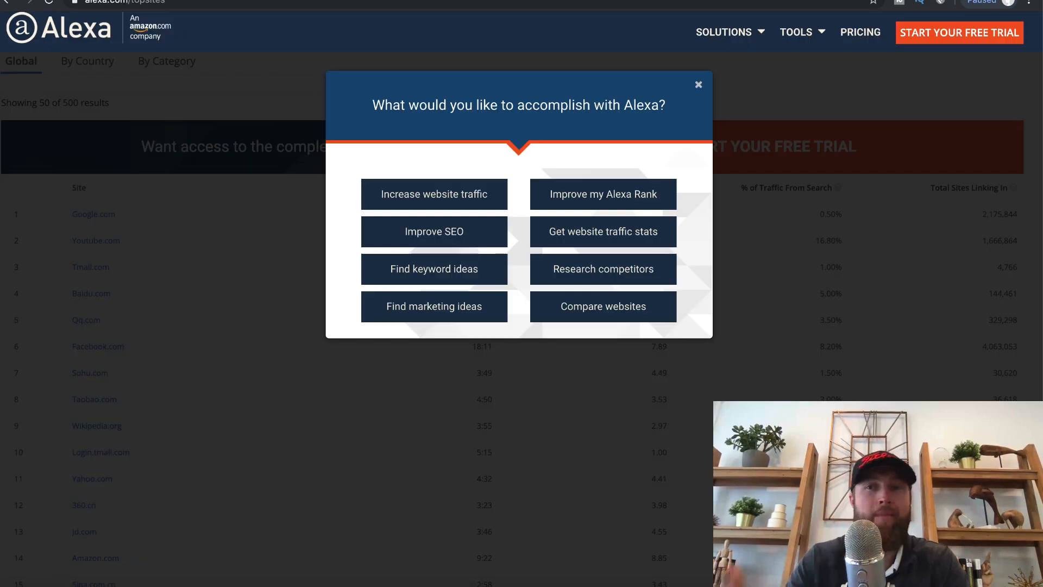
Dismiss the goals popup to reveal Alexa's global top 500 sites list led by Google.com.
click(698, 84)
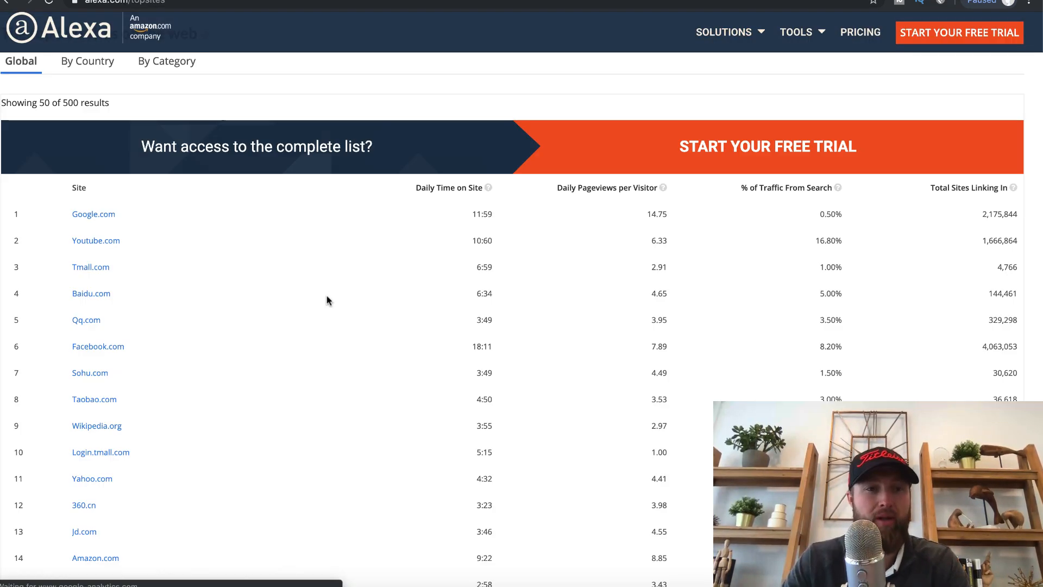
scroll(up, 3)
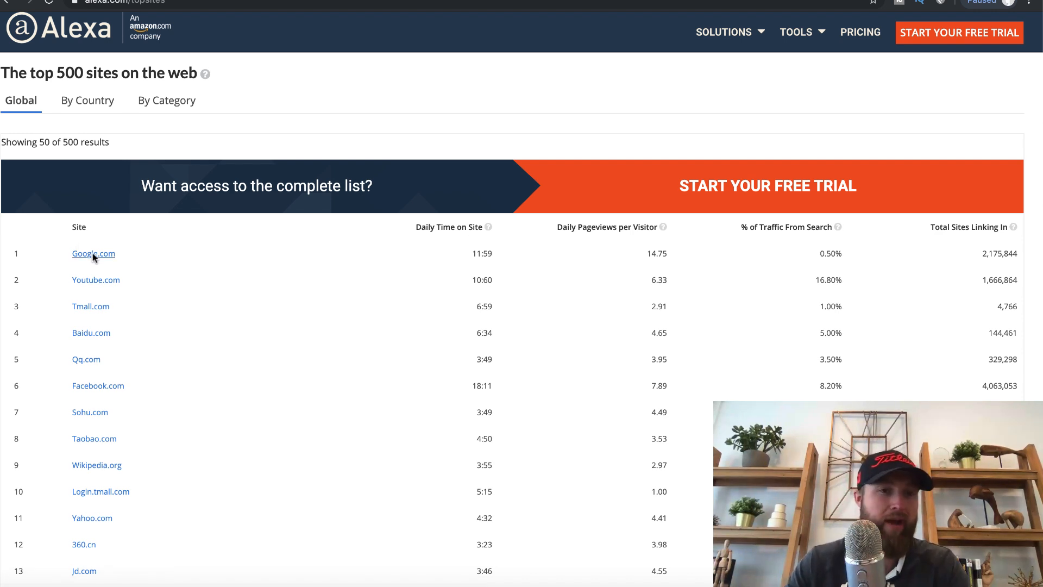
mouse_move(96, 280)
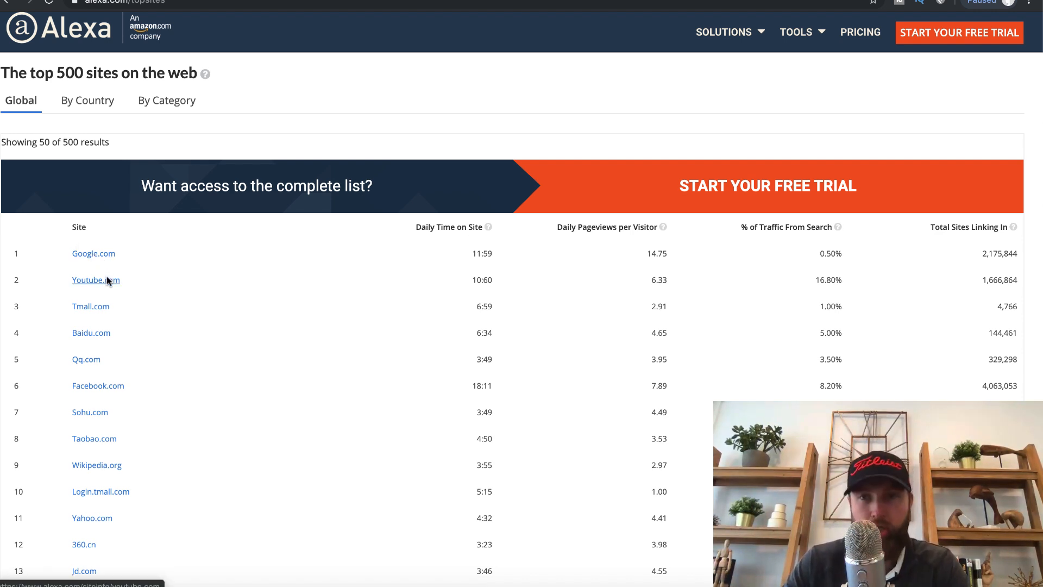
mouse_move(138, 274)
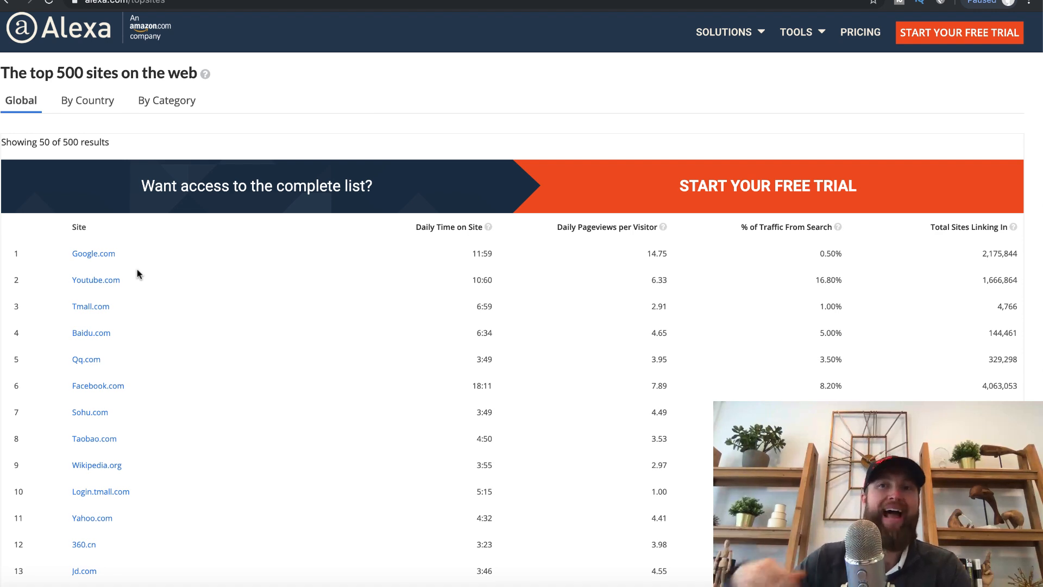
mouse_move(123, 275)
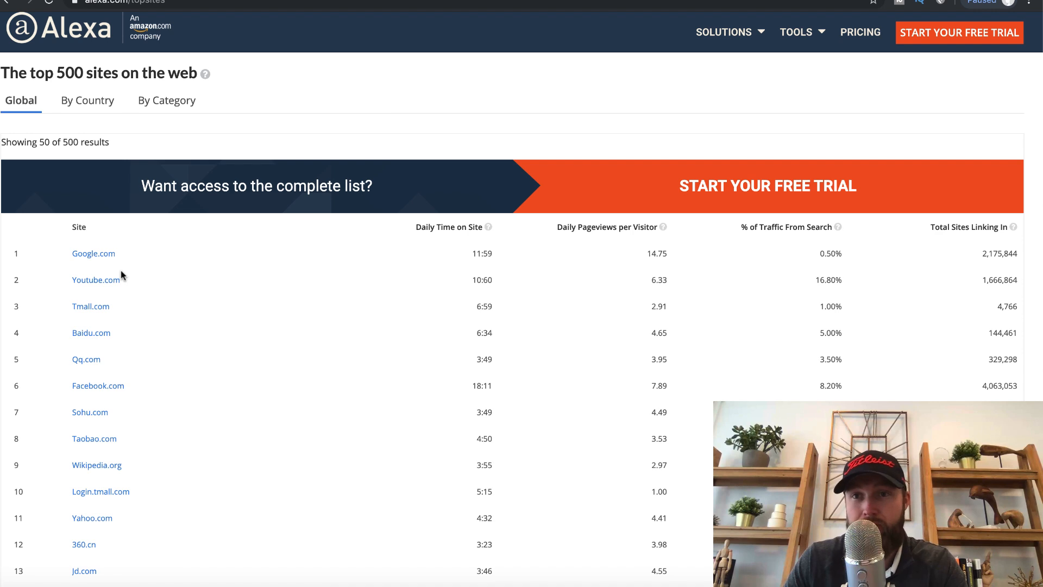
mouse_move(95, 280)
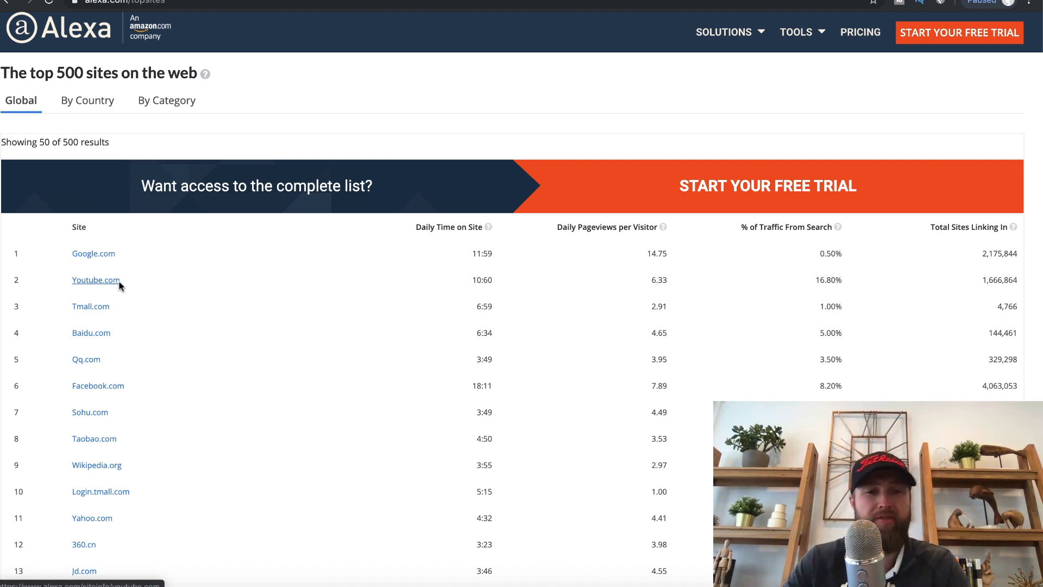
mouse_move(118, 293)
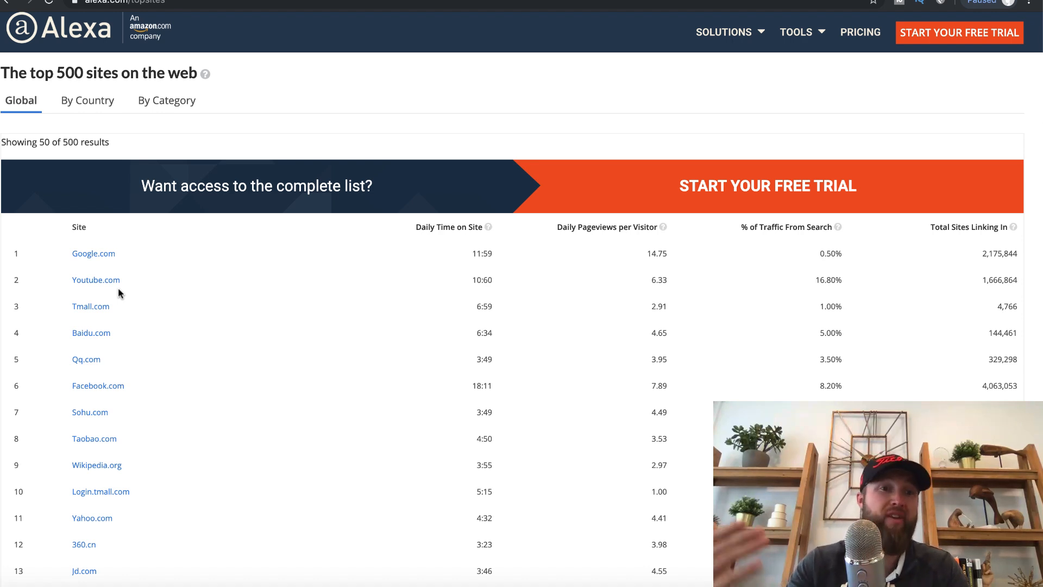
mouse_move(93, 254)
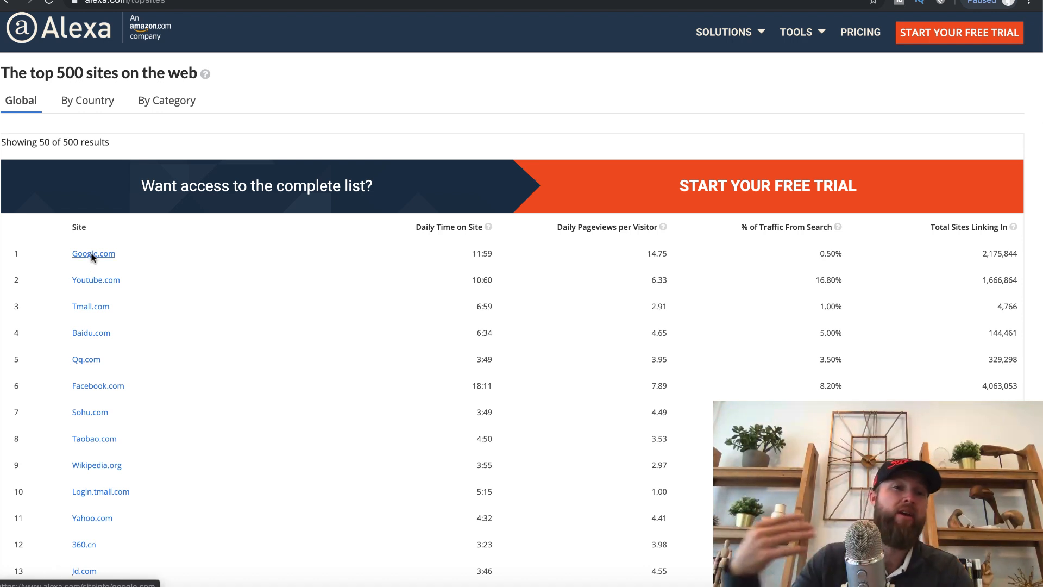
mouse_move(112, 267)
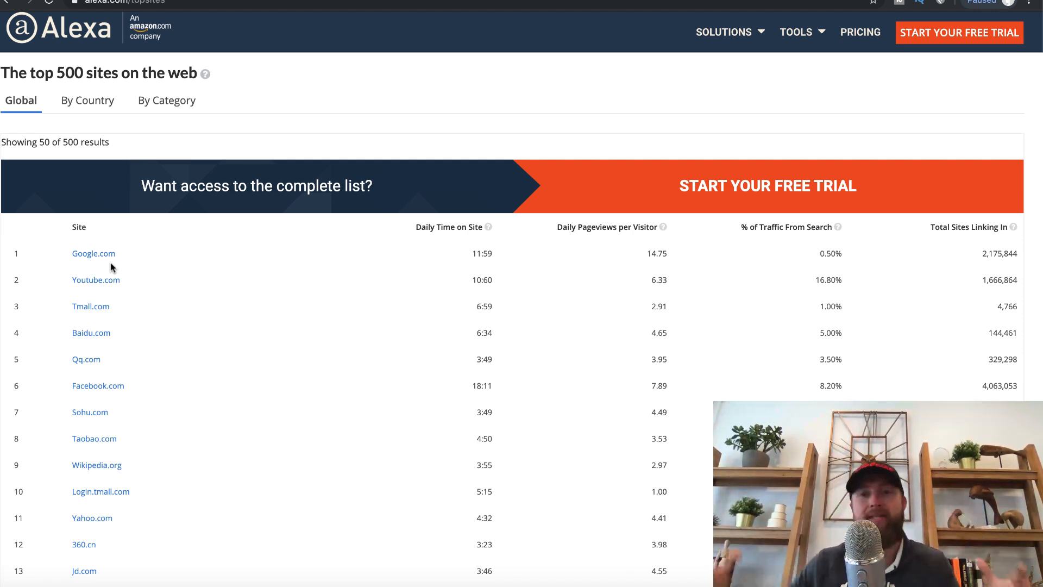
mouse_move(96, 280)
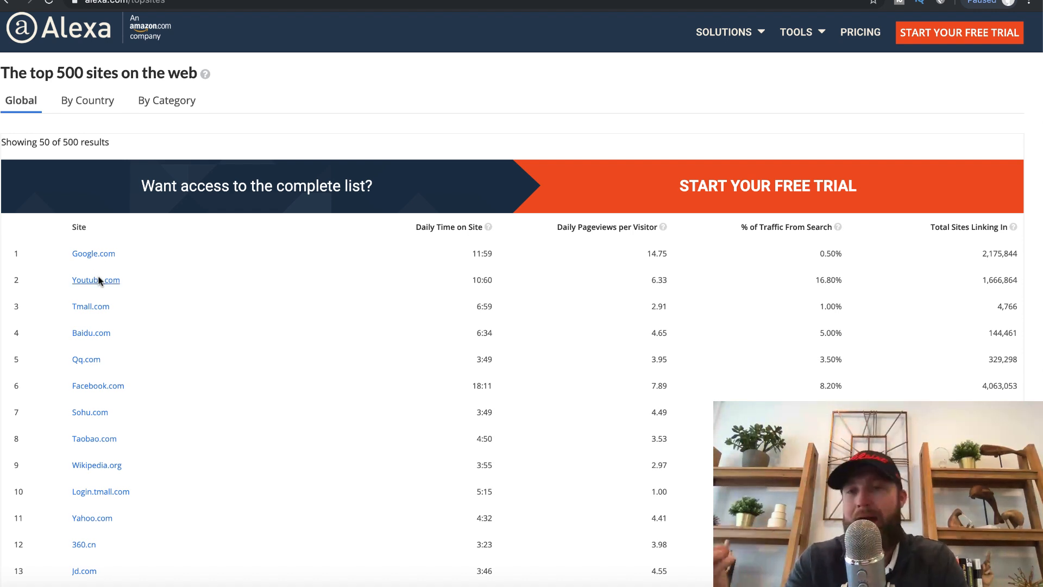
mouse_move(133, 274)
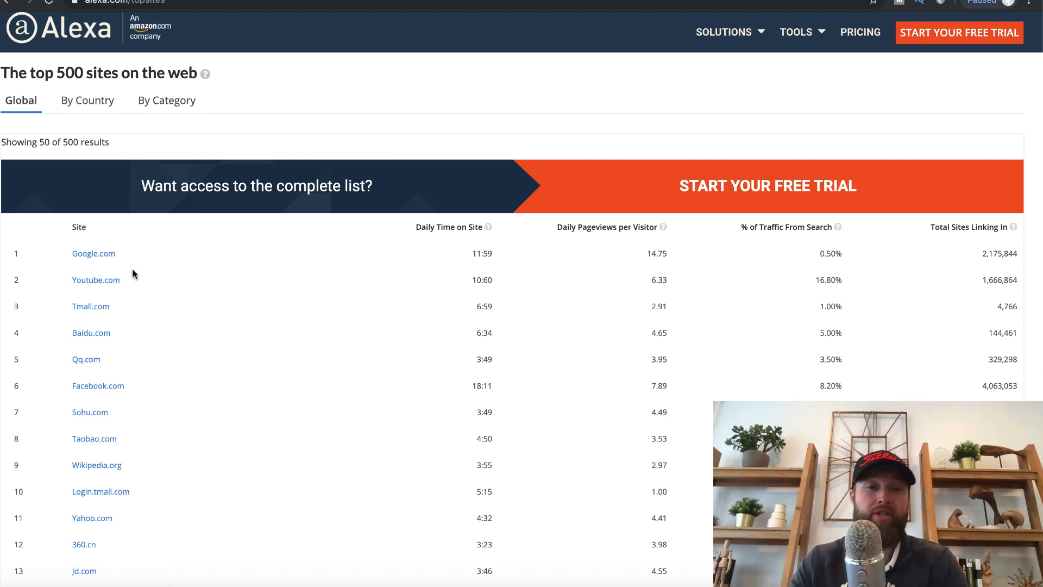
mouse_move(388, 207)
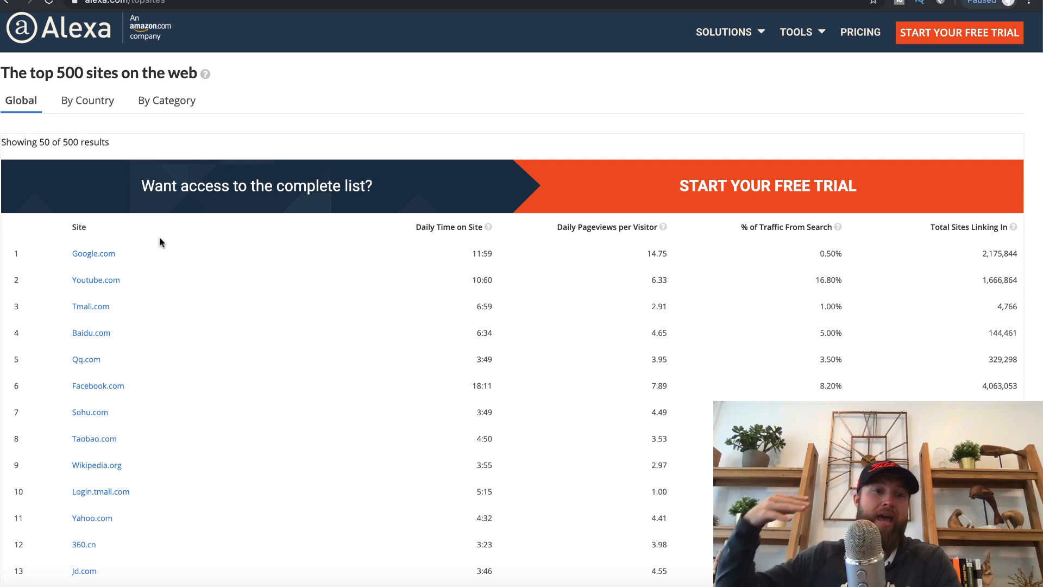
mouse_move(122, 291)
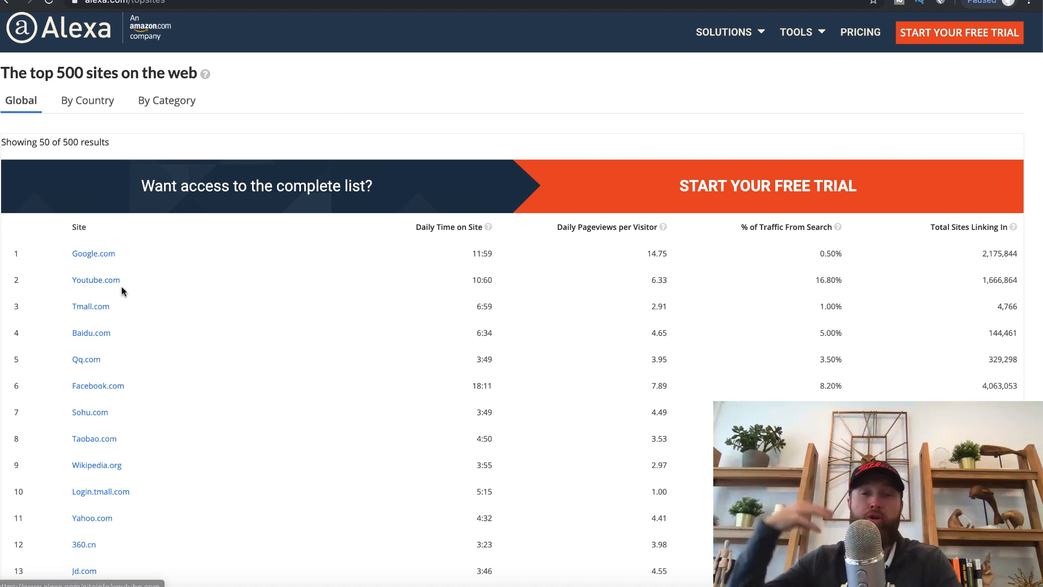
mouse_move(990, 296)
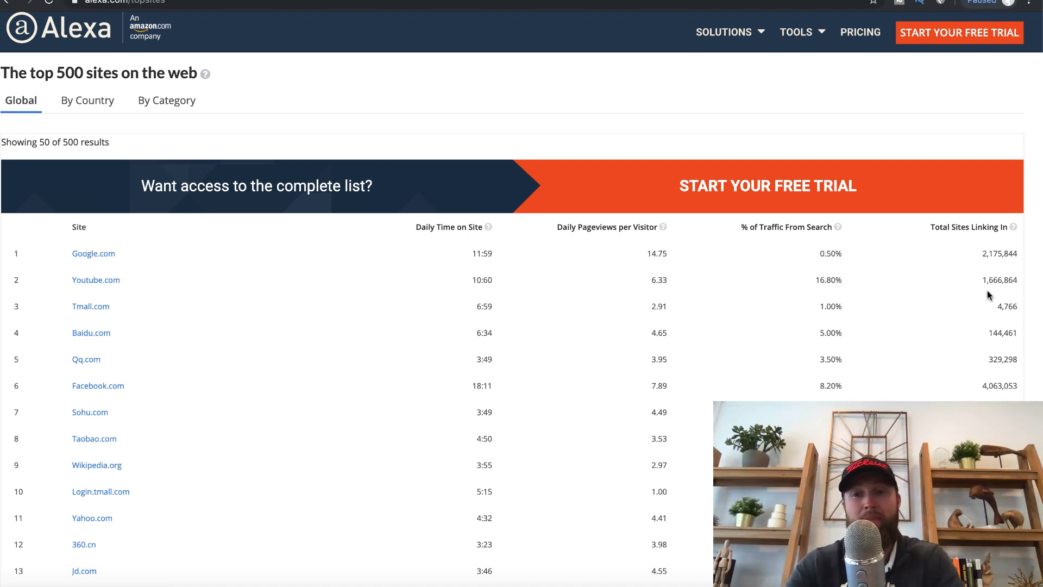
mouse_move(780, 296)
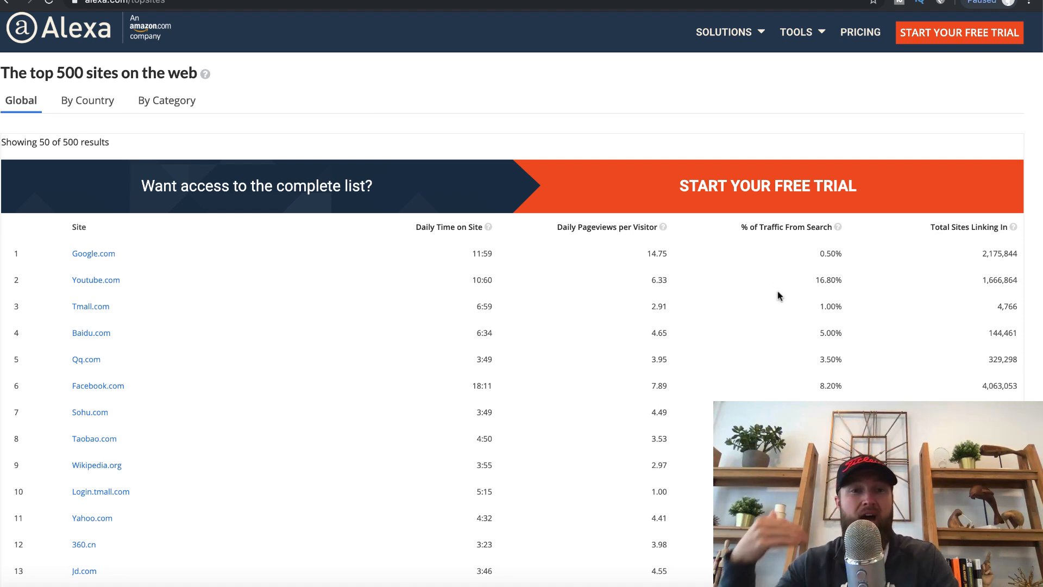
mouse_move(130, 387)
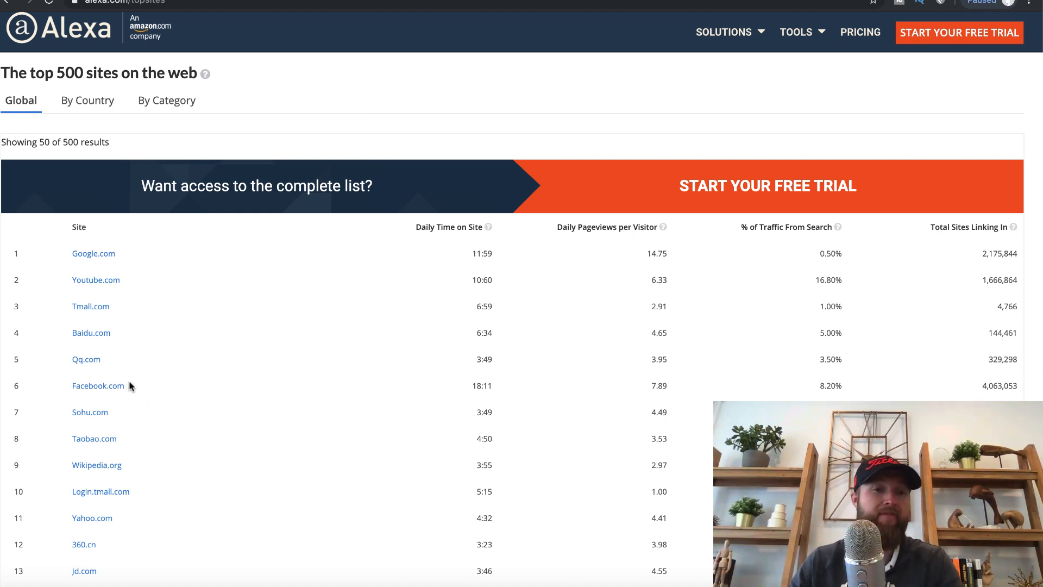
mouse_move(96, 279)
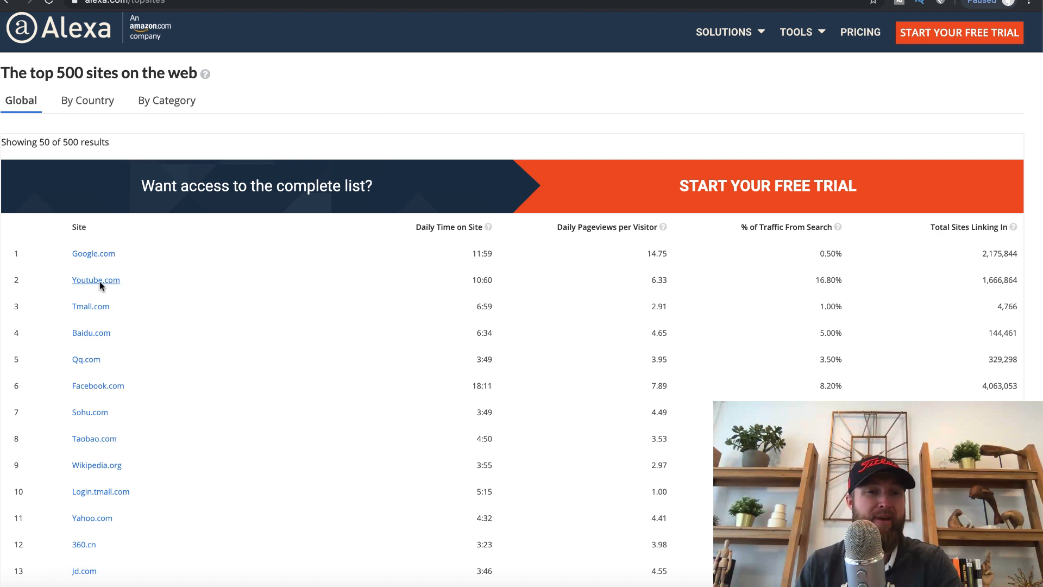
mouse_move(637, 148)
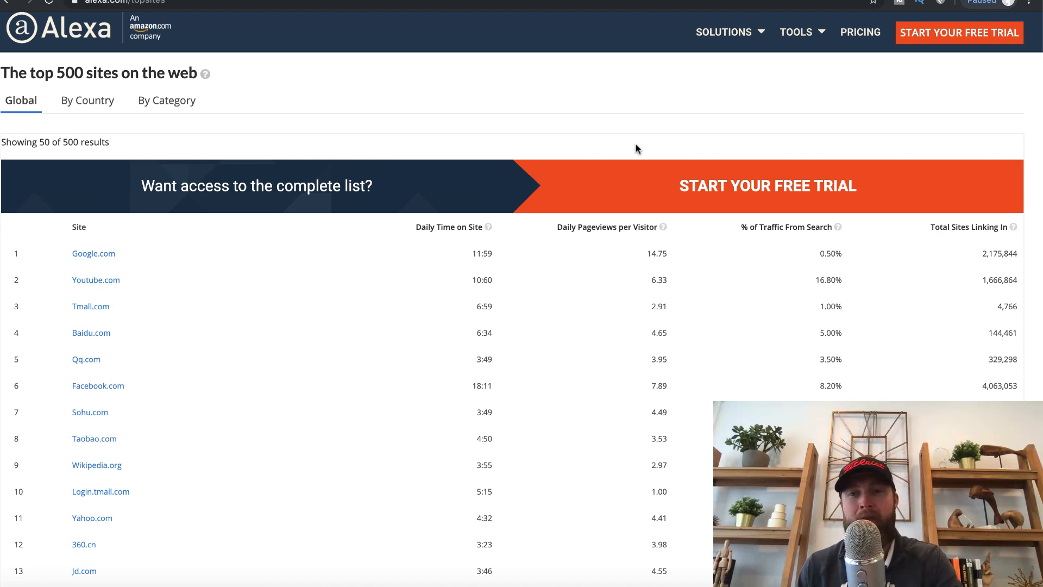
mouse_move(765, 109)
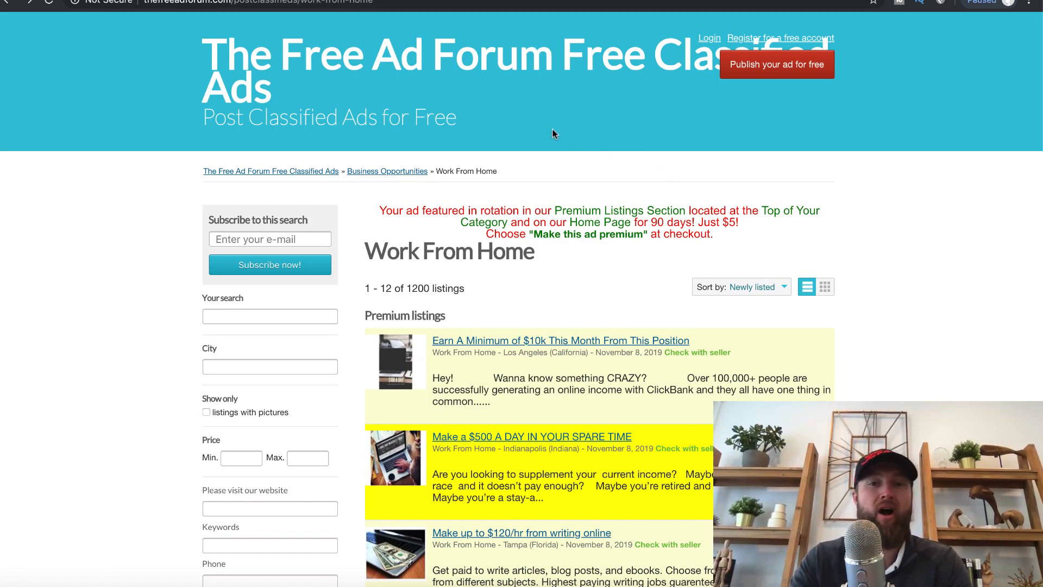
mouse_move(531, 86)
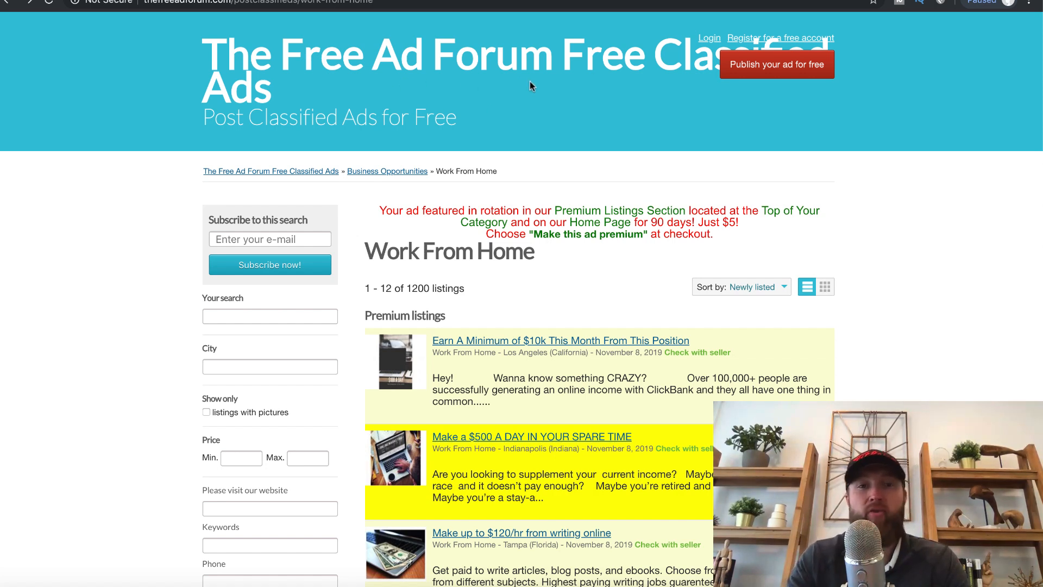
mouse_move(839, 70)
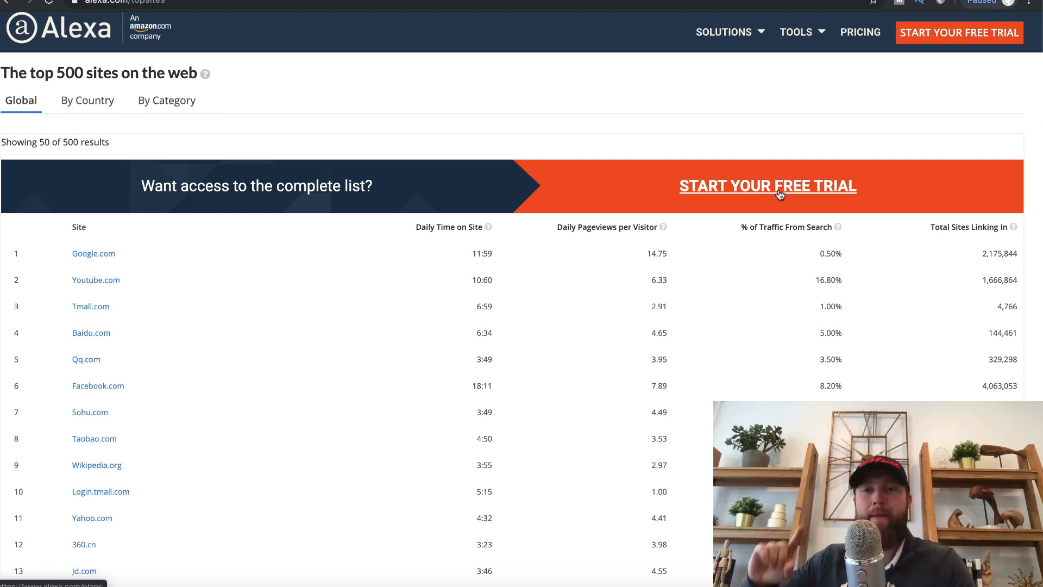
mouse_move(898, 51)
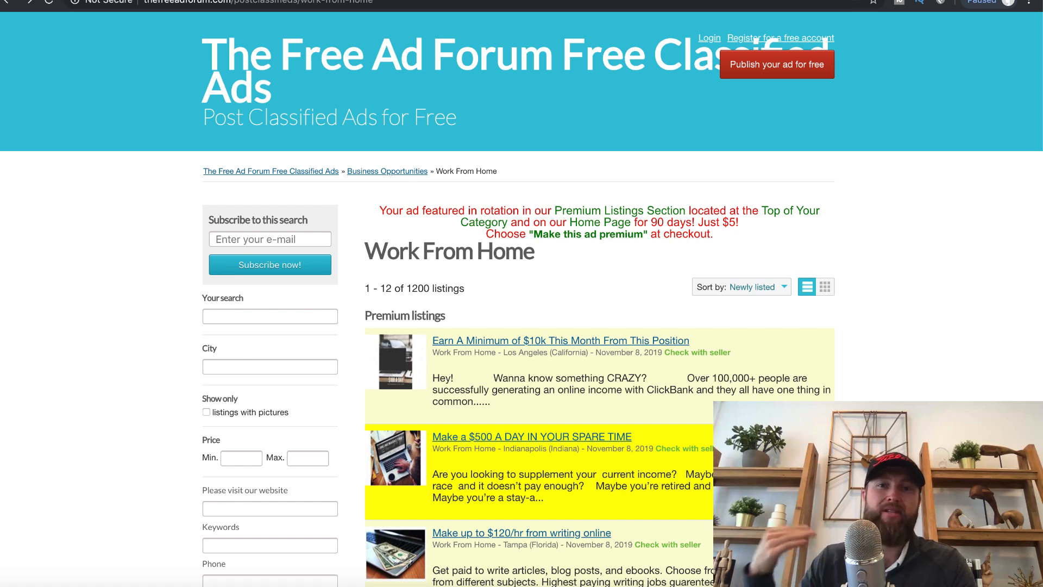
mouse_move(732, 130)
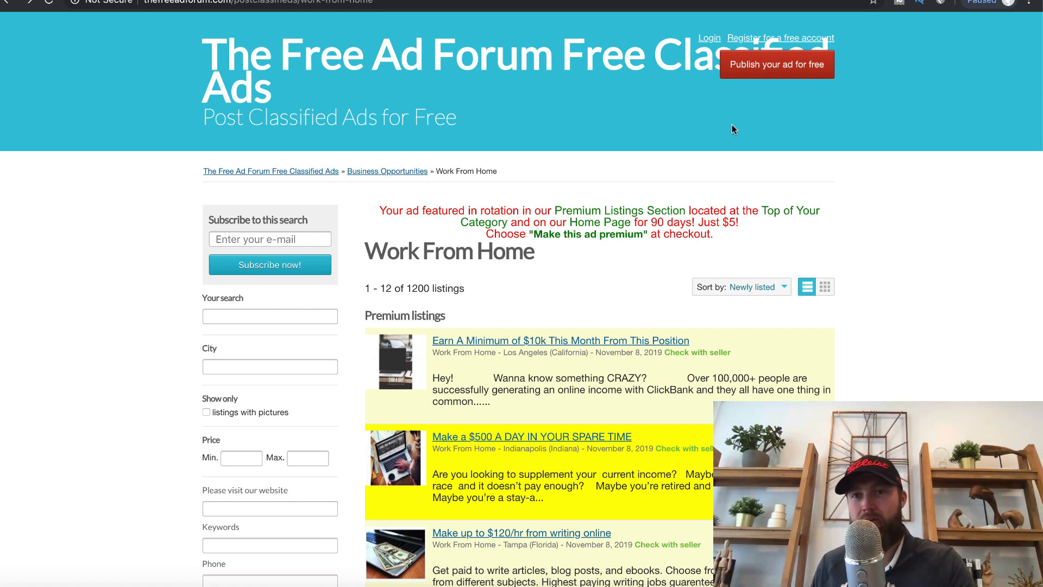
mouse_move(791, 91)
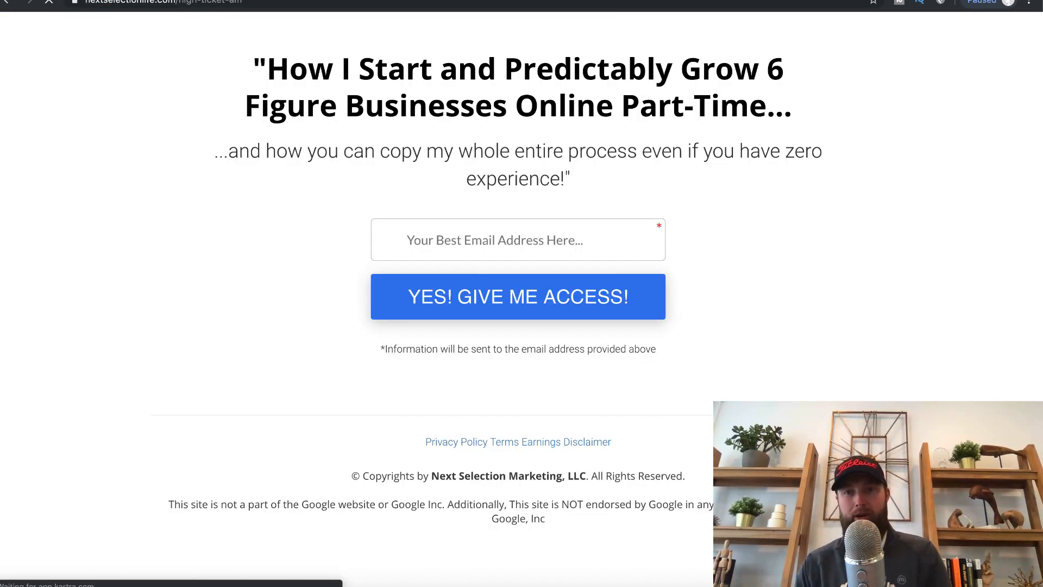
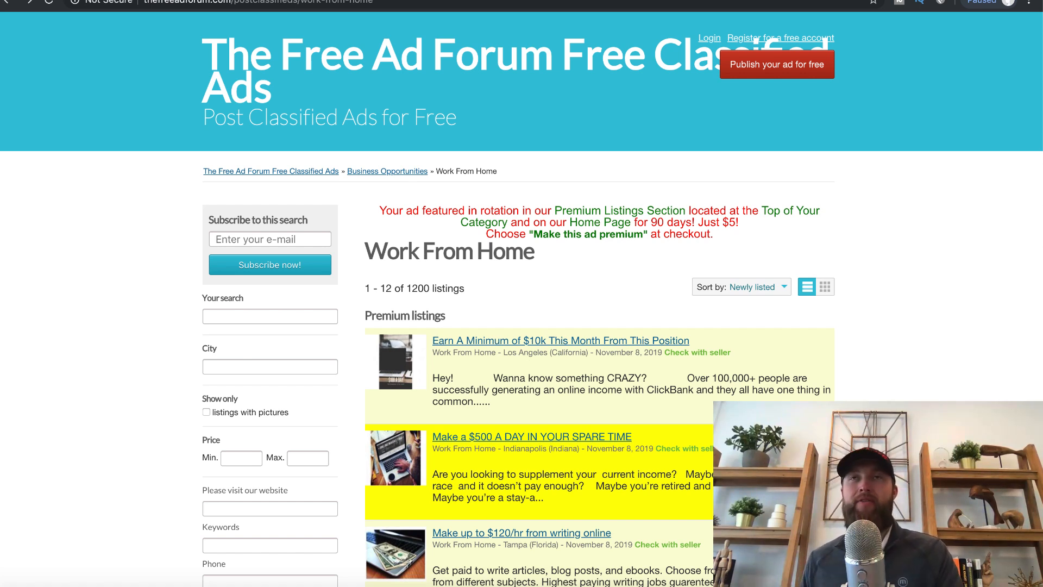
mouse_move(931, 69)
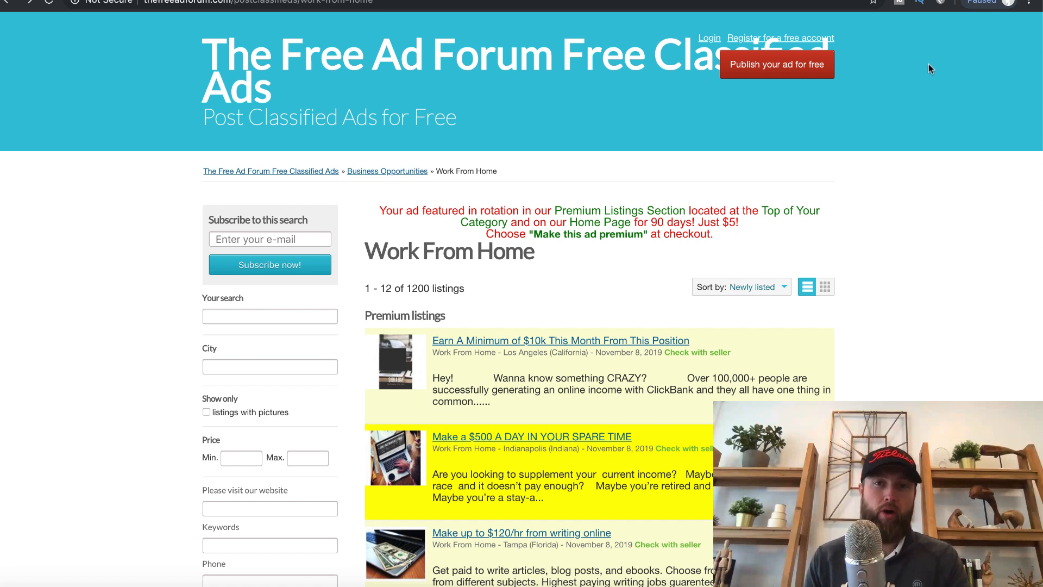
mouse_move(904, 145)
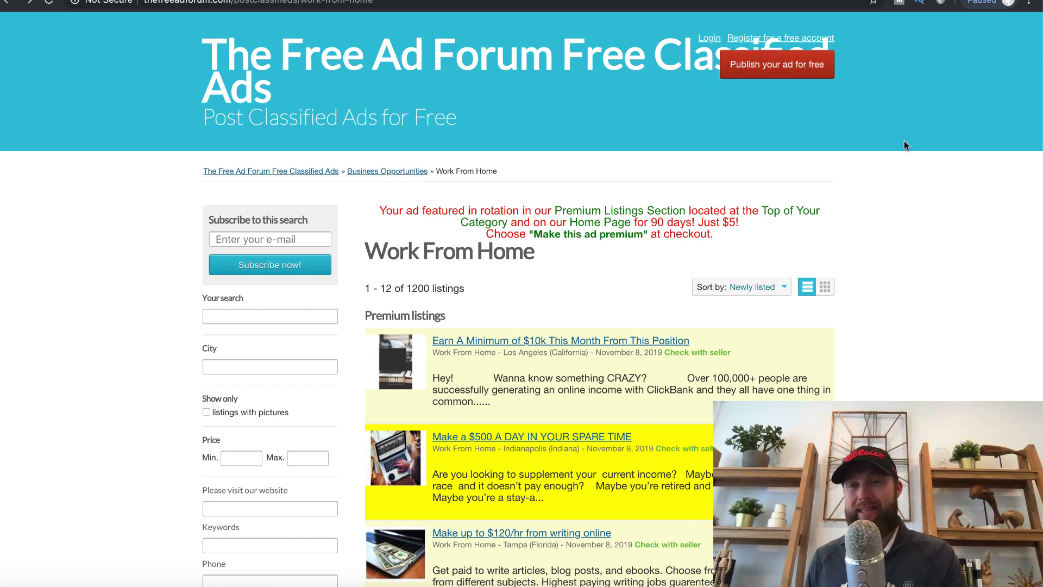
mouse_move(898, 121)
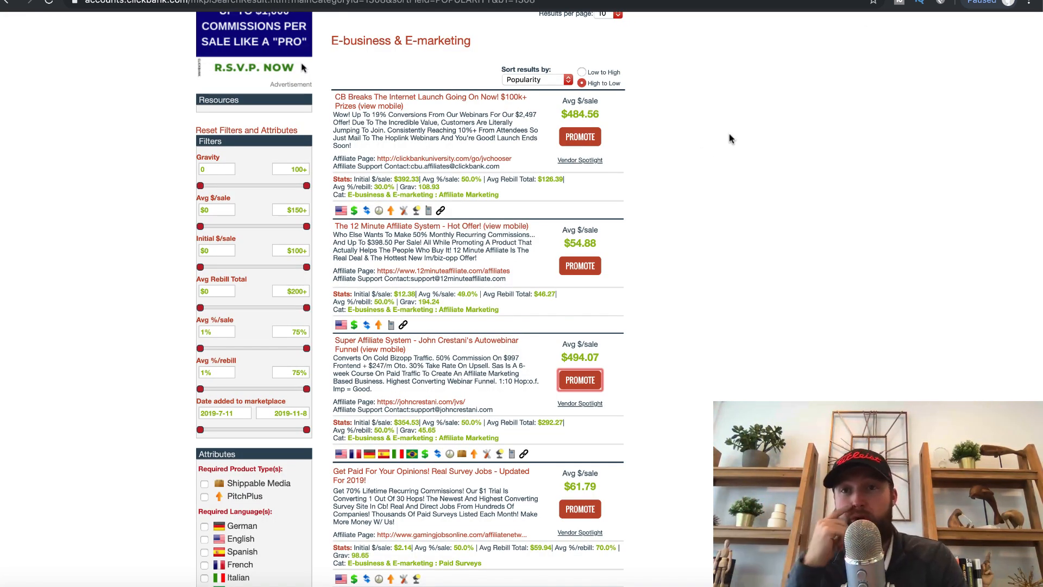
mouse_move(748, 140)
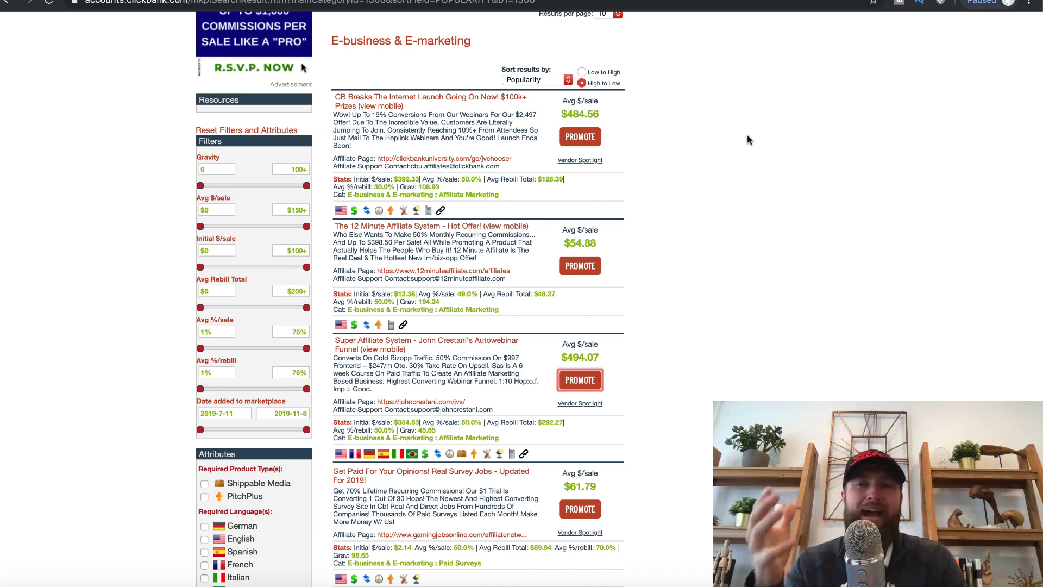
mouse_move(741, 149)
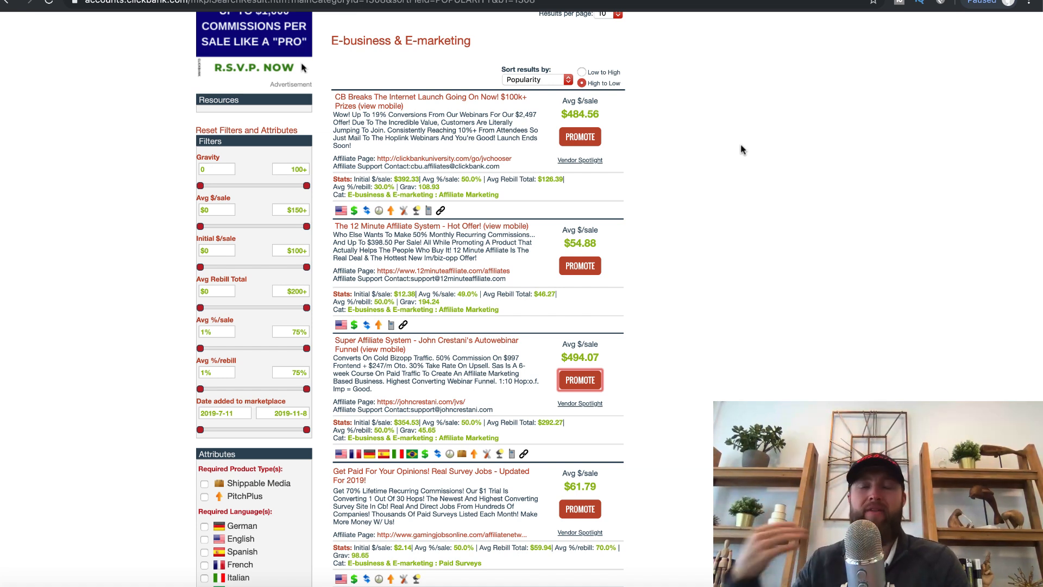
mouse_move(742, 146)
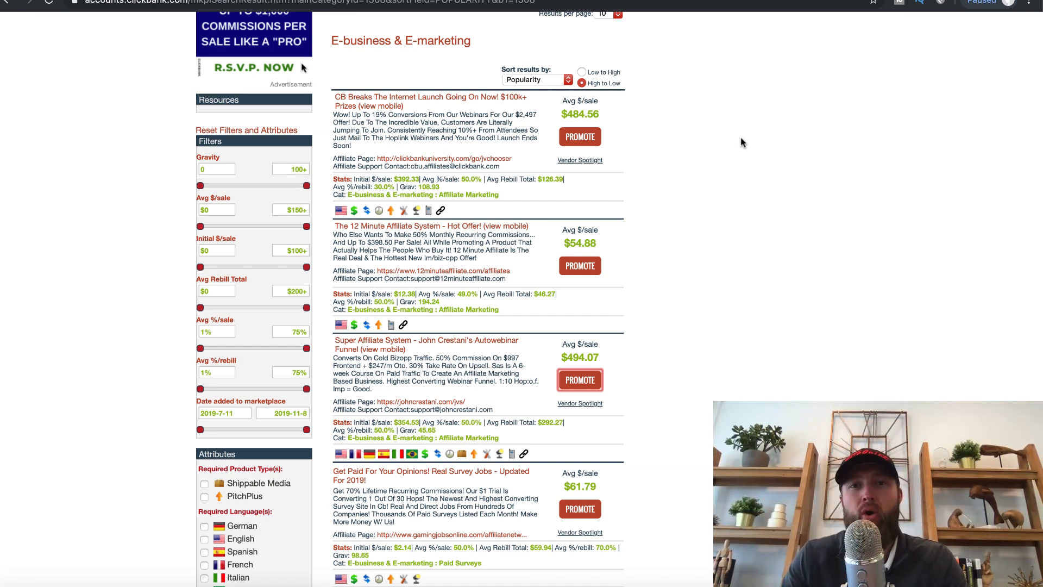
mouse_move(747, 136)
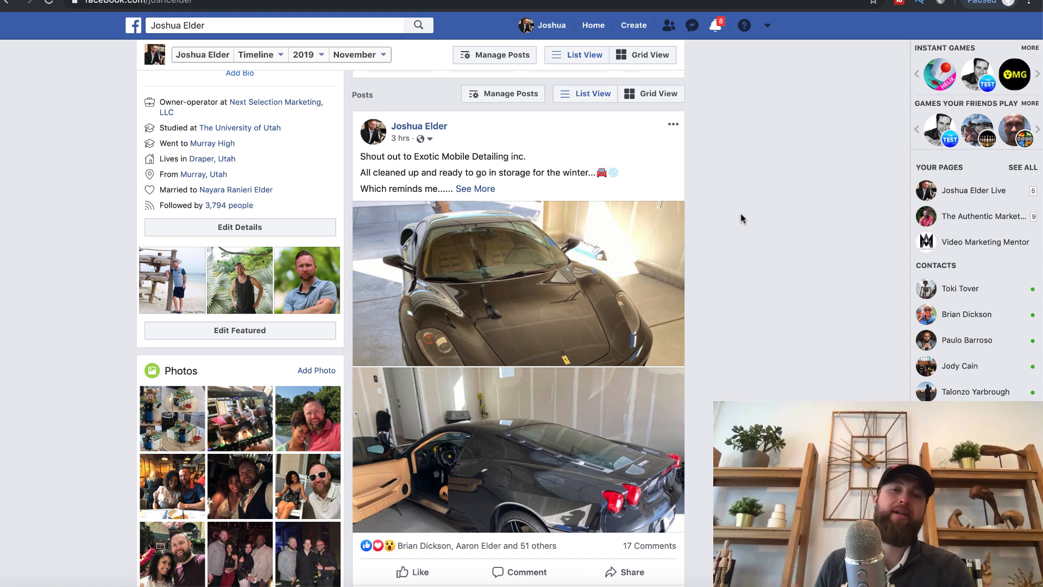
mouse_move(738, 211)
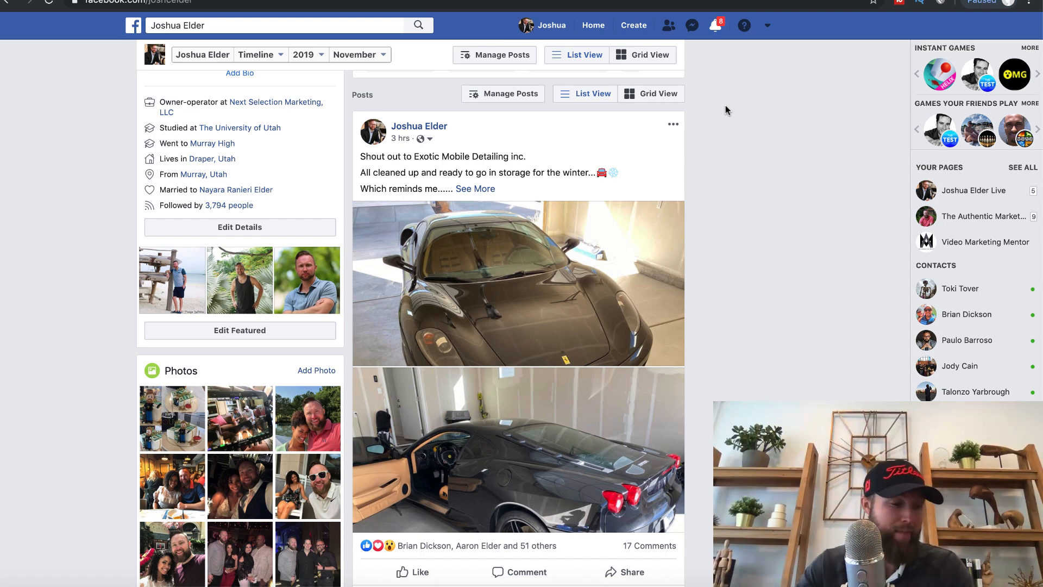
mouse_move(731, 113)
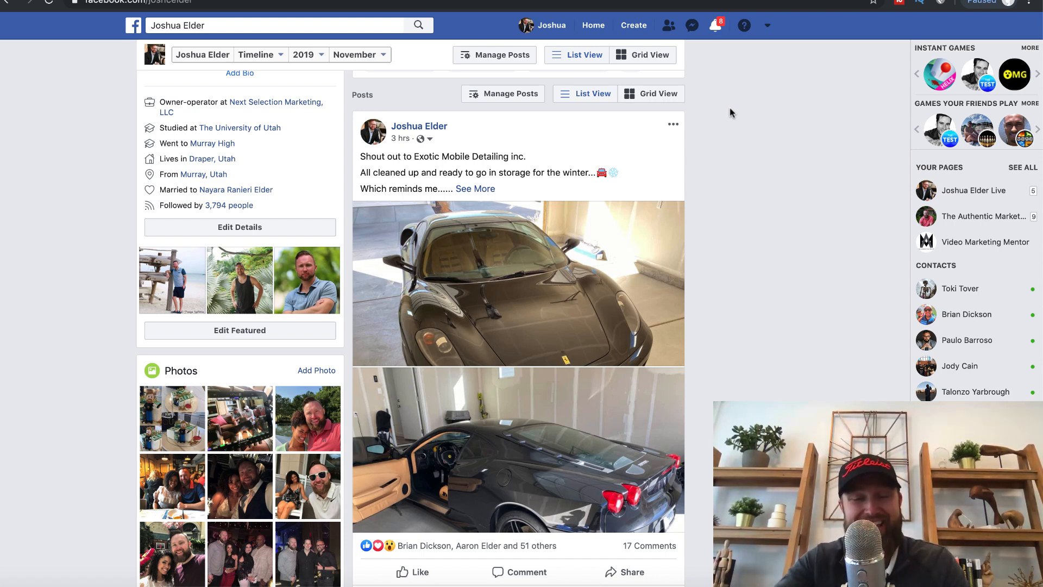
mouse_move(694, 221)
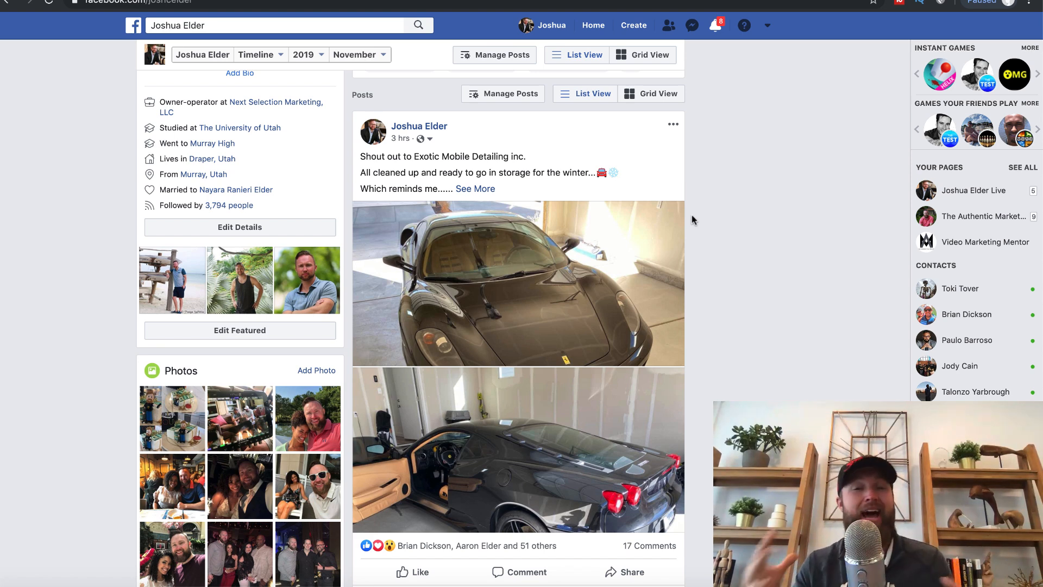